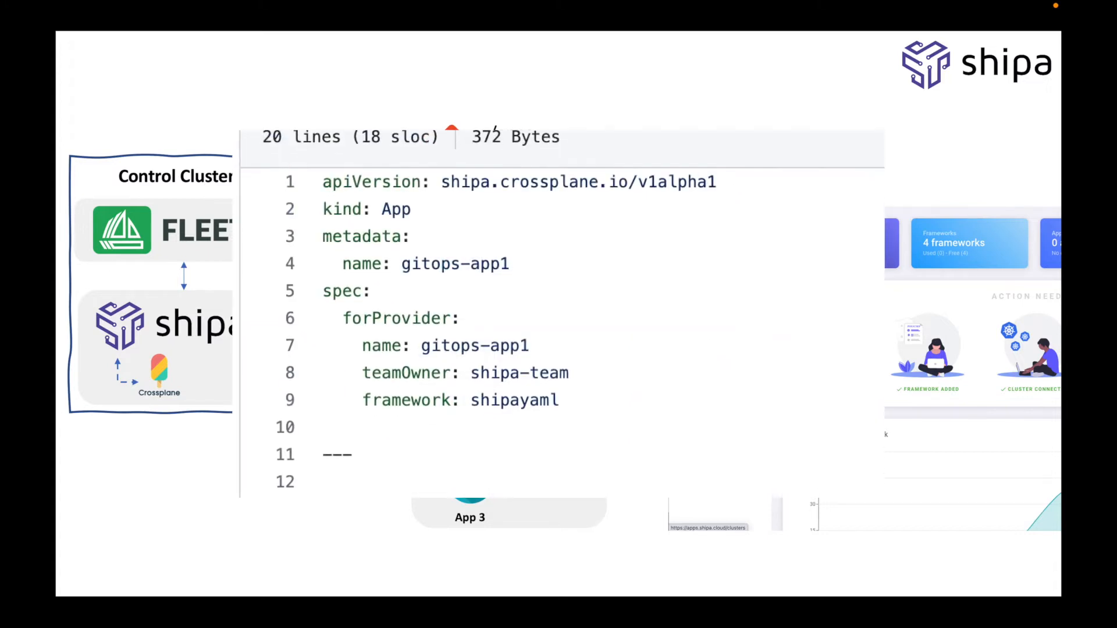
Scroll the Shipa Dashboard showing 3 nodes, 4 frameworks and 0 apps
scroll(down, 3)
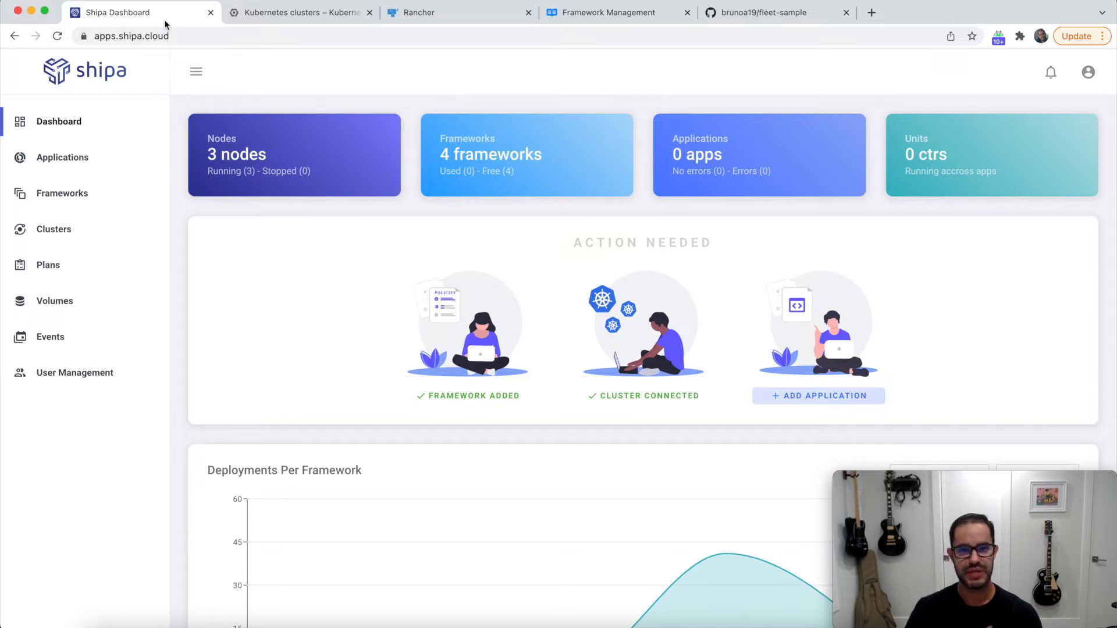
mouse_move(330, 51)
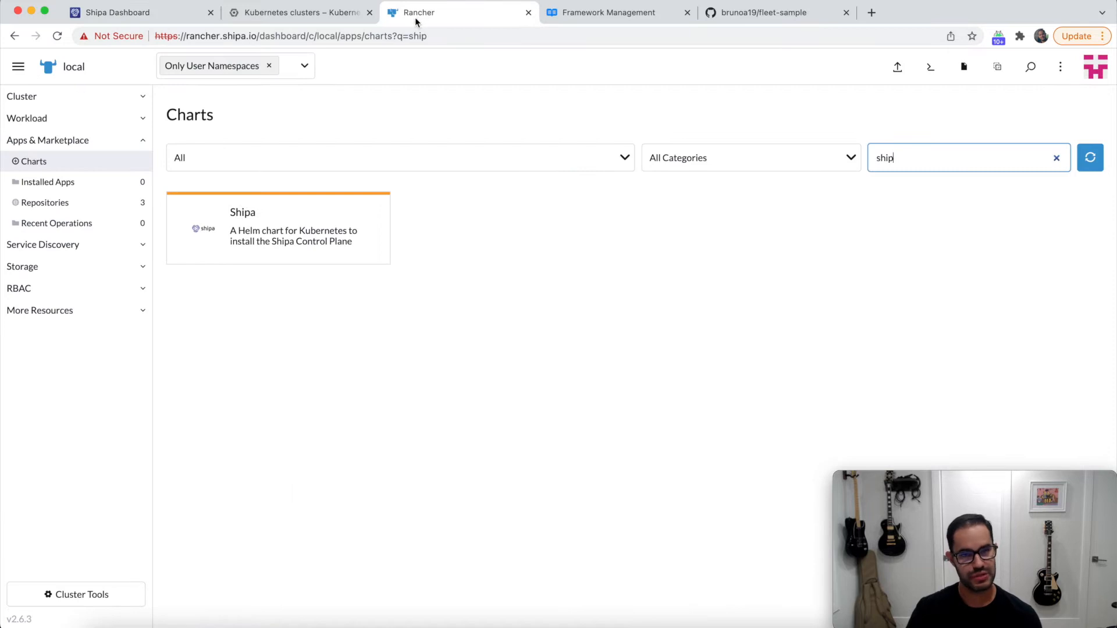
mouse_move(32, 161)
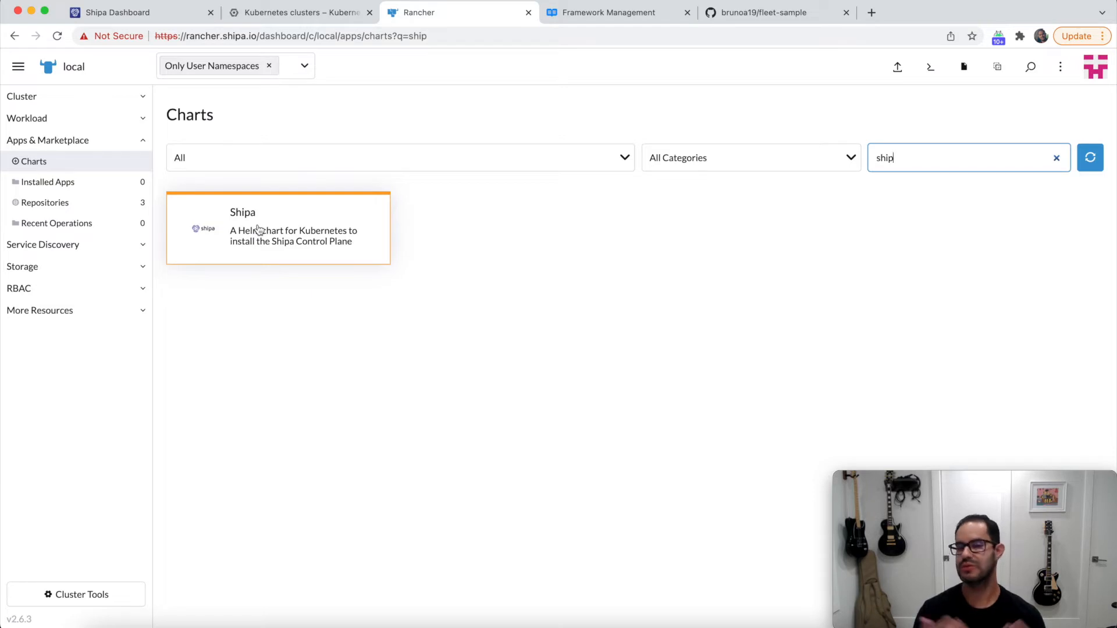
mouse_move(324, 56)
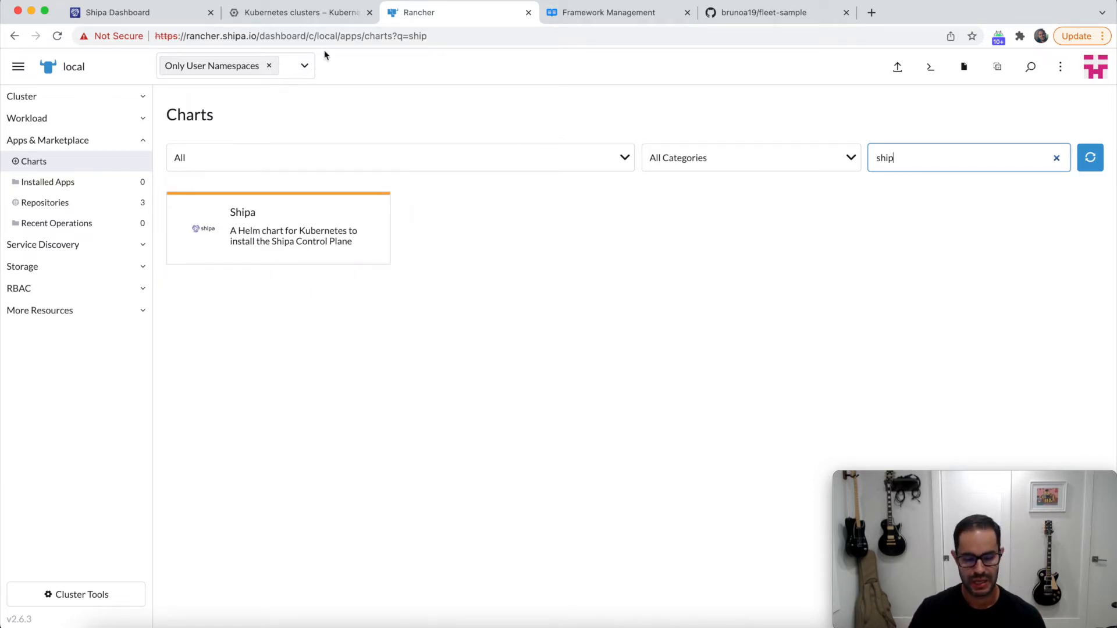
Switch to the Google Kubernetes Engine clusters page listing fleet, fleet-app1 and fleet-app2
click(299, 12)
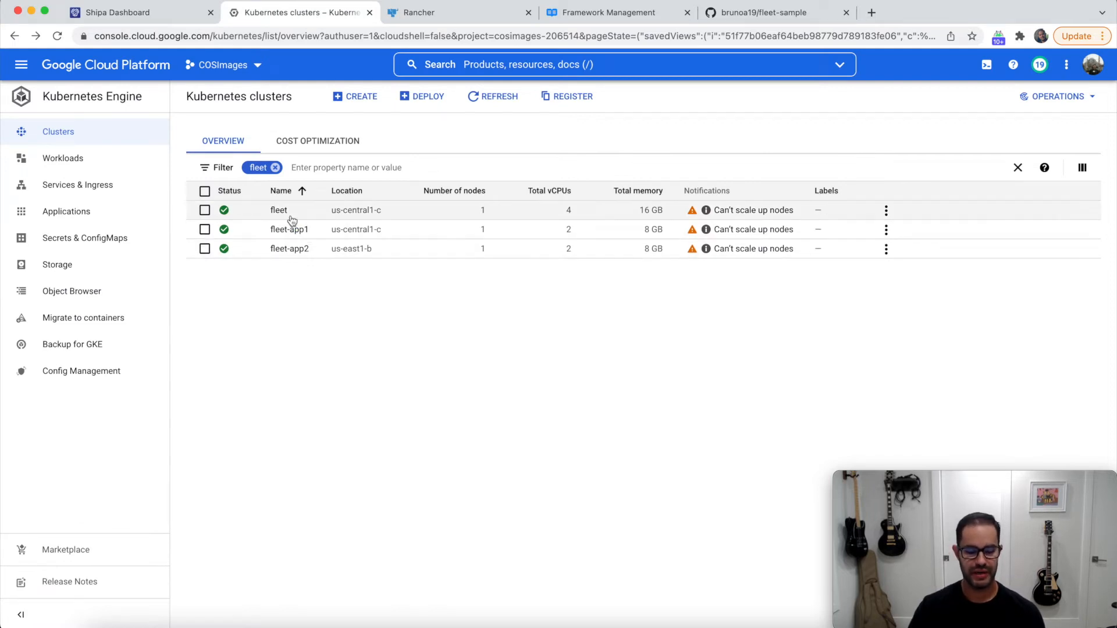
mouse_move(278, 210)
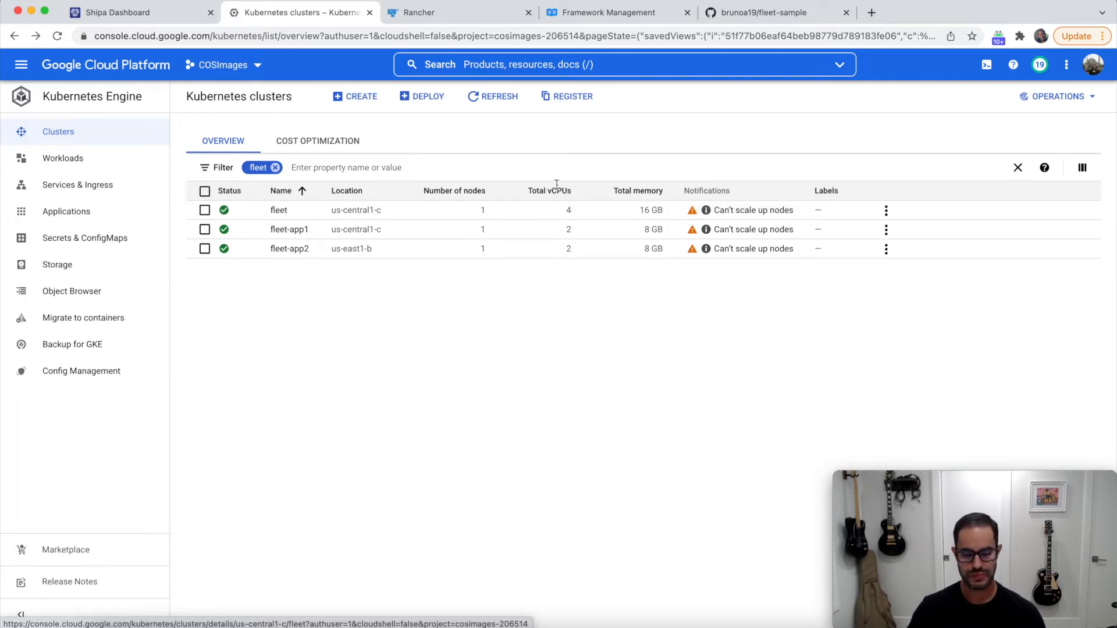
View app.yaml in the apps folder of the fleet-sample GitHub repository
click(762, 12)
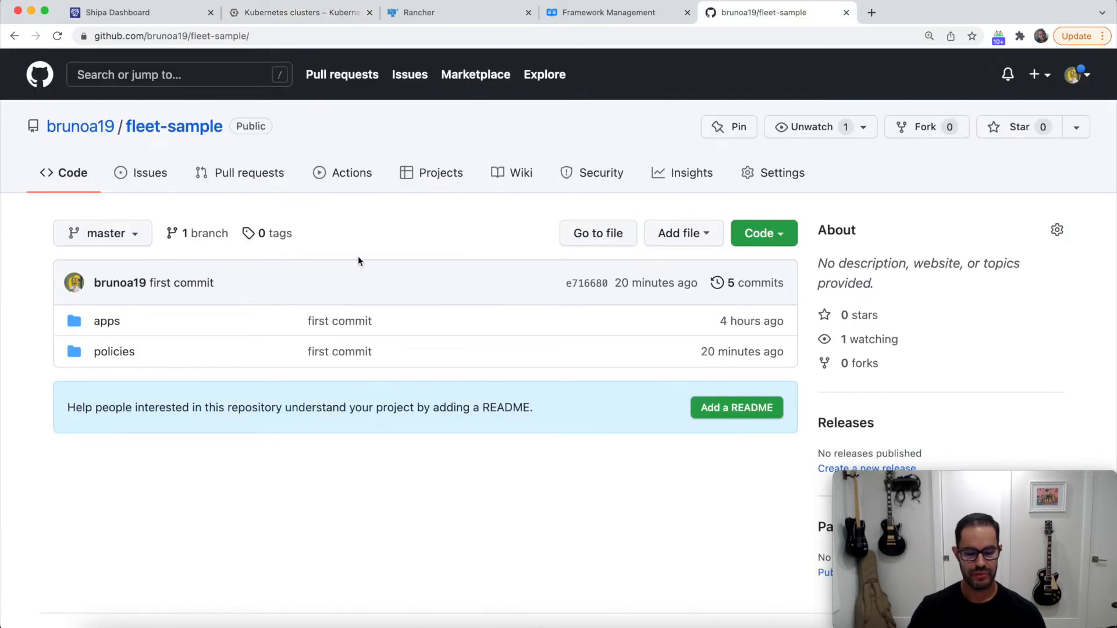
mouse_move(181, 283)
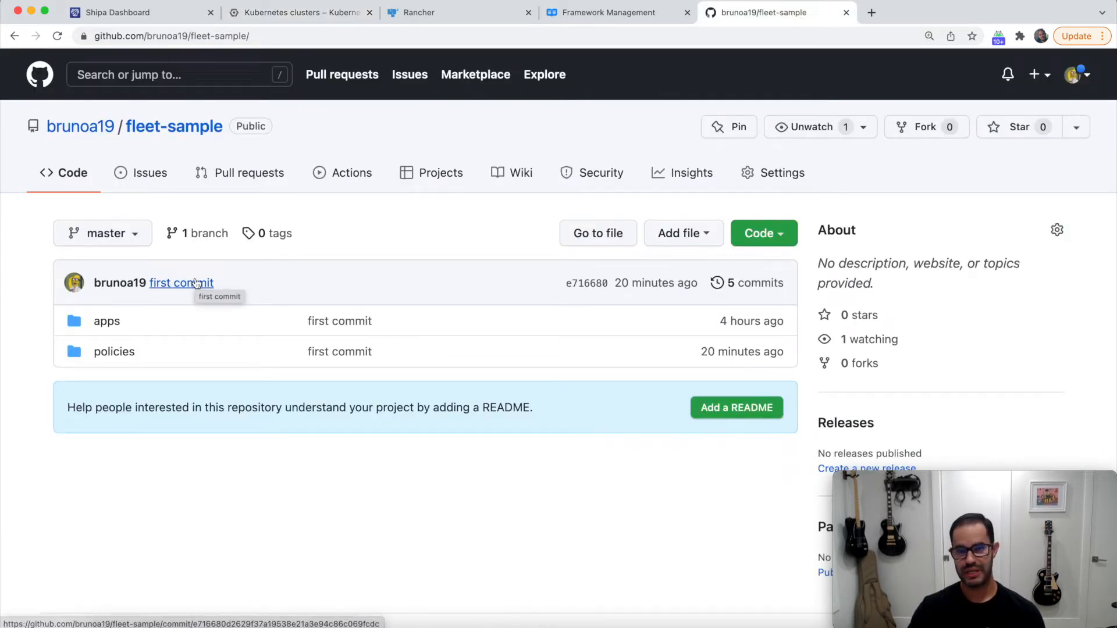
mouse_move(164, 201)
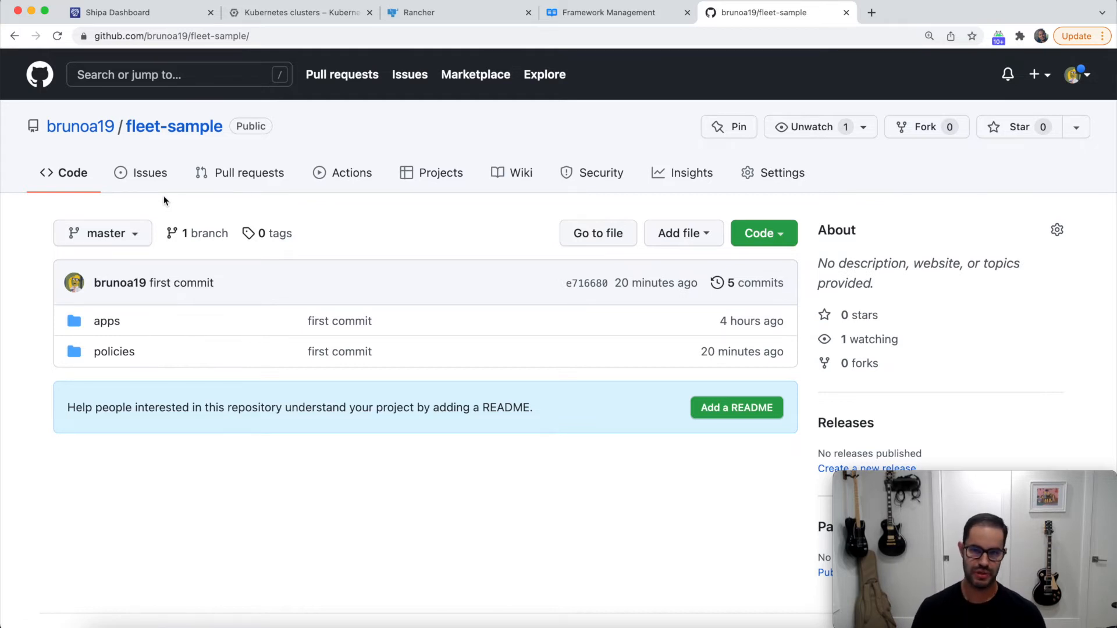
mouse_move(120, 282)
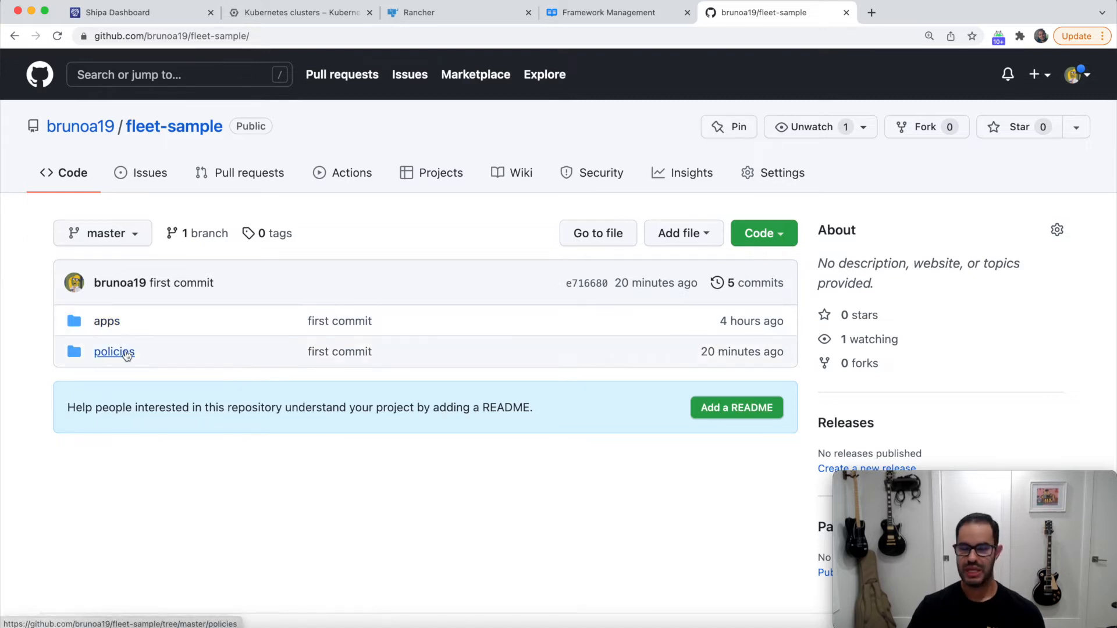
mouse_move(106, 321)
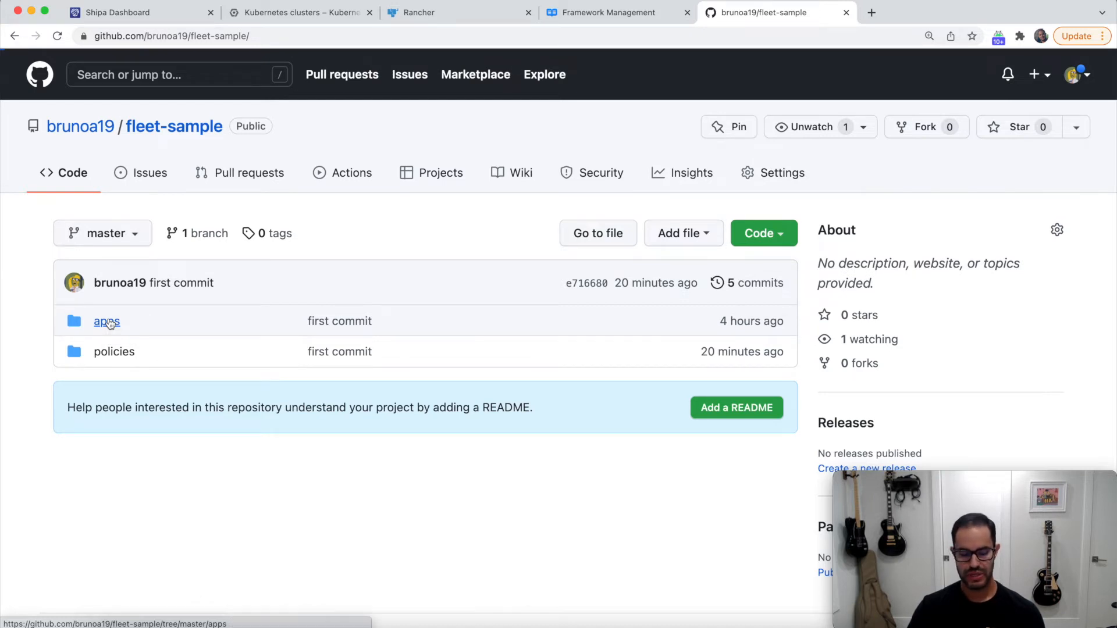
click(106, 321)
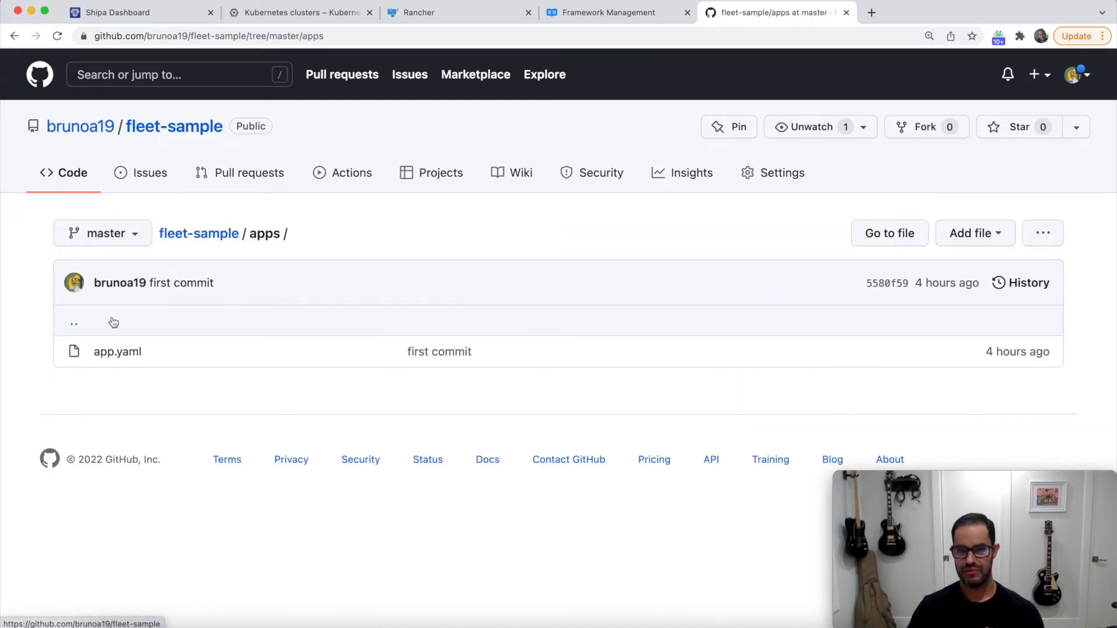
mouse_move(116, 351)
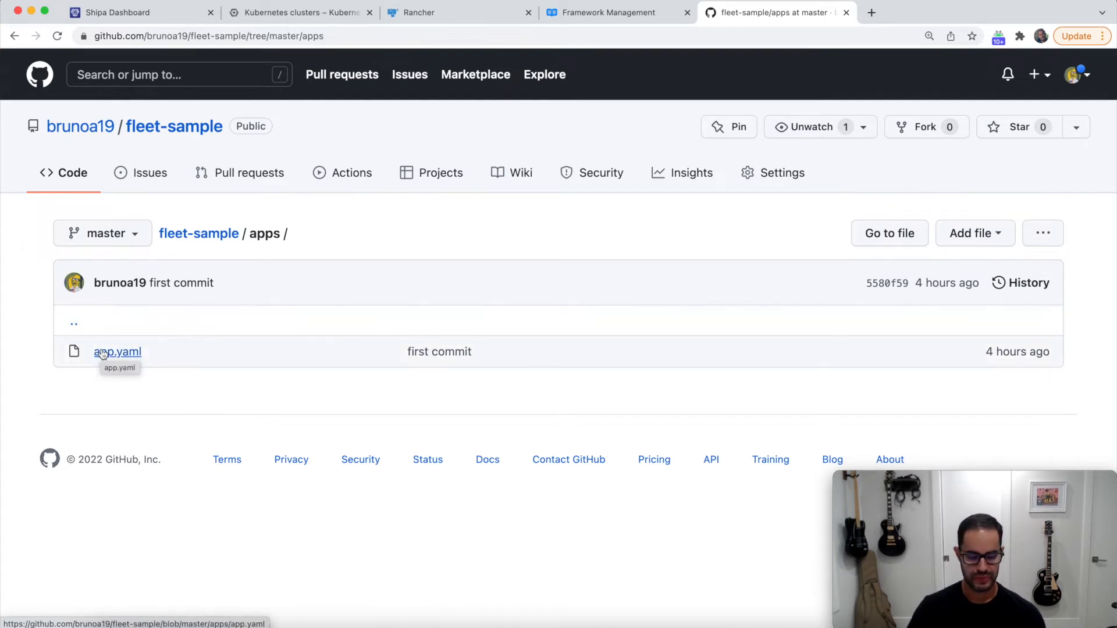
click(116, 352)
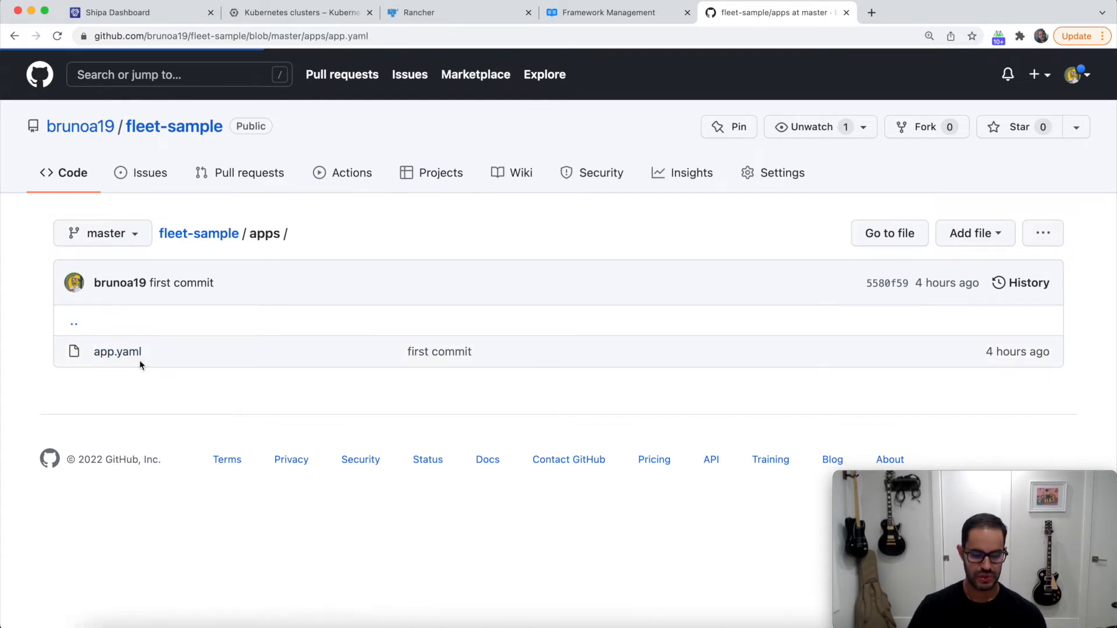
click(117, 352)
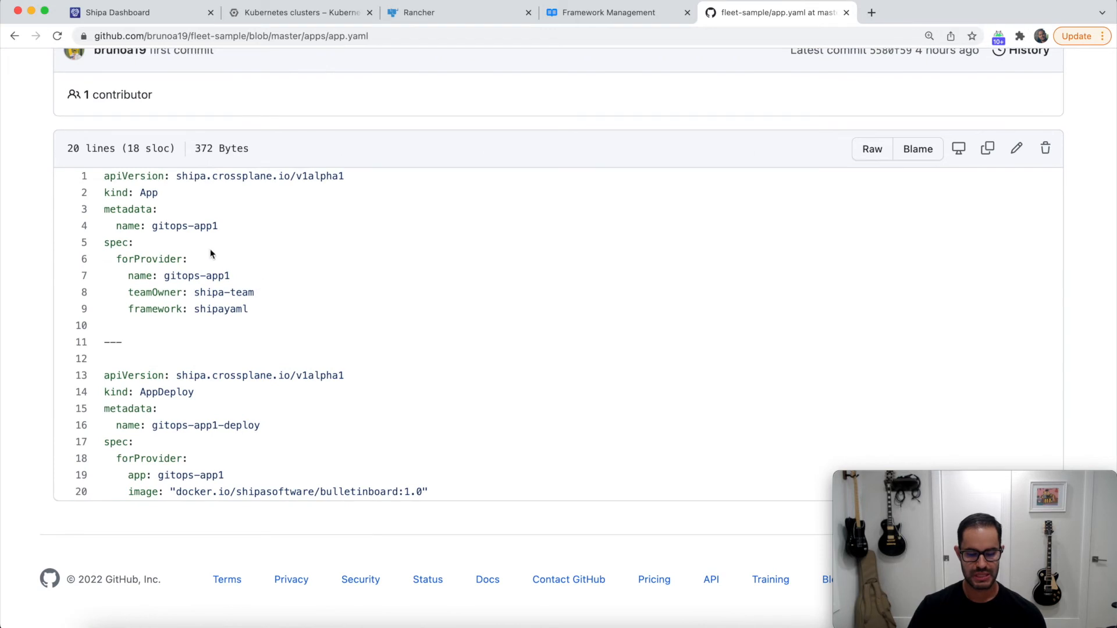
mouse_move(235, 269)
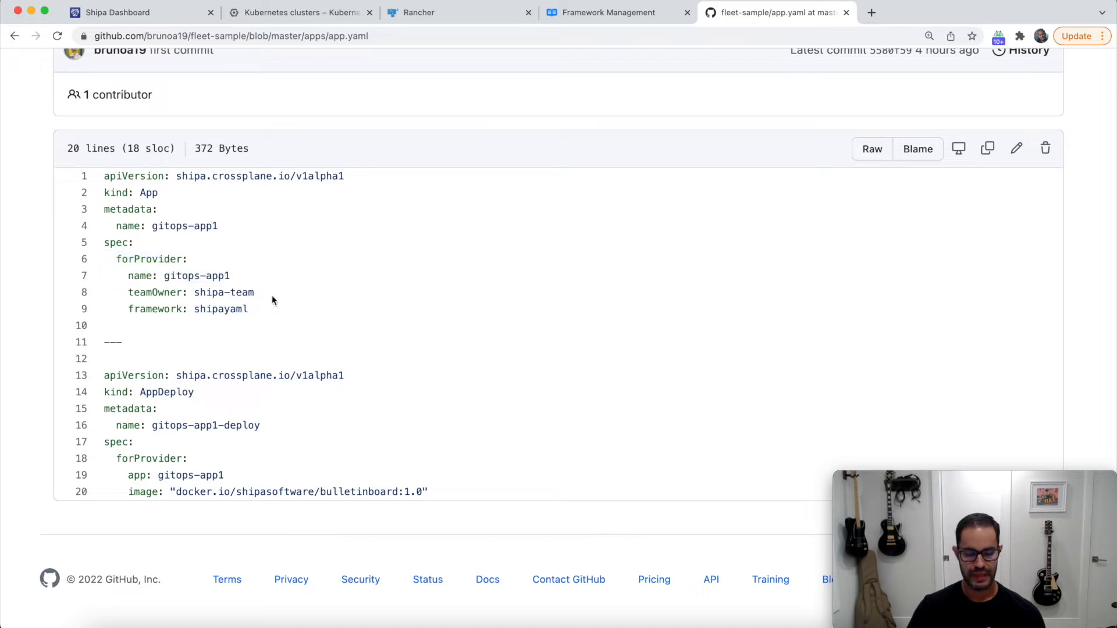
double_click(190, 292)
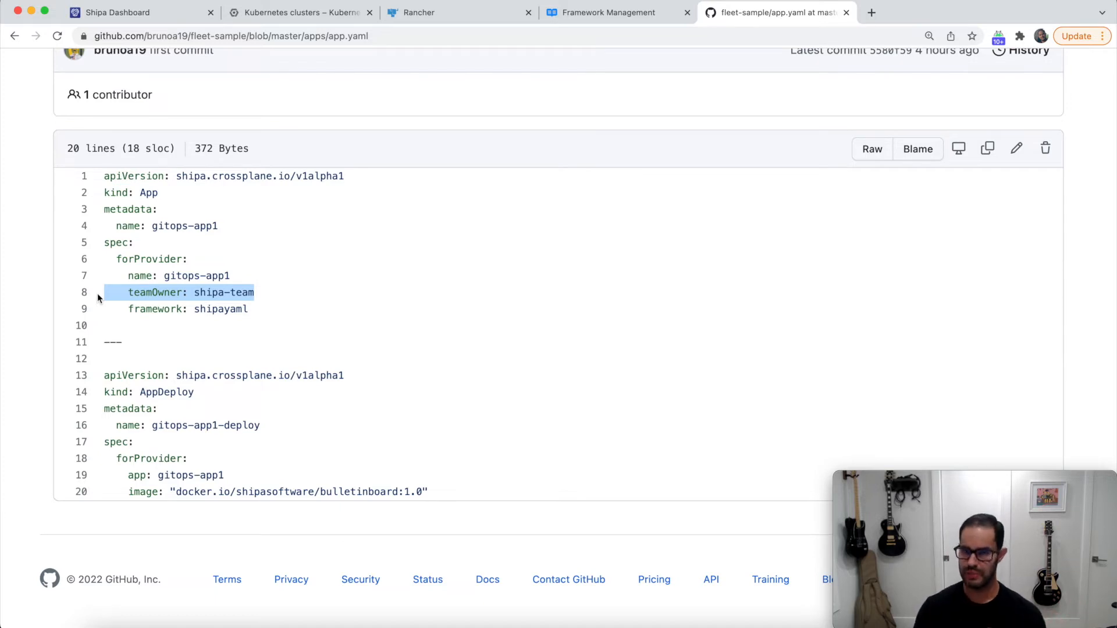
mouse_move(109, 291)
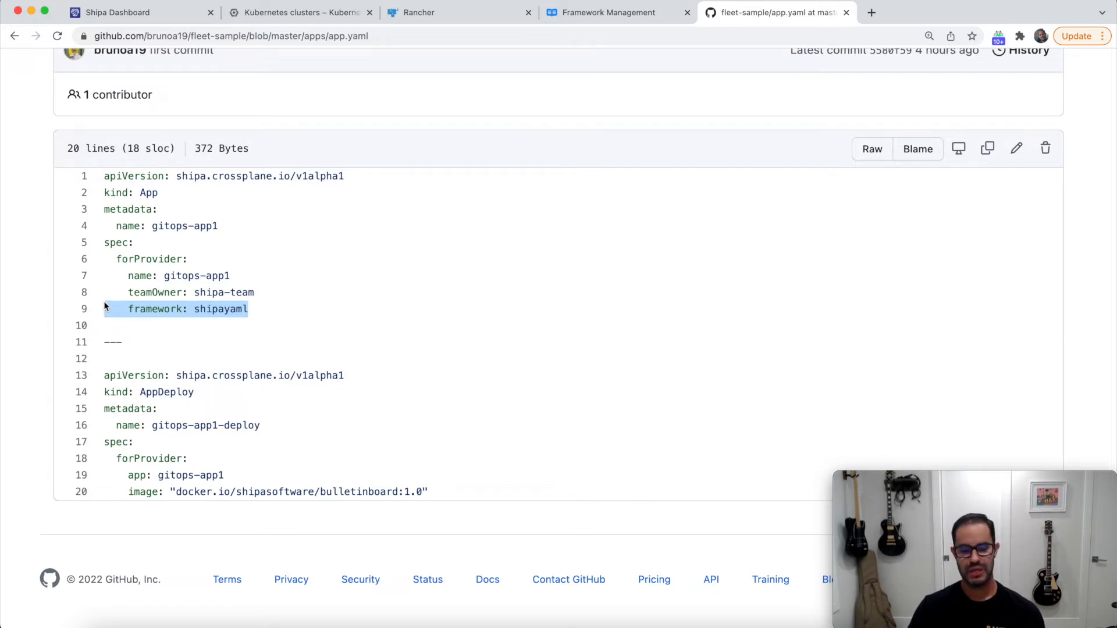
mouse_move(128, 254)
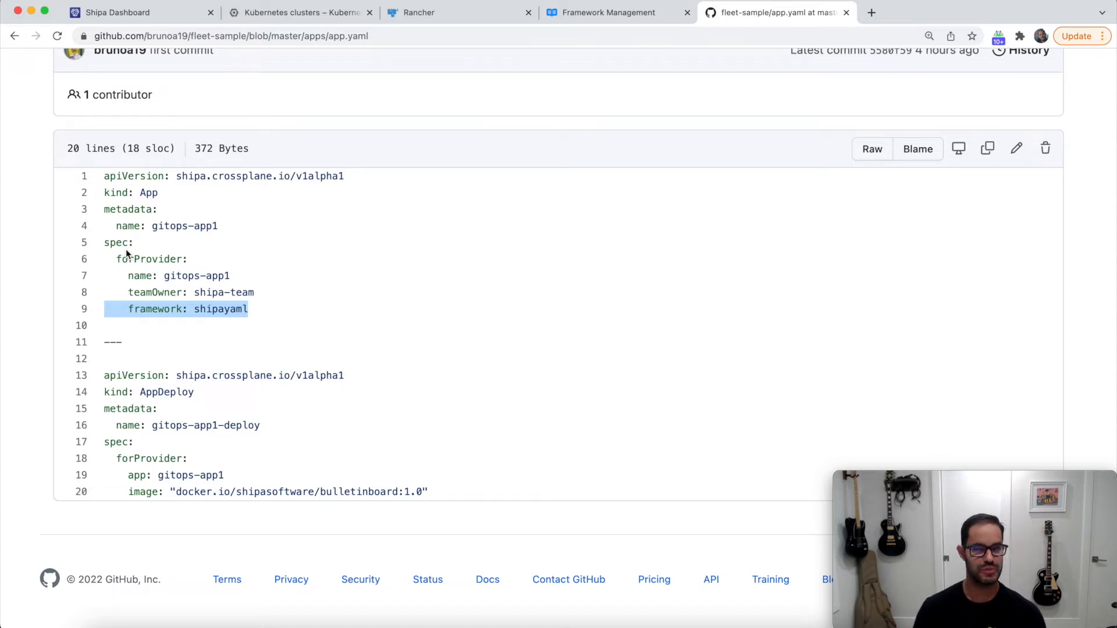
Show the Shipa Frameworks list and cancel the Create Framework wizard without changes
click(131, 12)
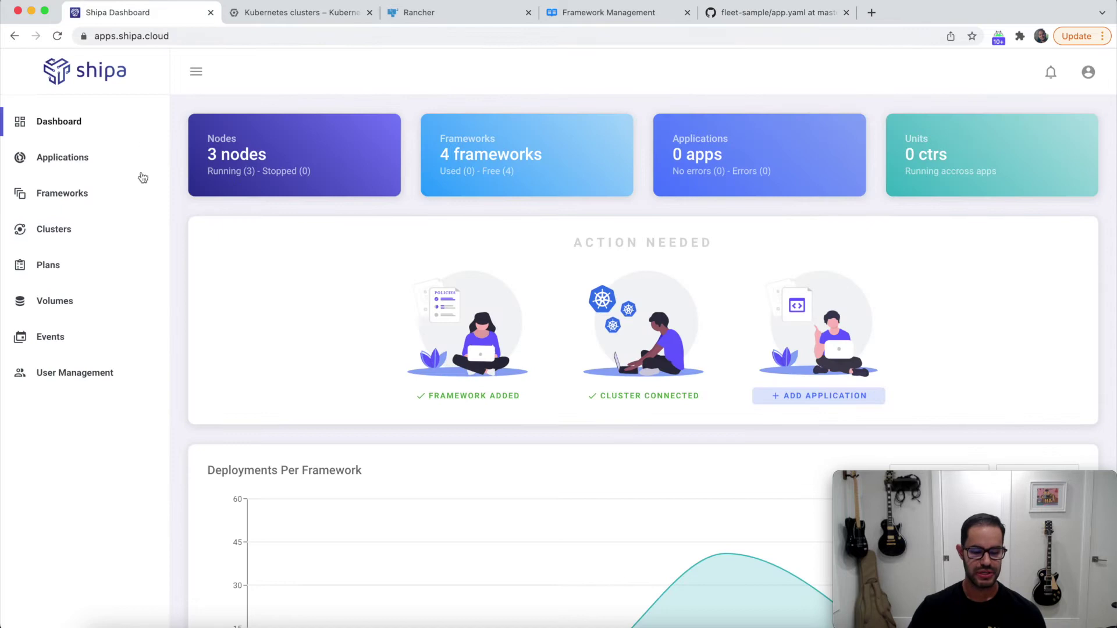
click(61, 193)
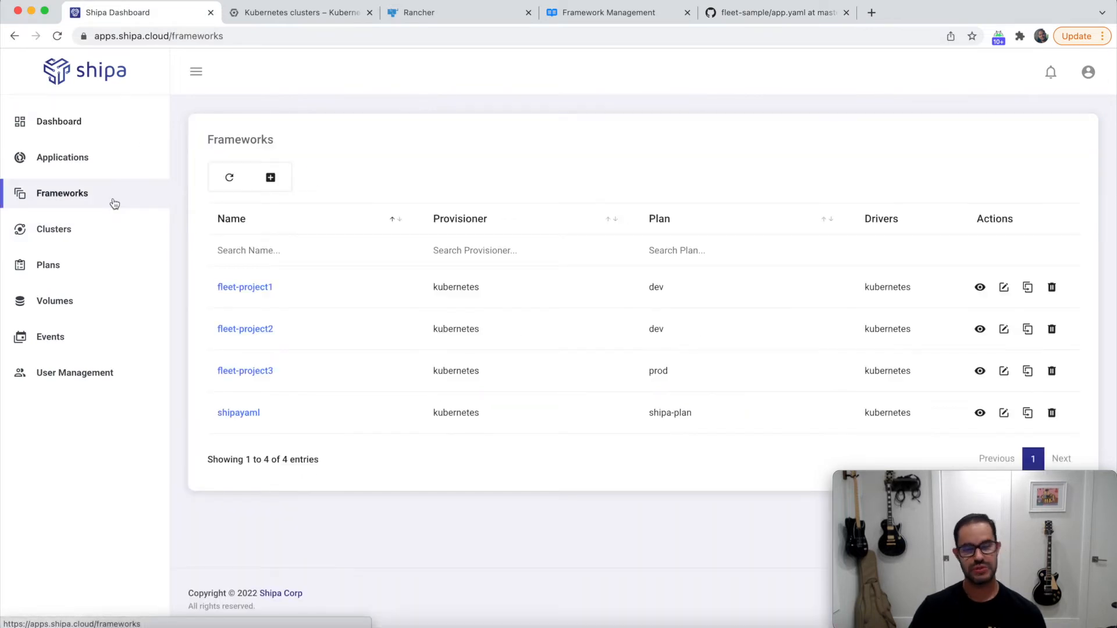
click(270, 177)
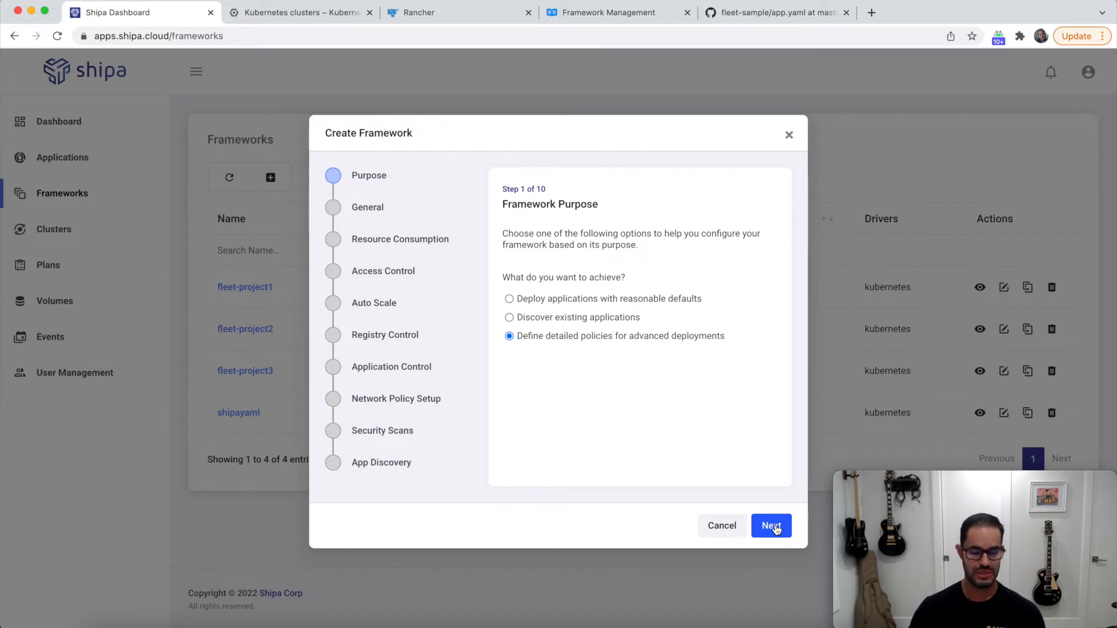
click(721, 524)
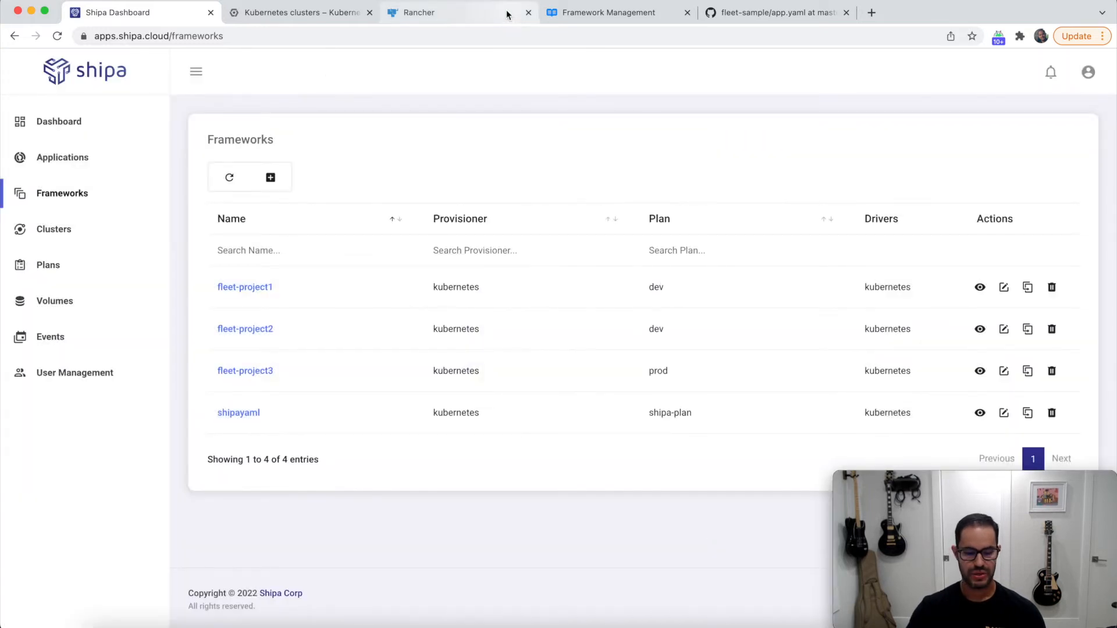
click(775, 11)
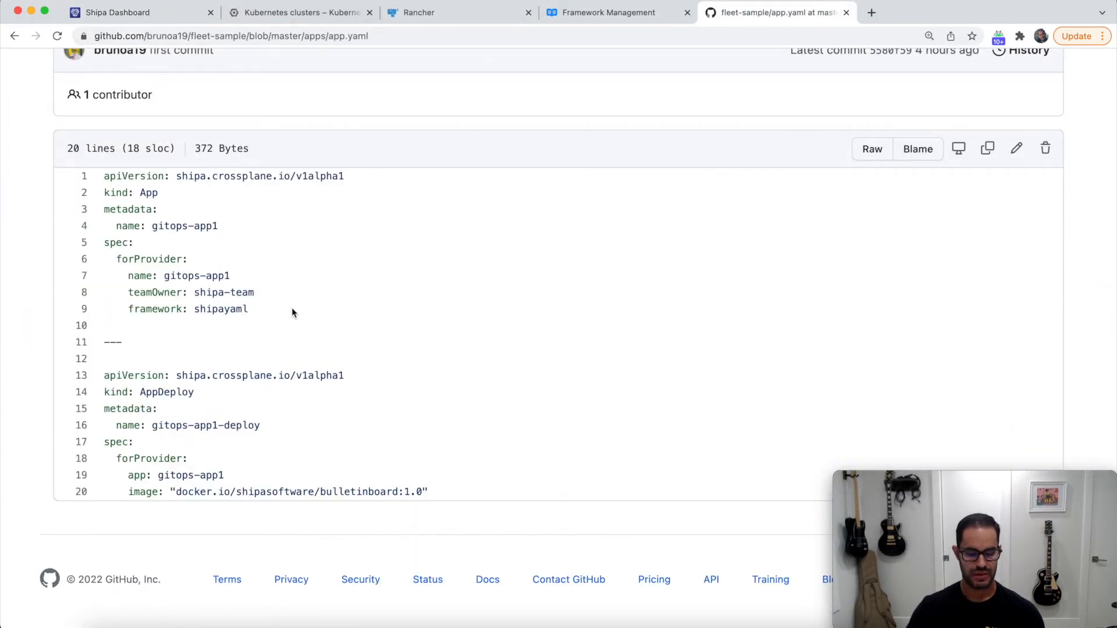
double_click(199, 276)
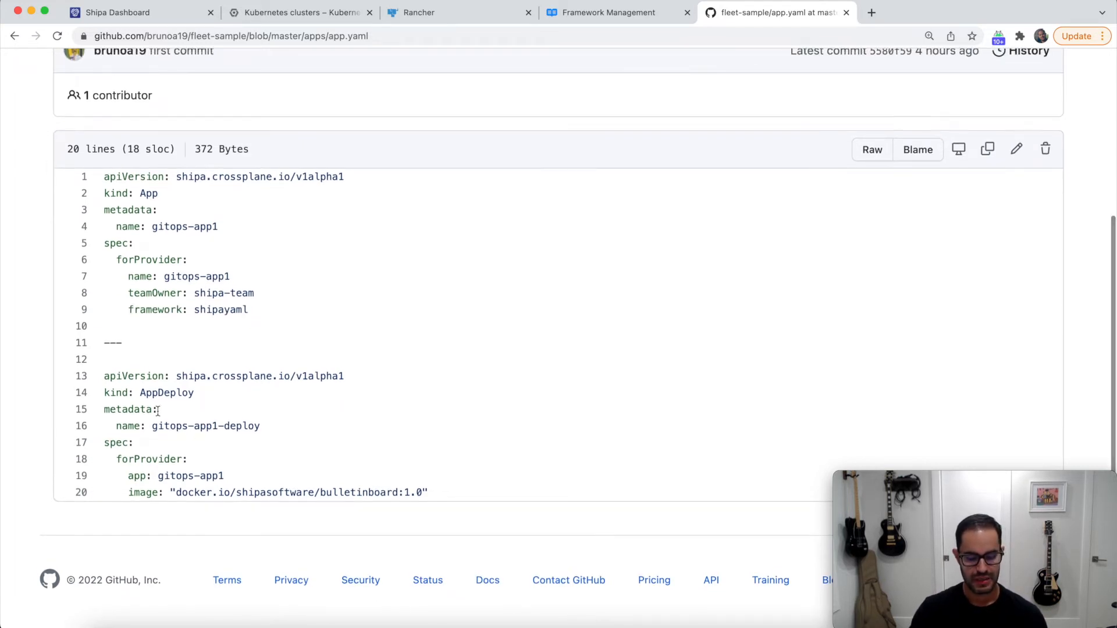
double_click(189, 476)
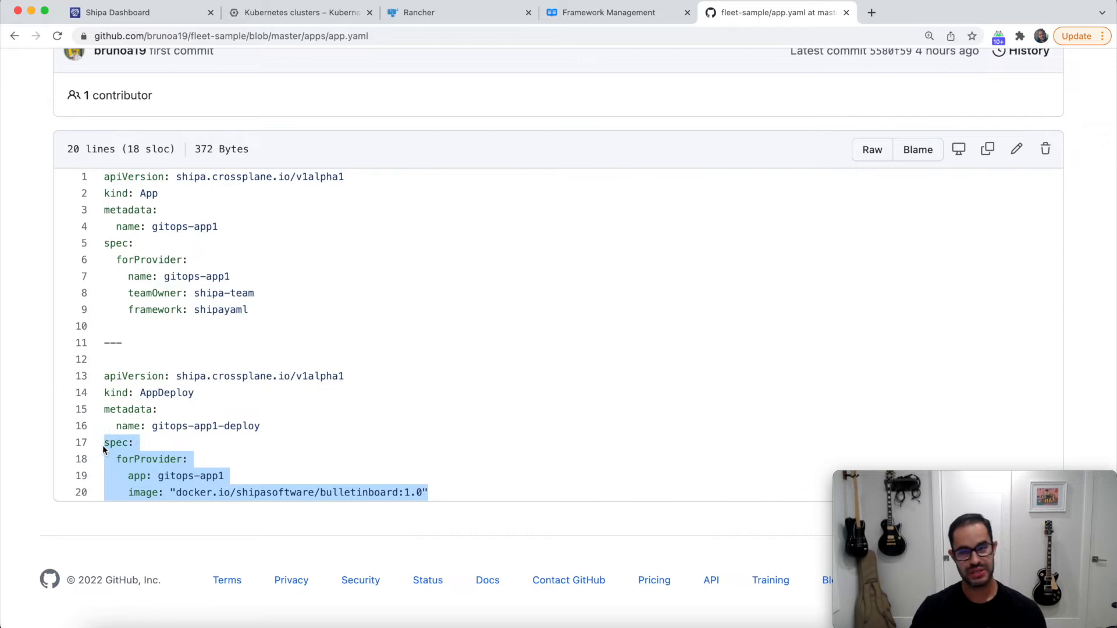
mouse_move(158, 442)
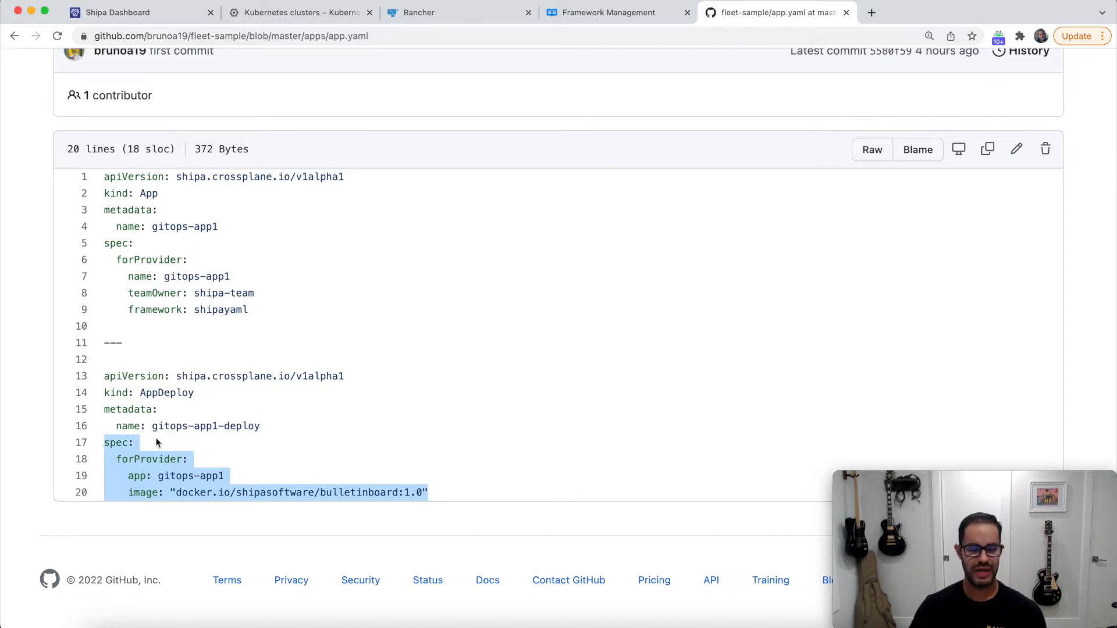
mouse_move(616, 11)
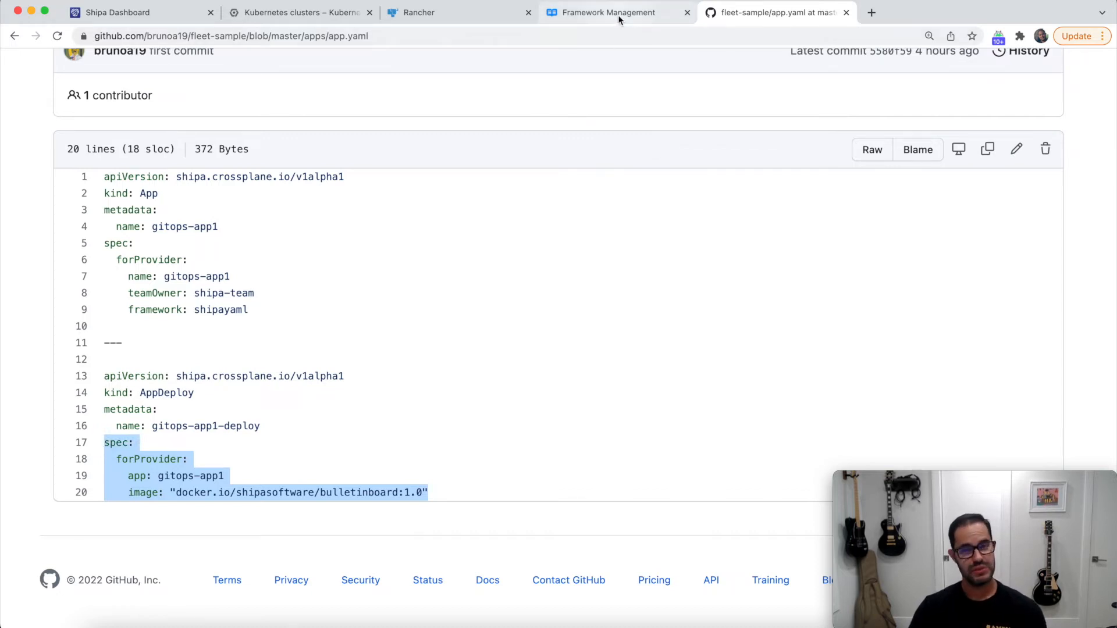
Navigate from Framework Management to the Crossplane Application Management docs page
click(607, 12)
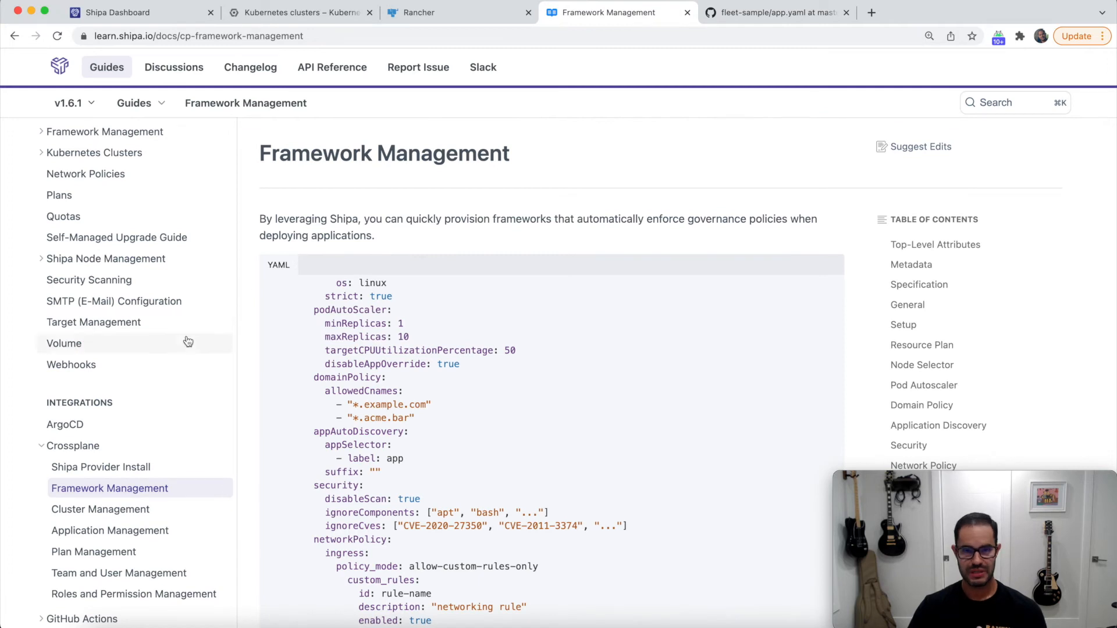
scroll(down, 3)
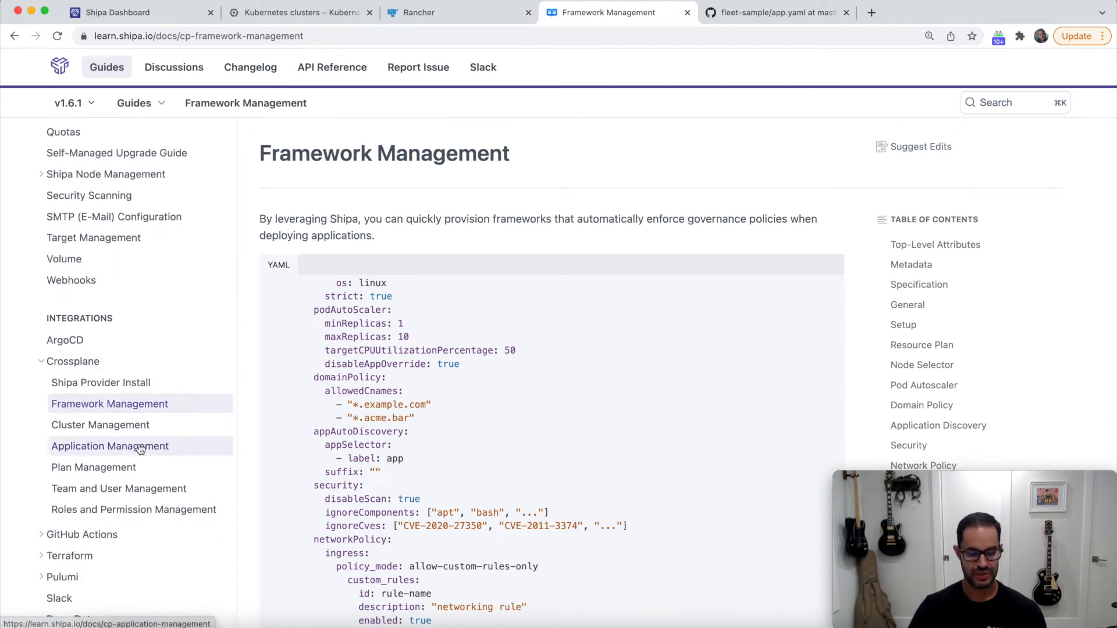
click(109, 445)
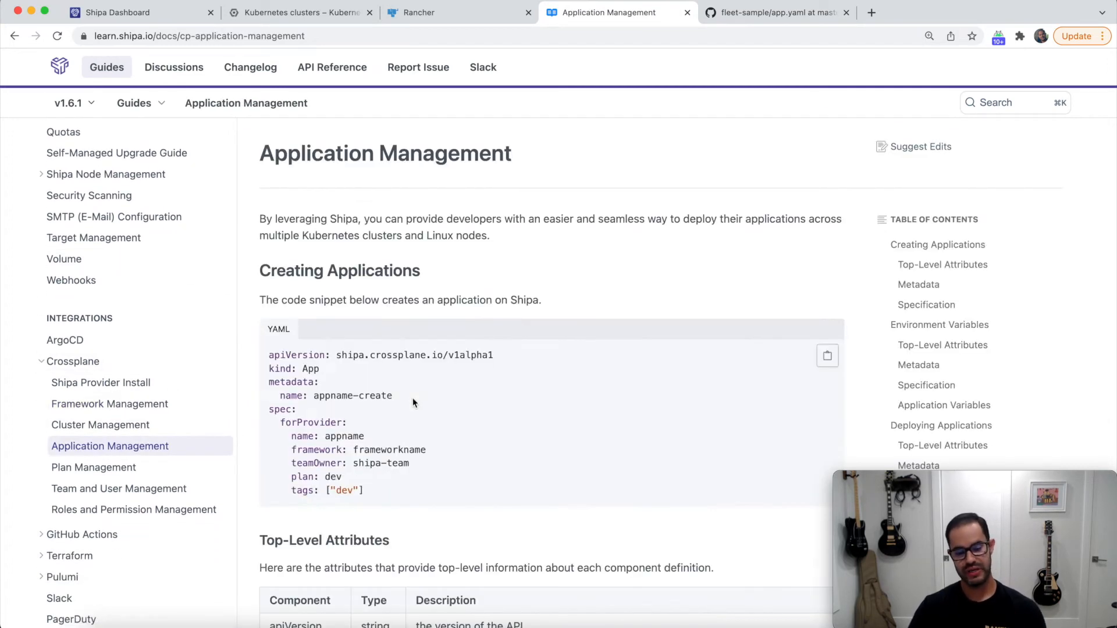
scroll(down, 3)
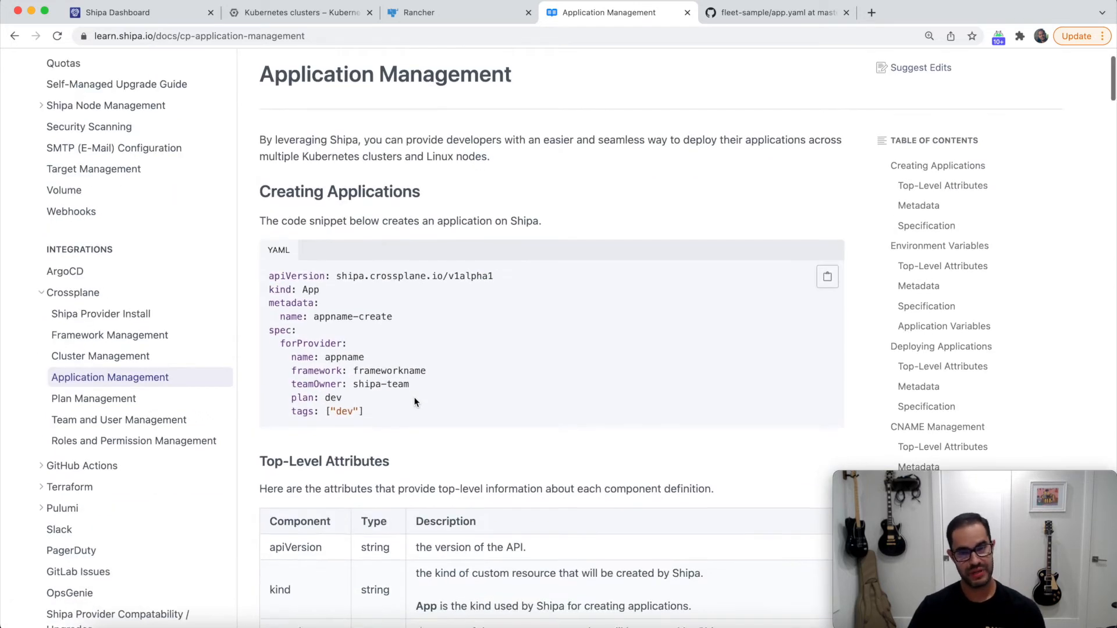
scroll(down, 3)
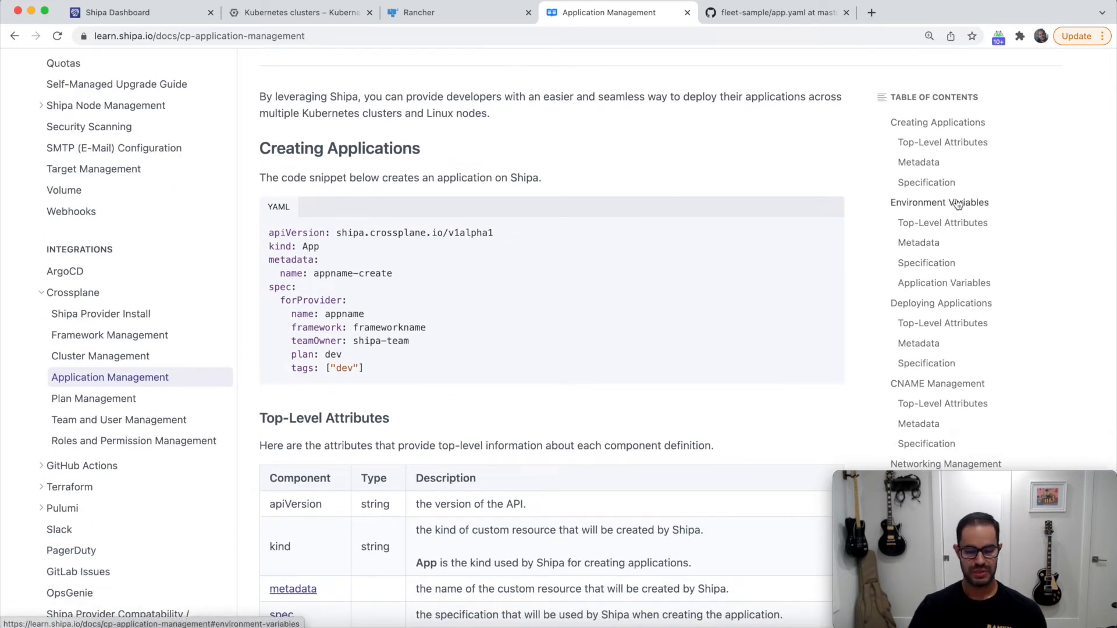
Jump through Environment Variables and CNAME Management to the Deploying Applications example
click(939, 202)
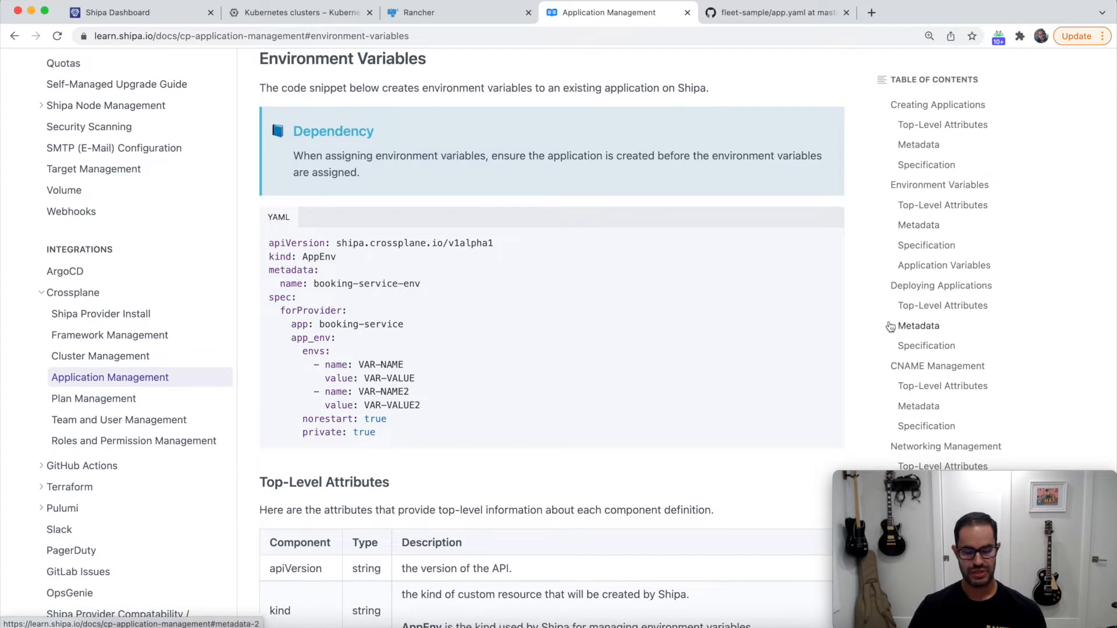
click(937, 365)
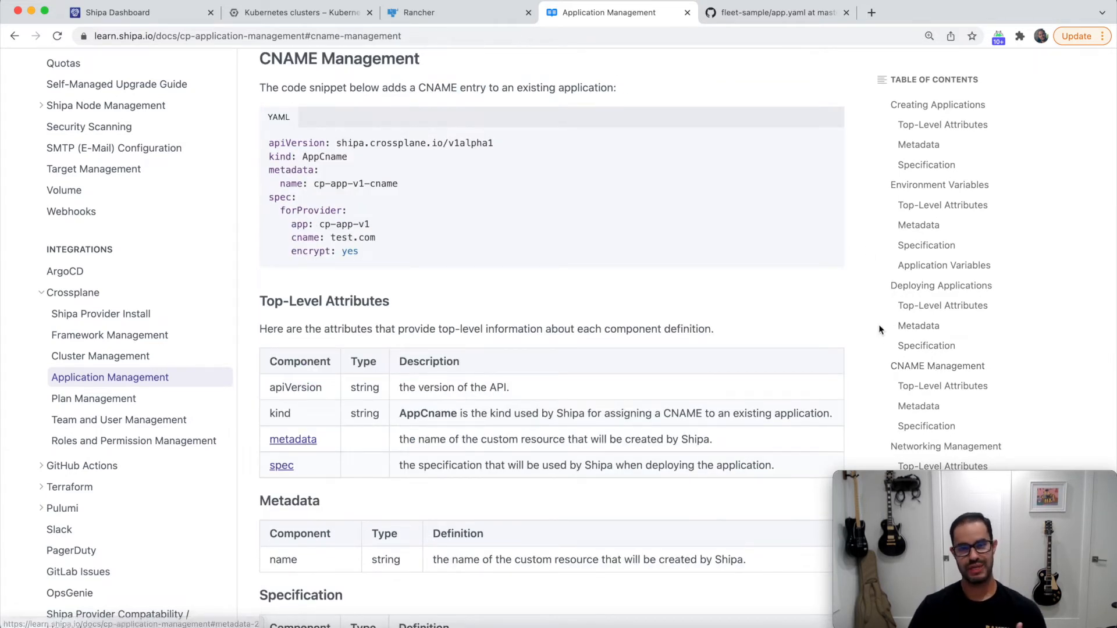
mouse_move(776, 290)
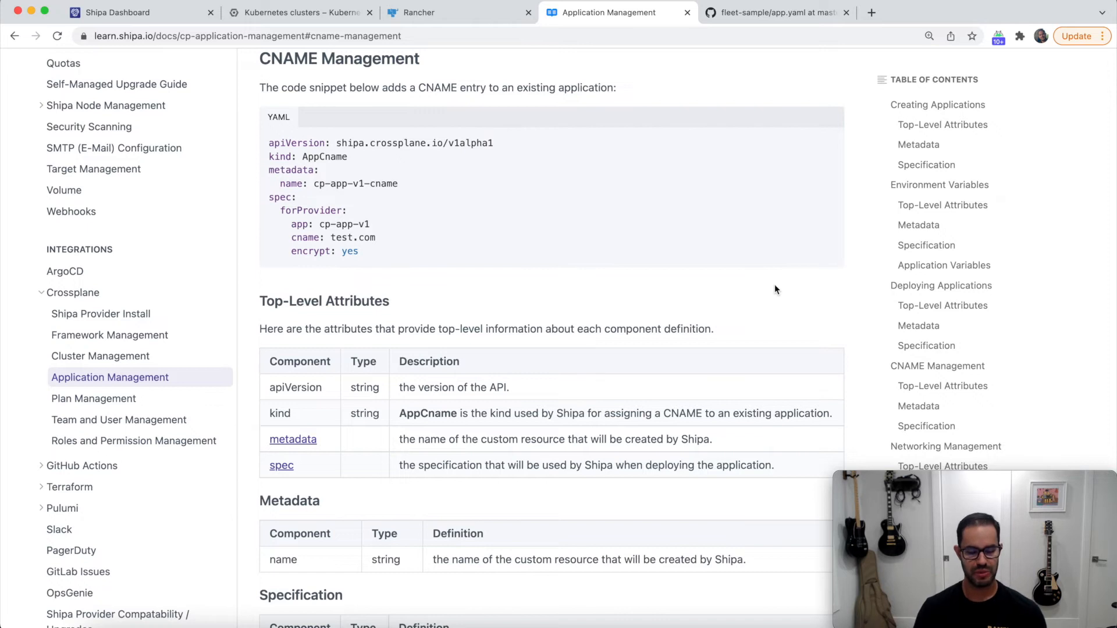
scroll(up, 3)
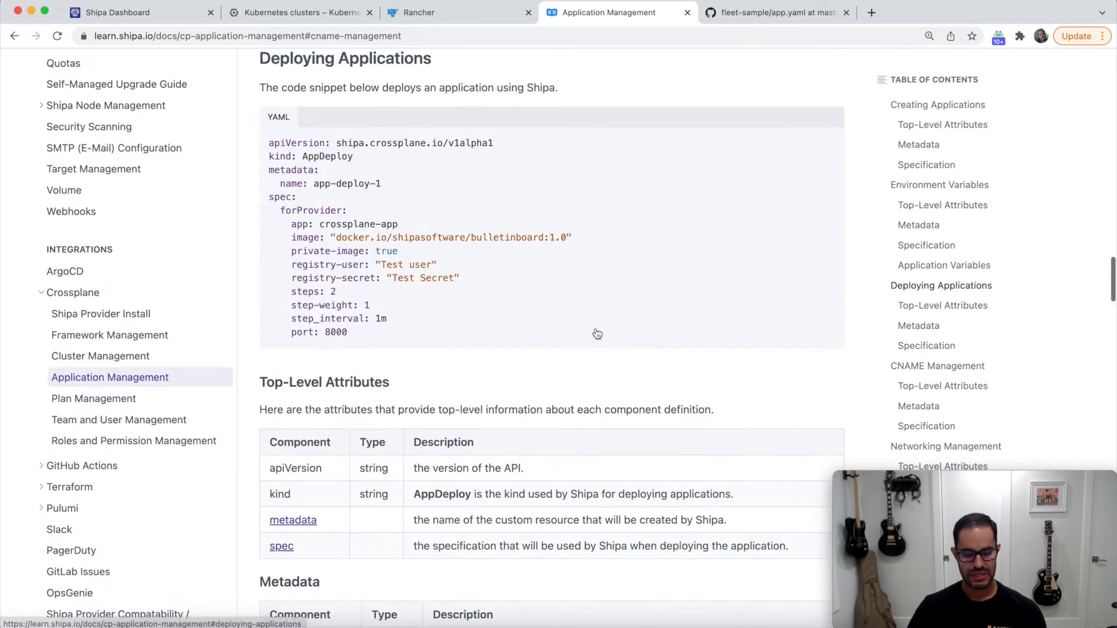
mouse_move(399, 331)
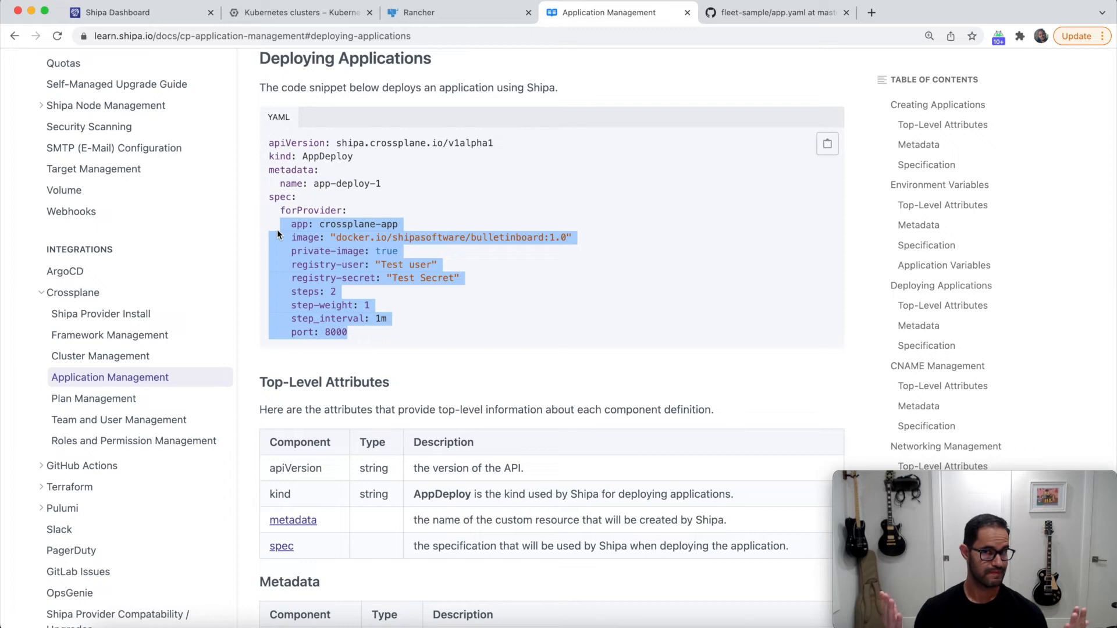
mouse_move(199, 28)
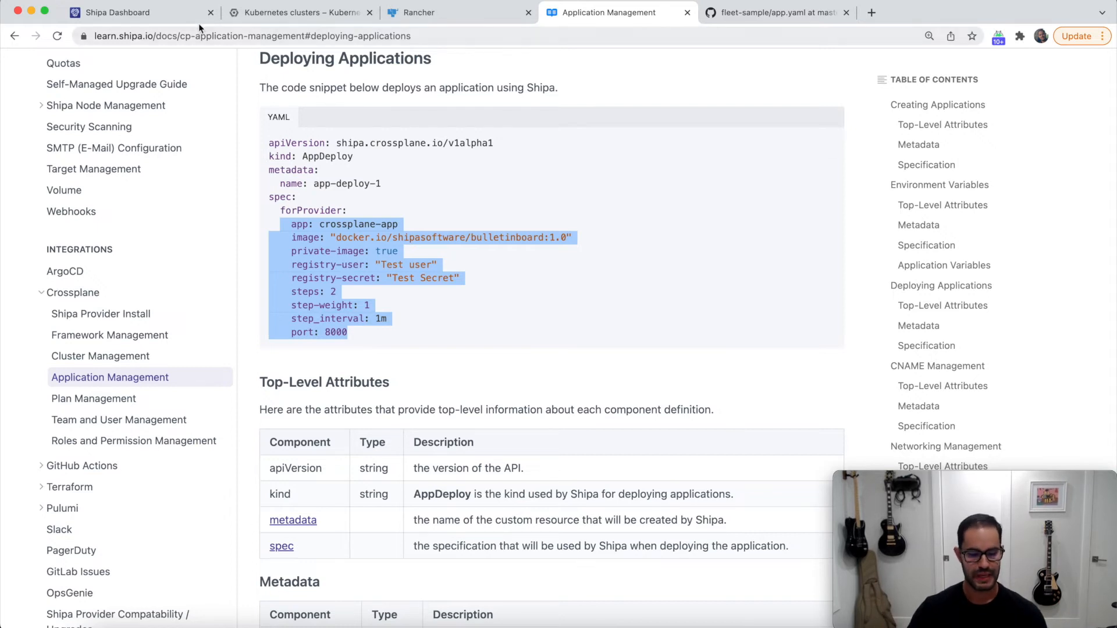
View policies/policies.yaml defining the fleet-dev Framework in the fleet-sample repo
click(773, 12)
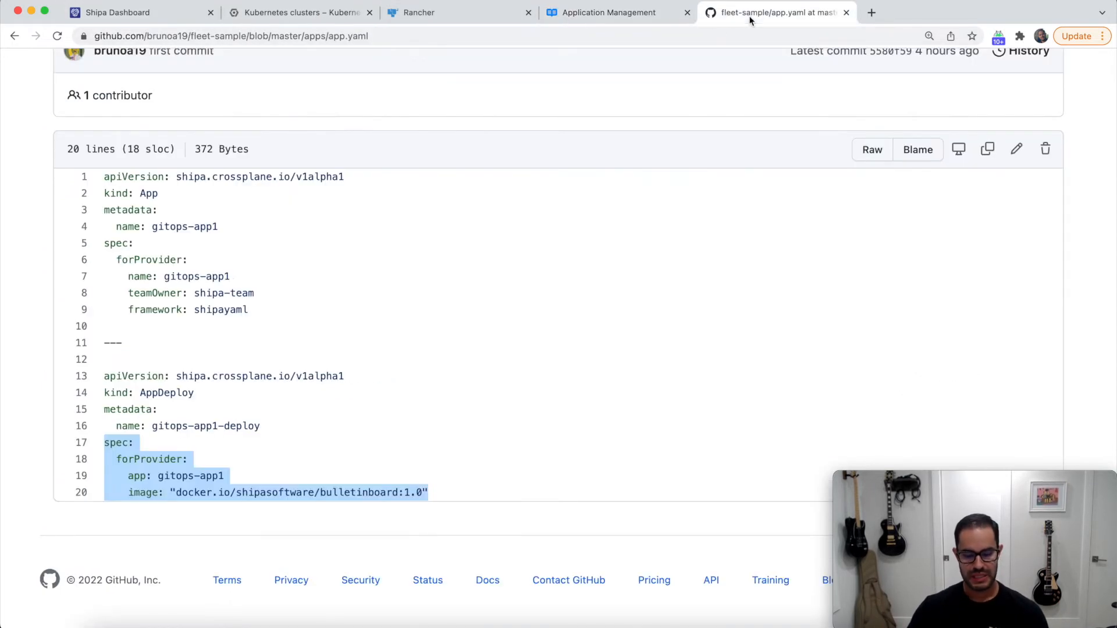
scroll(up, 3)
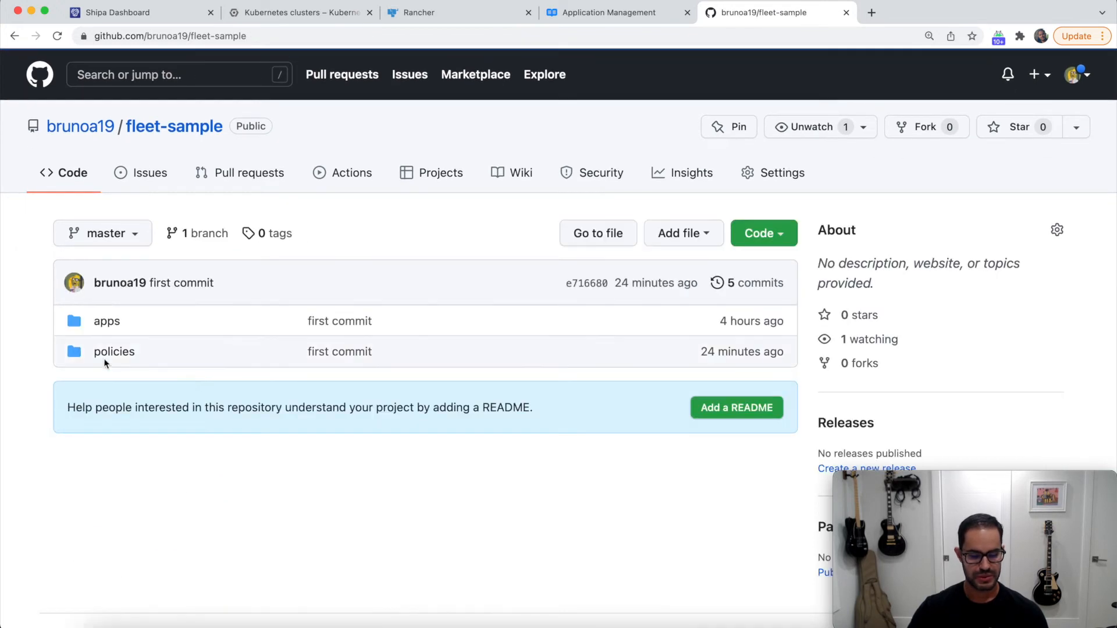
click(113, 352)
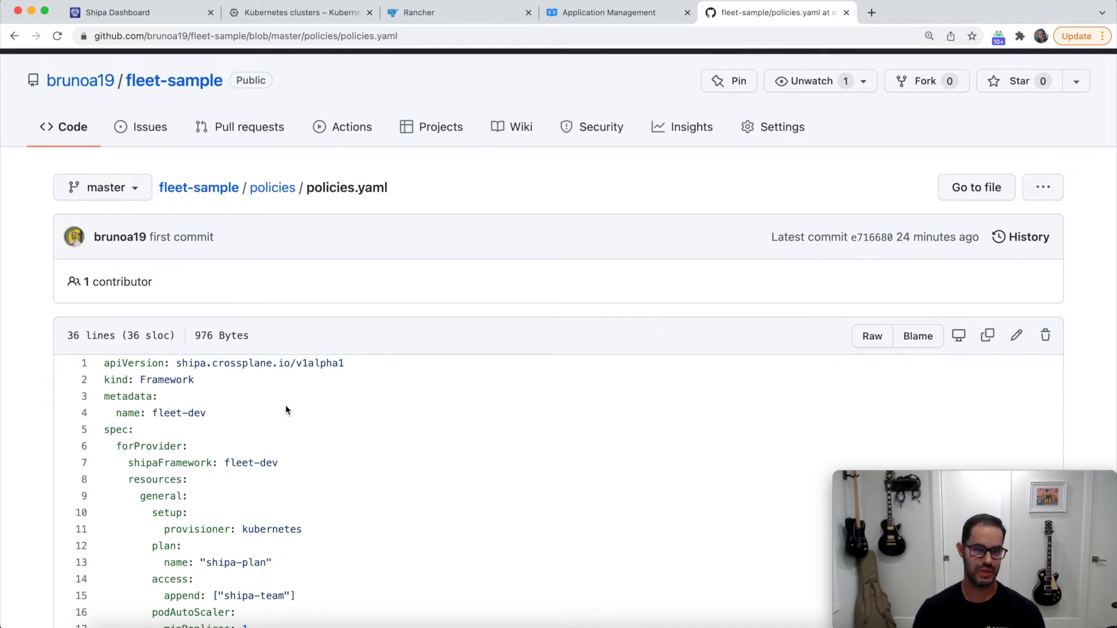
Highlight the shipa-plan plan name in the fleet-dev Framework definition
scroll(down, 3)
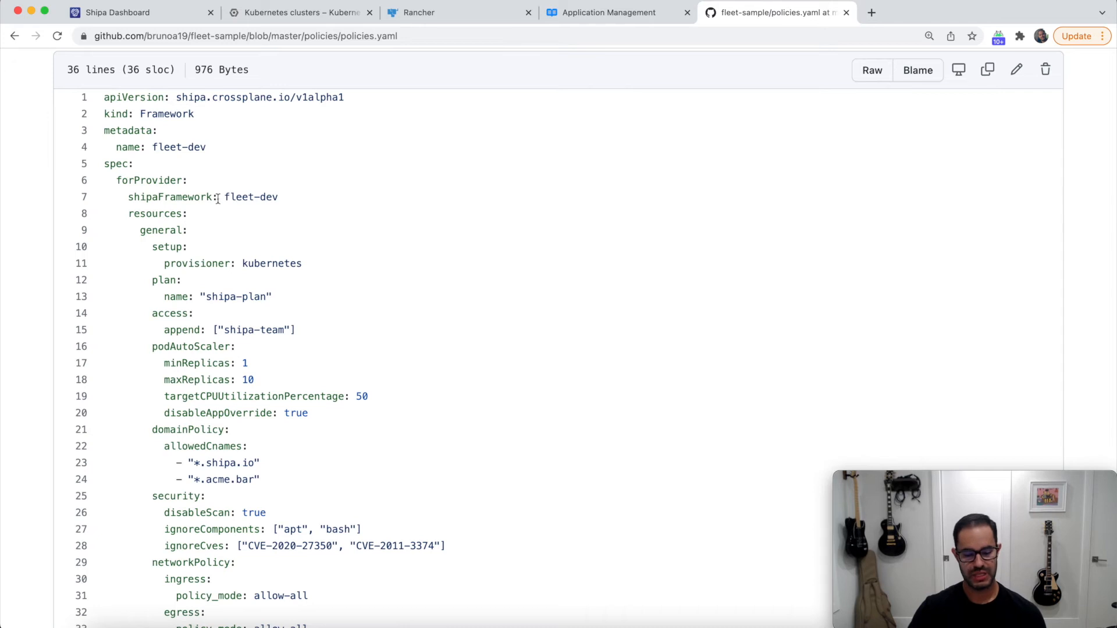
double_click(249, 146)
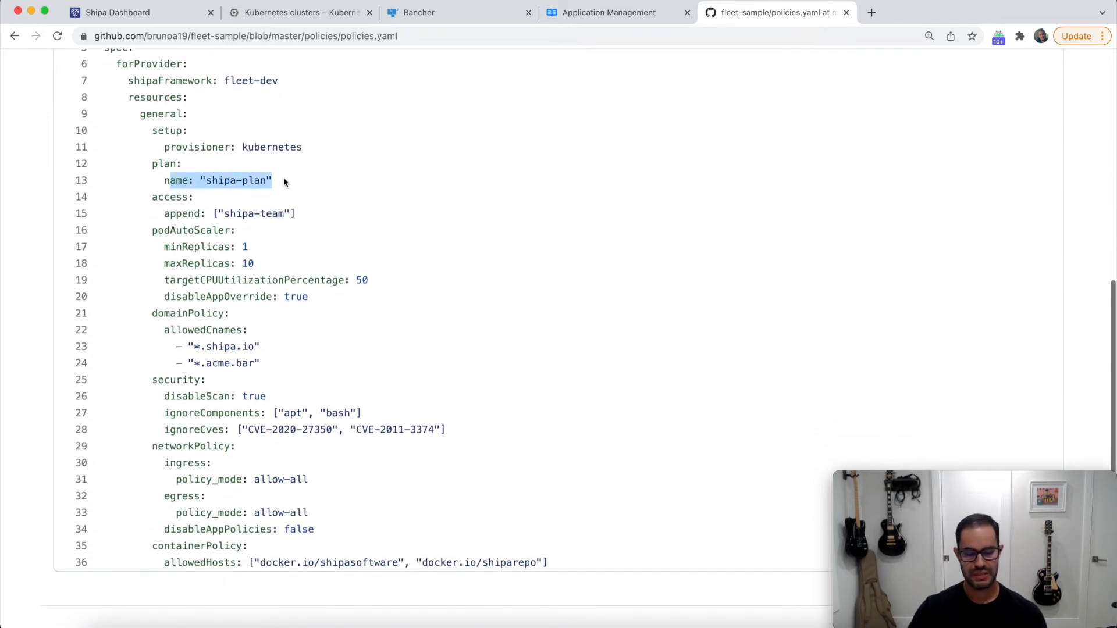
scroll(up, 3)
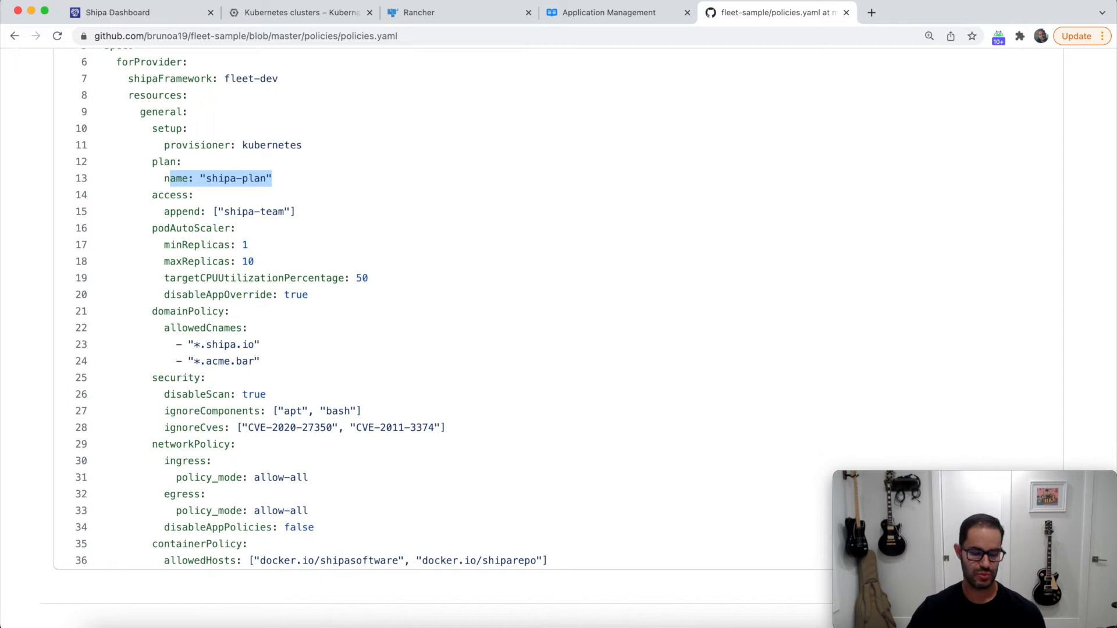
Show the Shipa Plans list with shipa-plan, dev and prod
click(135, 12)
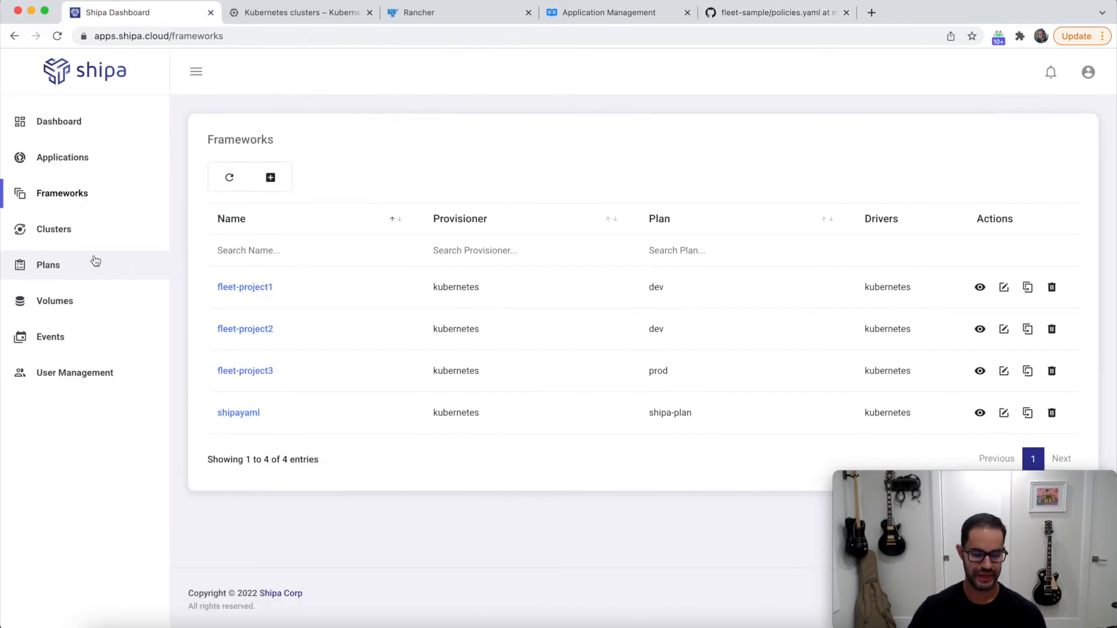
click(48, 264)
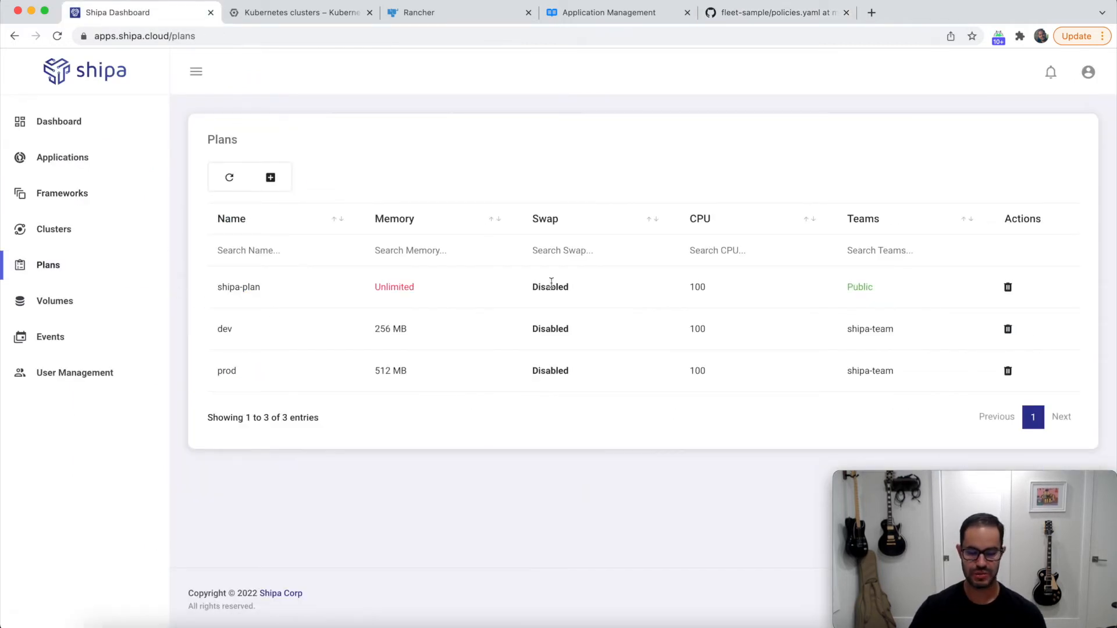
mouse_move(639, 78)
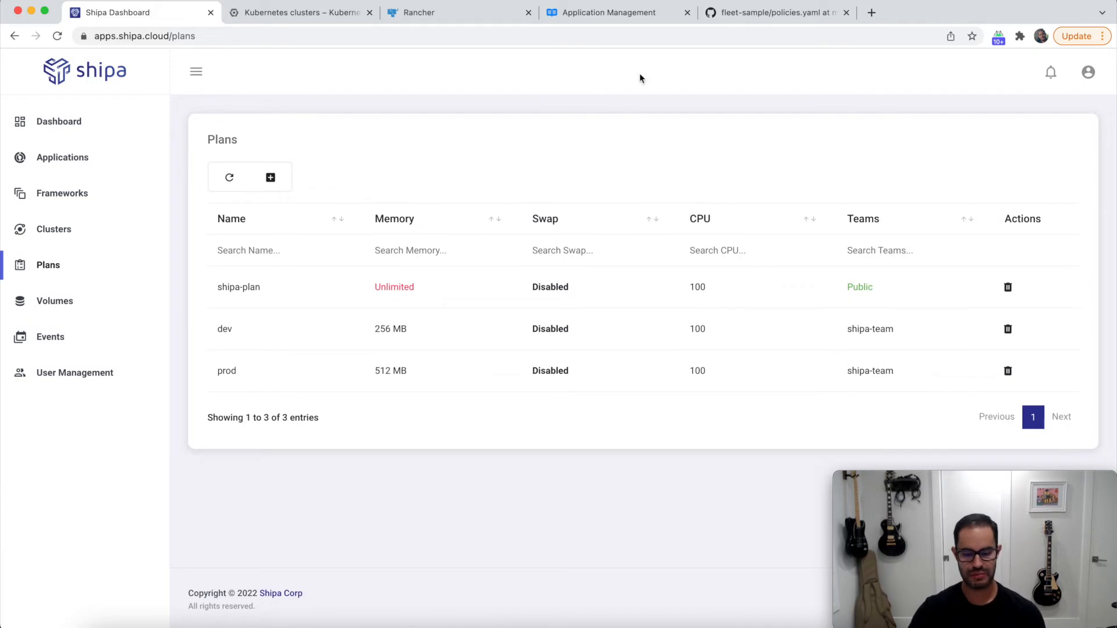
mouse_move(351, 222)
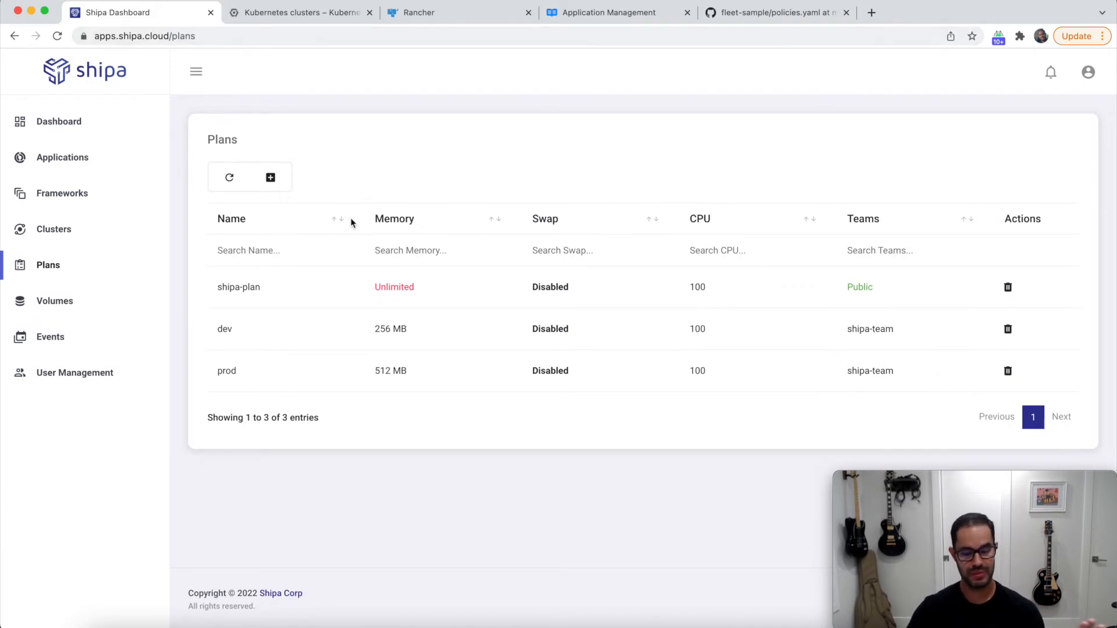
Review policies.yaml security scan exclusions and containerPolicy allowedHosts on GitHub
click(776, 11)
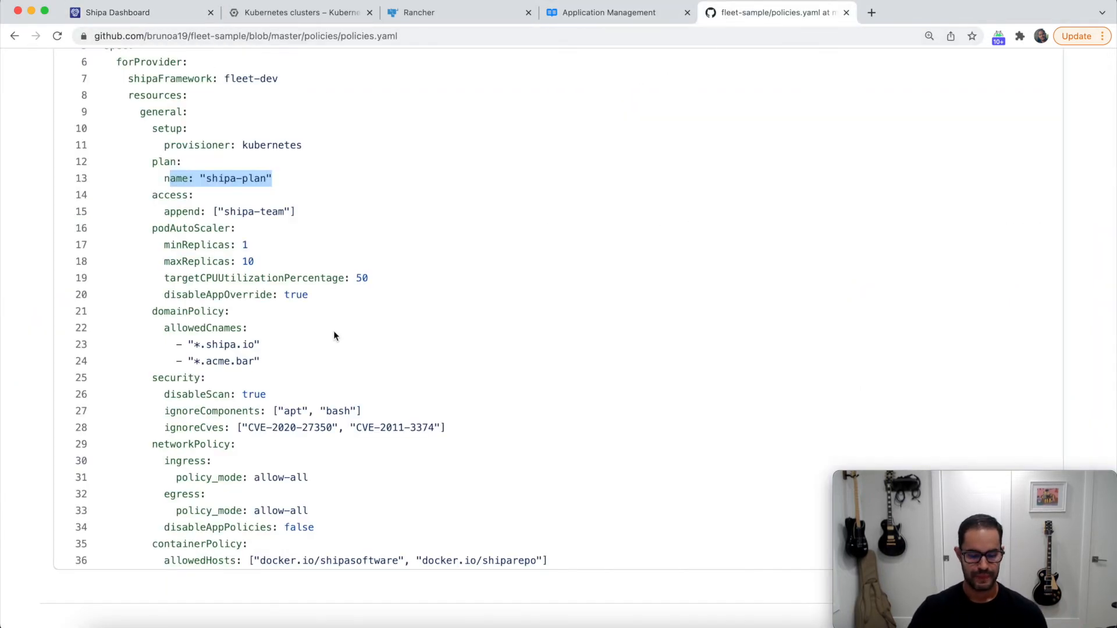
scroll(down, 3)
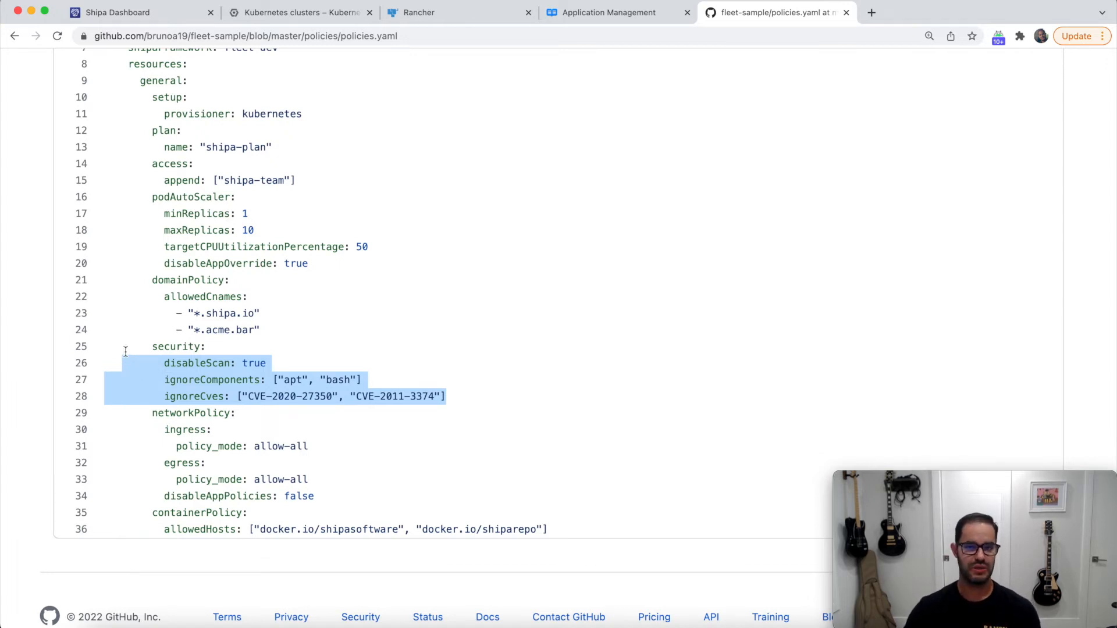
click(235, 373)
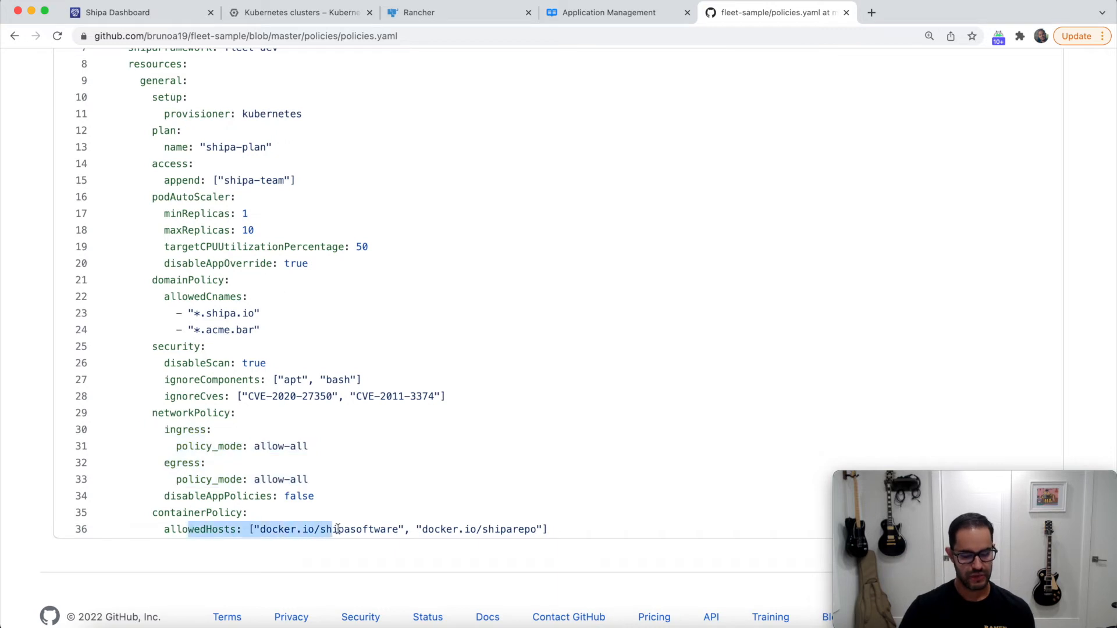
scroll(up, 3)
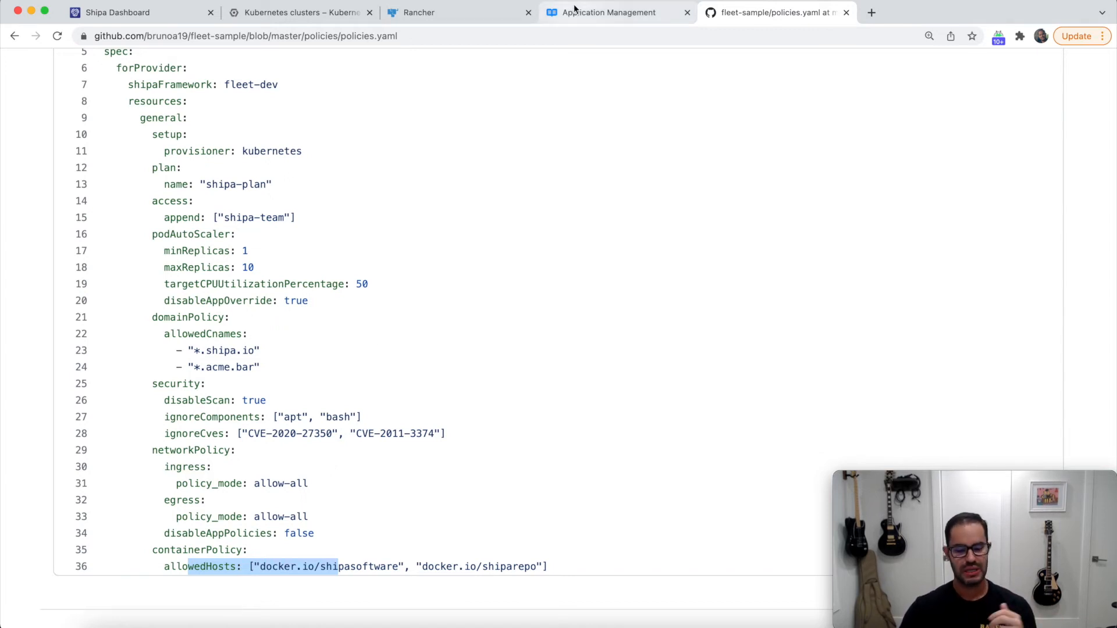
Show the Framework Management guide's Metadata and Specification tables in Shipa Docs
click(609, 12)
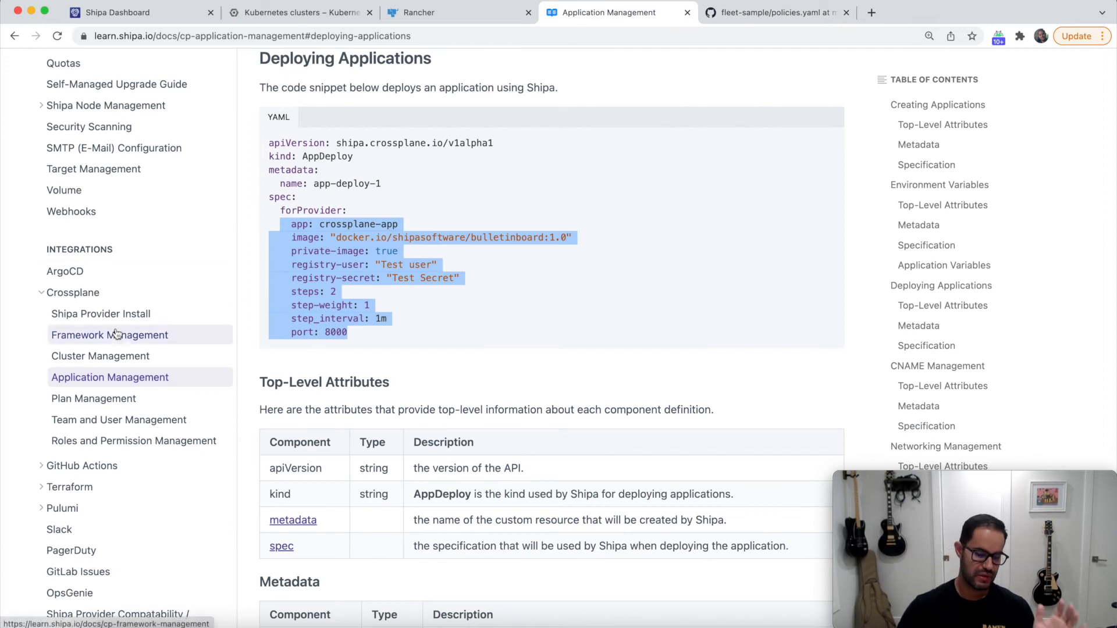
click(109, 335)
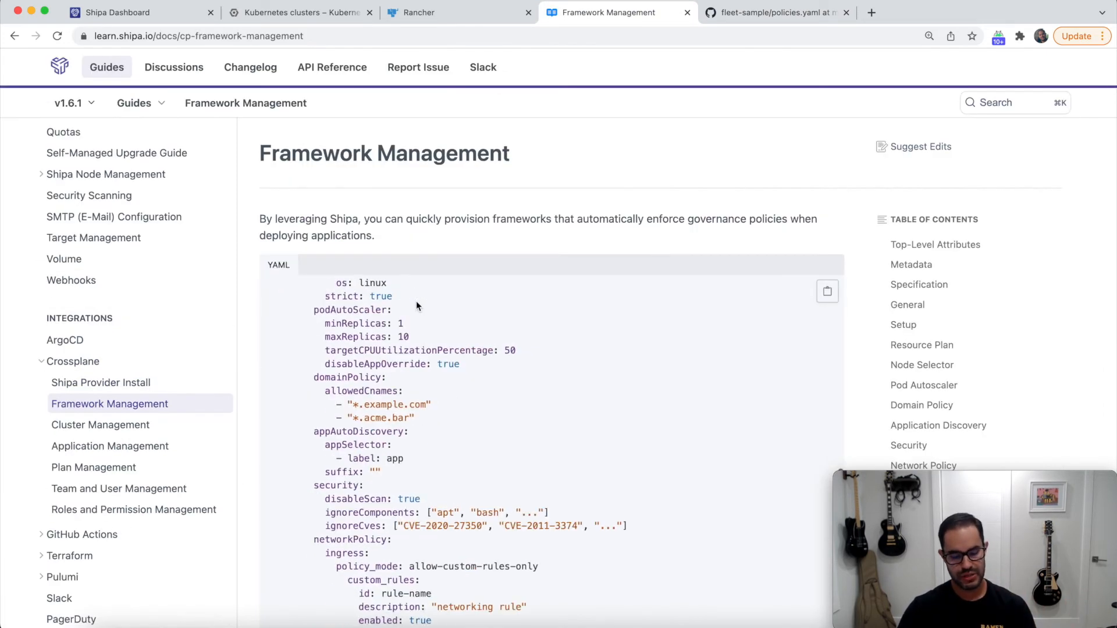
scroll(down, 3)
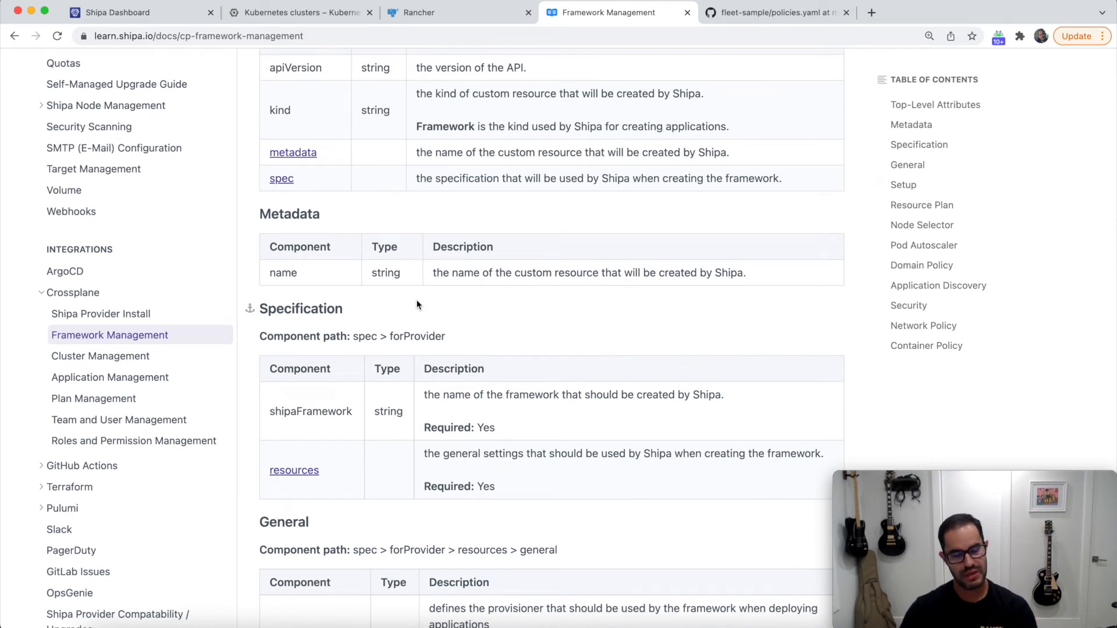
mouse_move(711, 21)
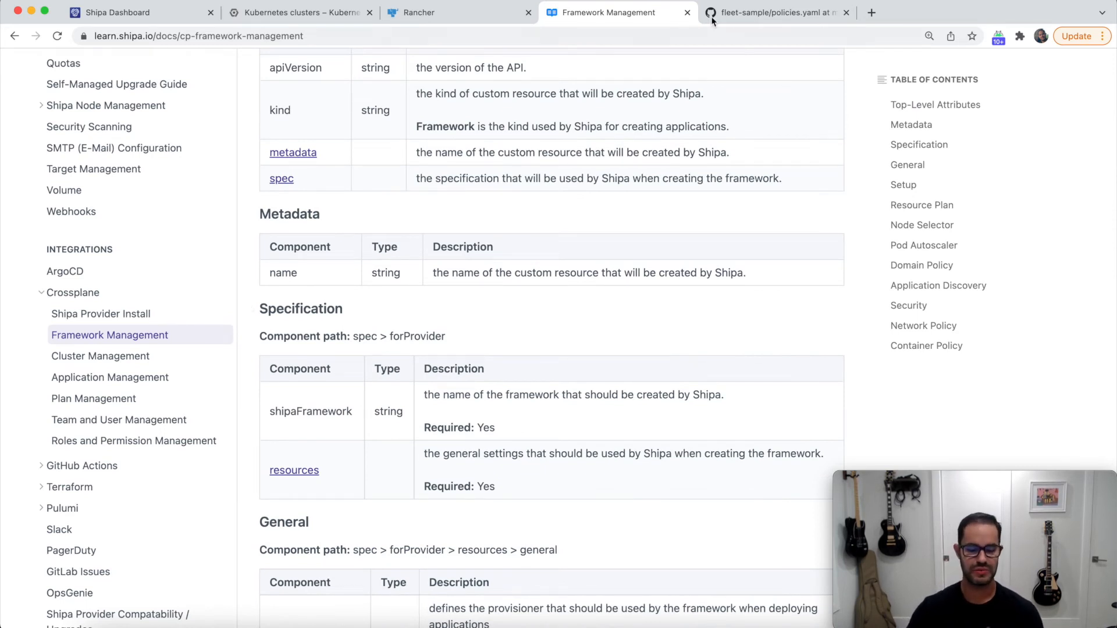
Show the empty Shipa Applications page with framework added and cluster connected
click(137, 12)
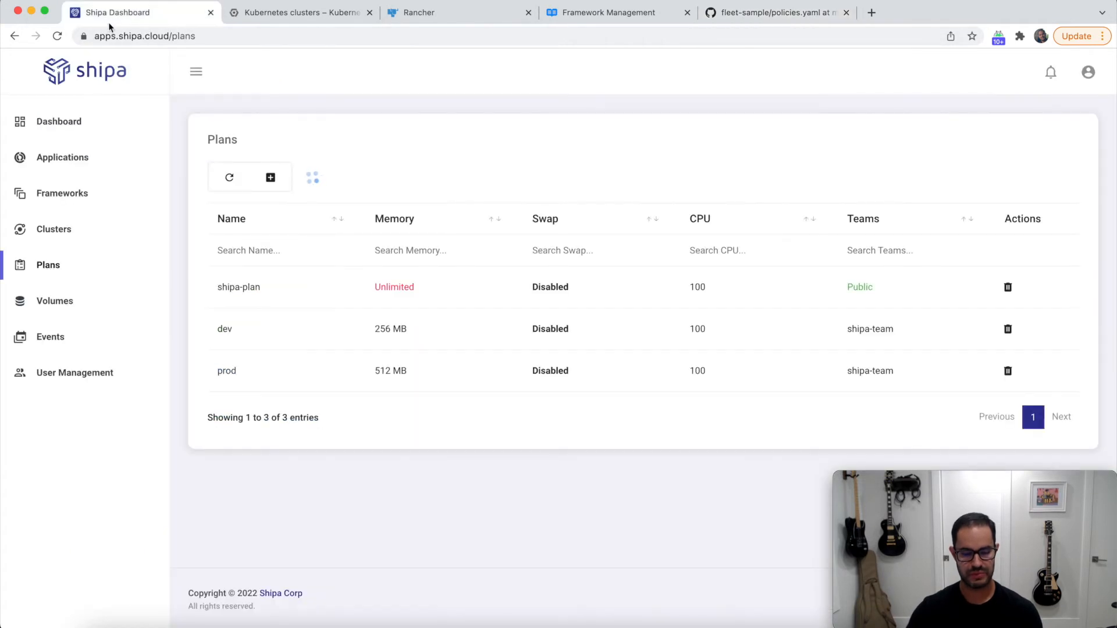
click(62, 157)
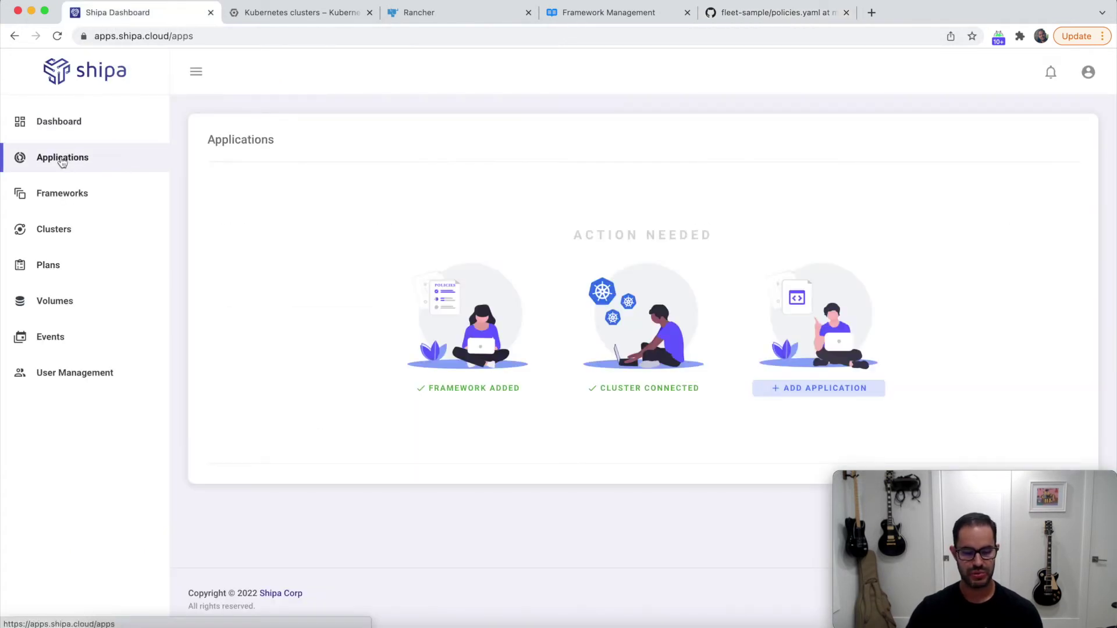
mouse_move(170, 157)
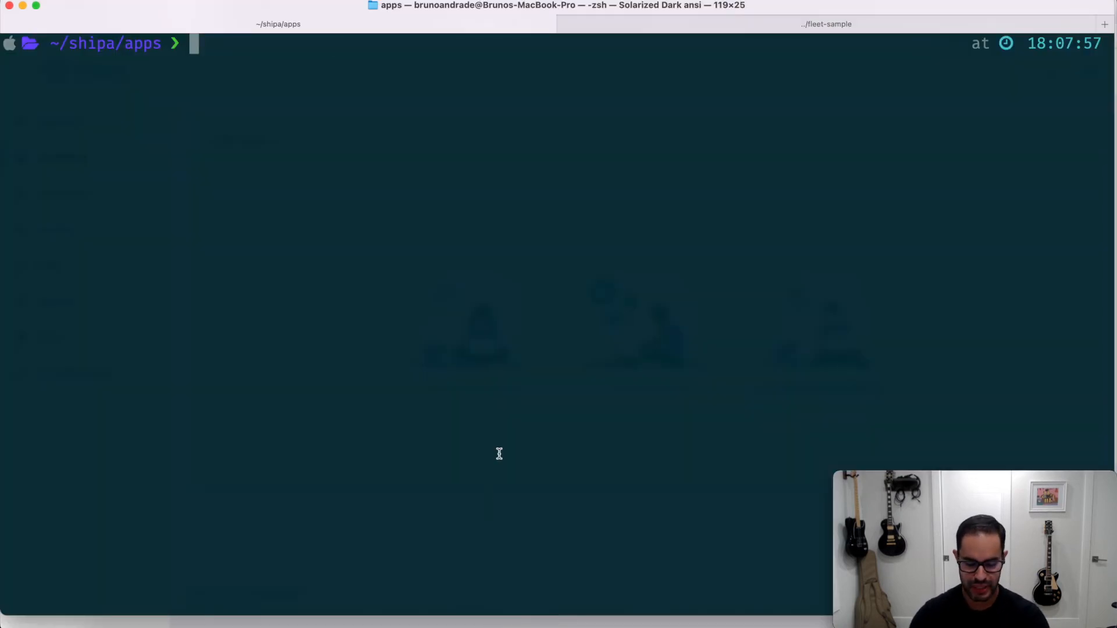
Open fleet-policies.yaml in vi to review the GitRepo manifest
text(vi fleet-policies.yaml)
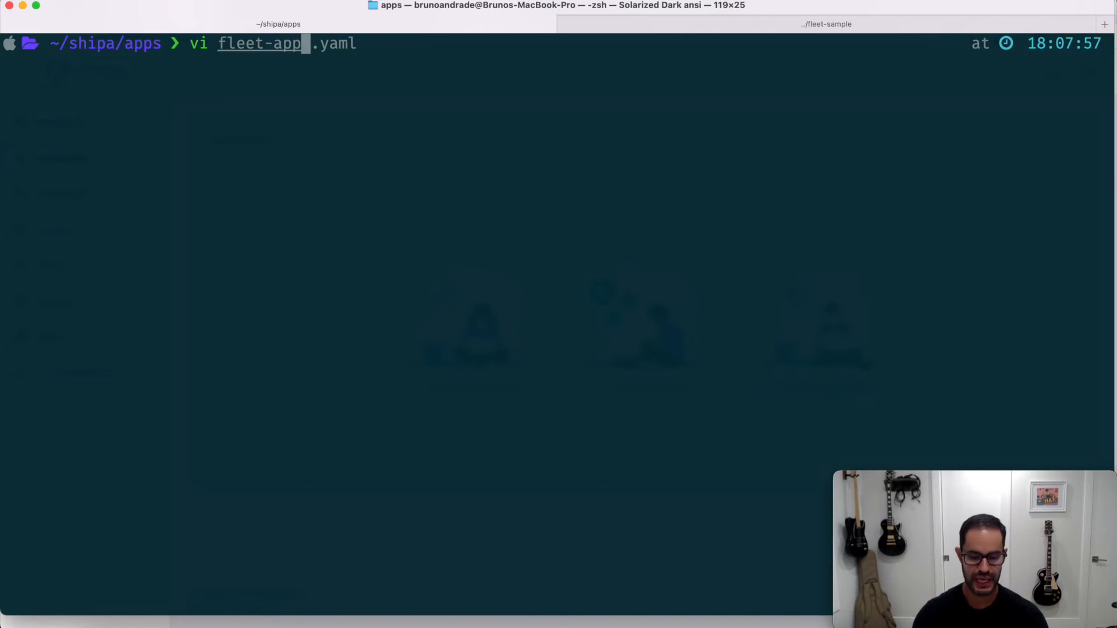
key(Return)
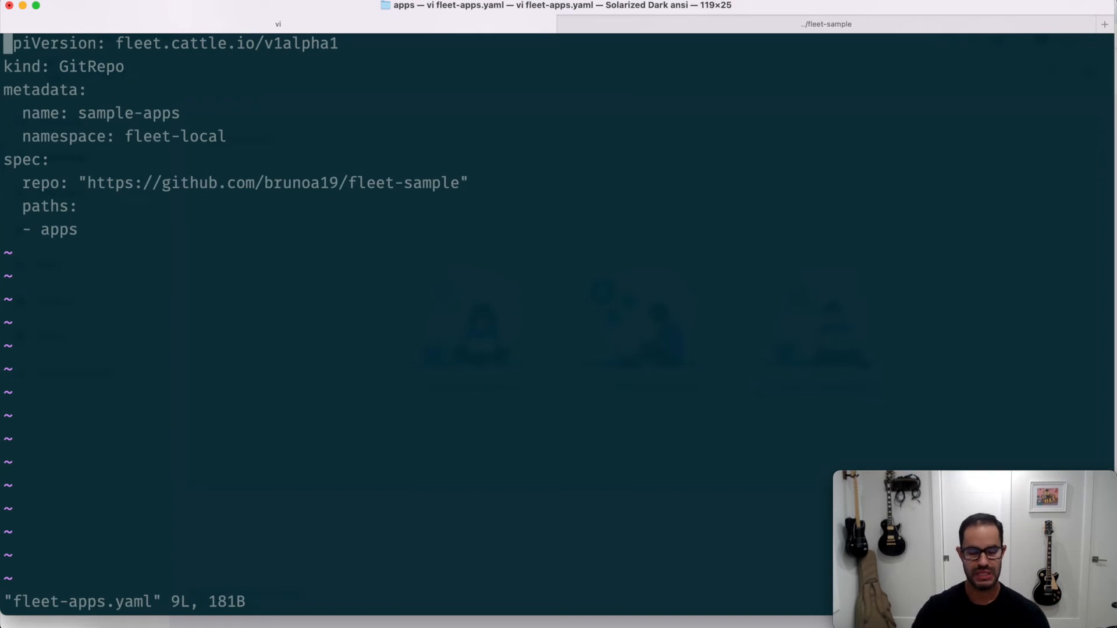
mouse_move(49, 73)
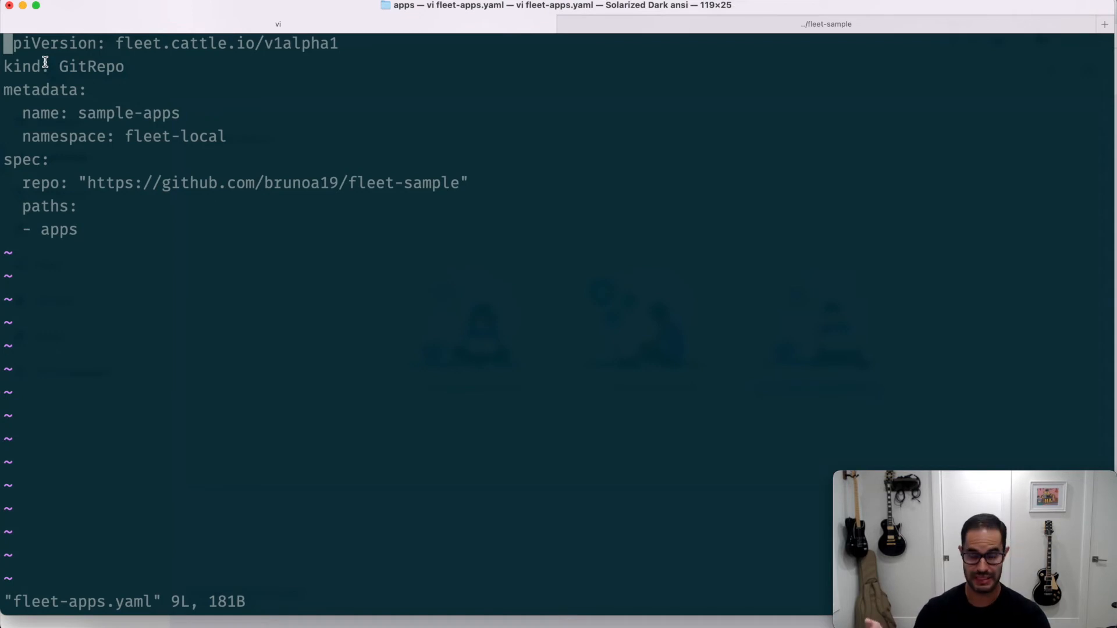
mouse_move(80, 89)
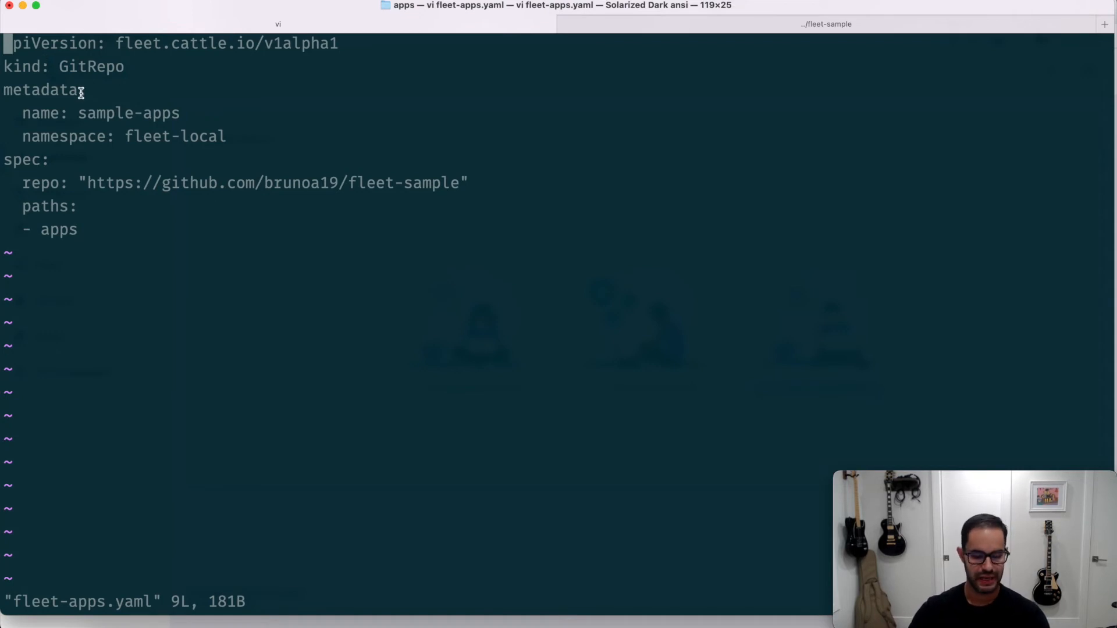
mouse_move(184, 113)
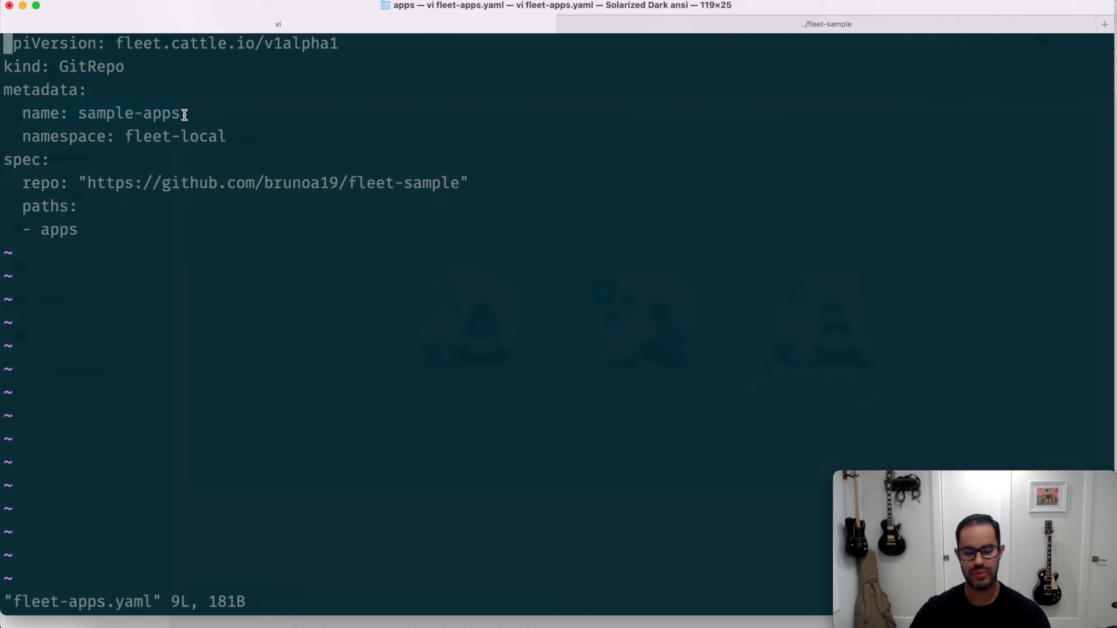
mouse_move(61, 136)
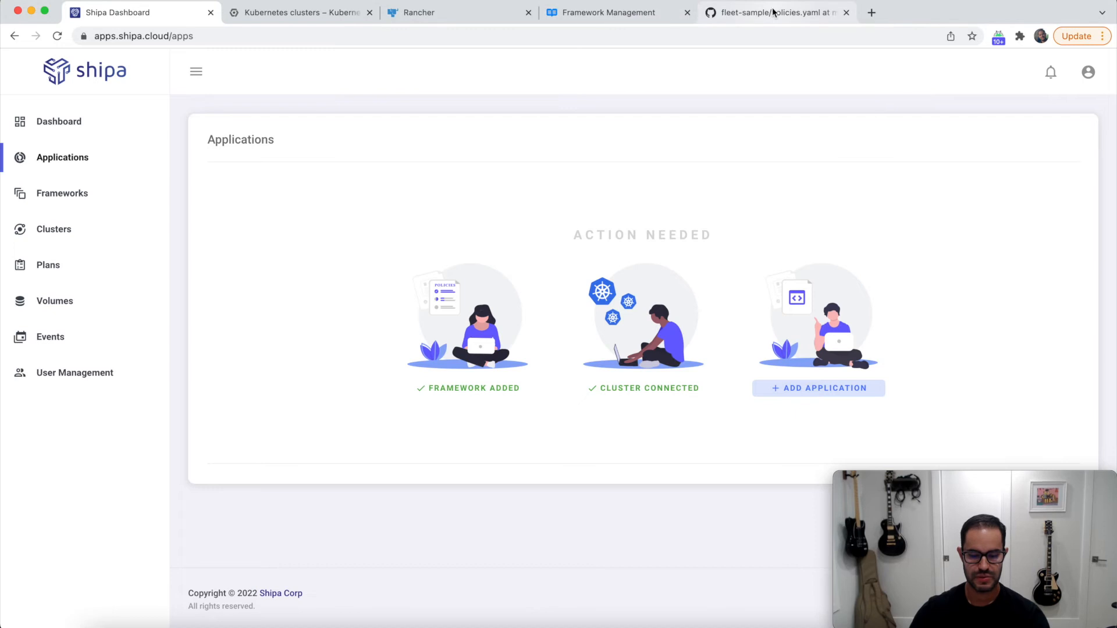
Check the fleet-sample apps folder on GitHub, then list connected clusters in Shipa
click(776, 12)
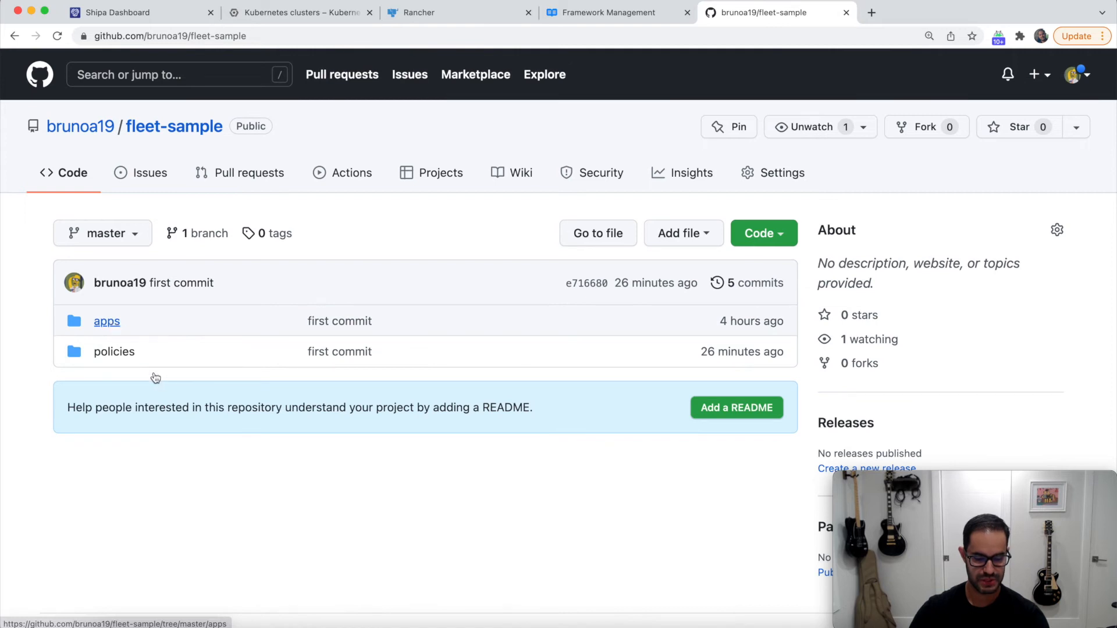
click(105, 322)
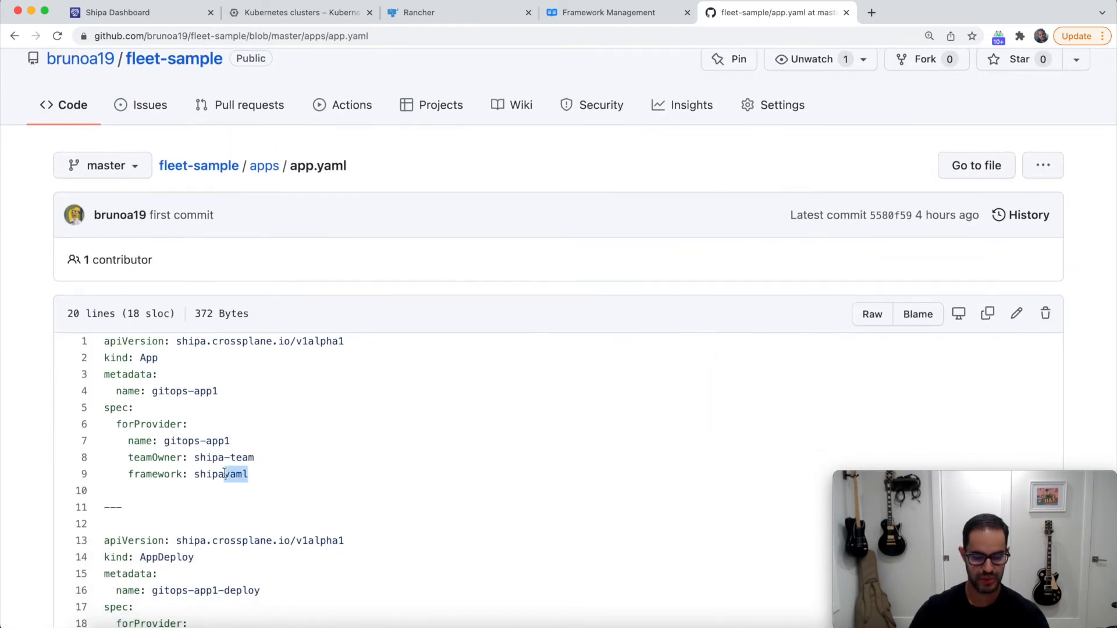
click(118, 12)
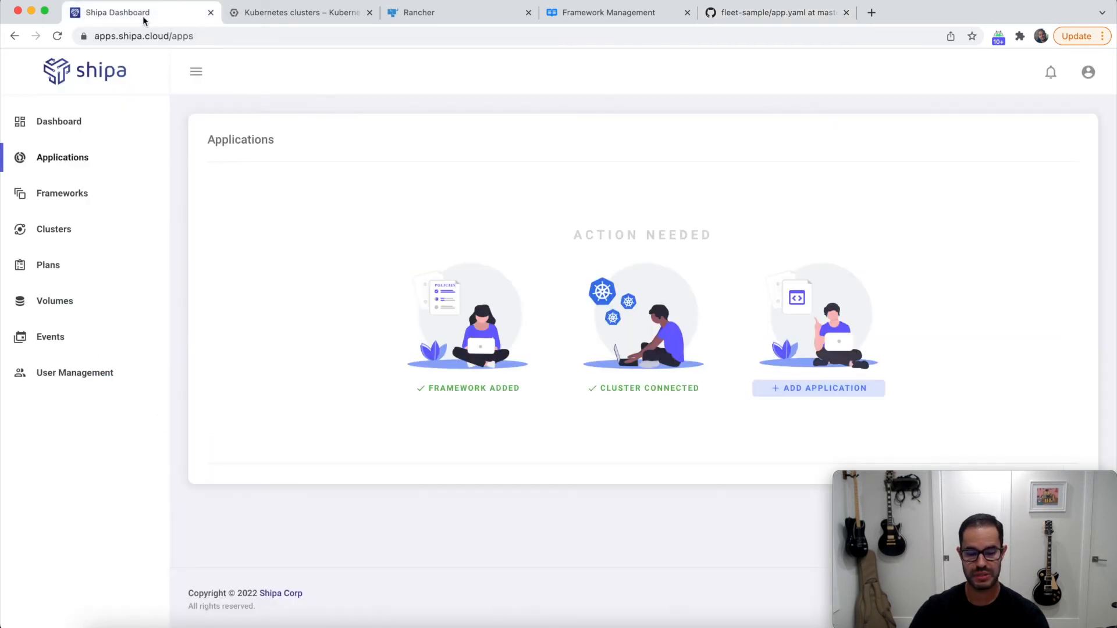
click(54, 229)
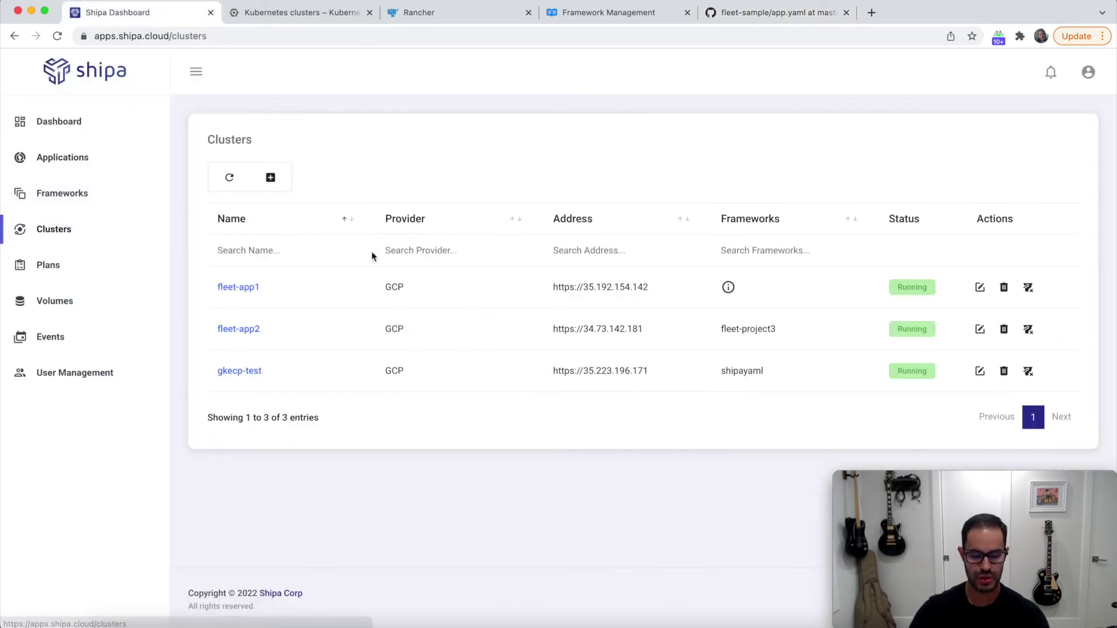
mouse_move(205, 252)
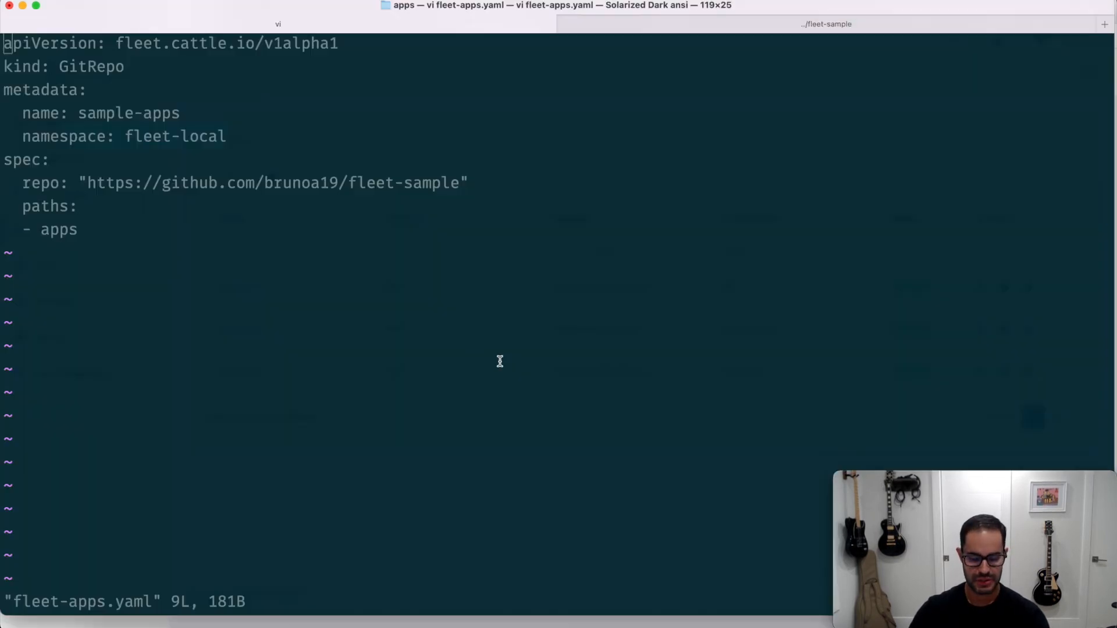
mouse_move(514, 121)
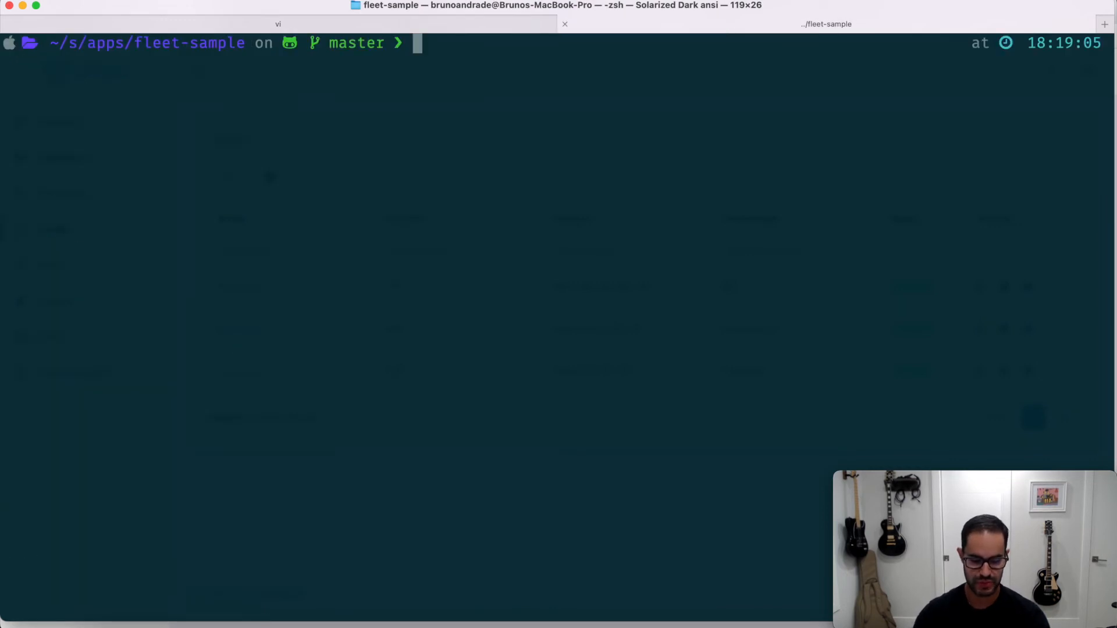
List the cluster's namespaces with kubectl get namespace
text(kubectl get namespace)
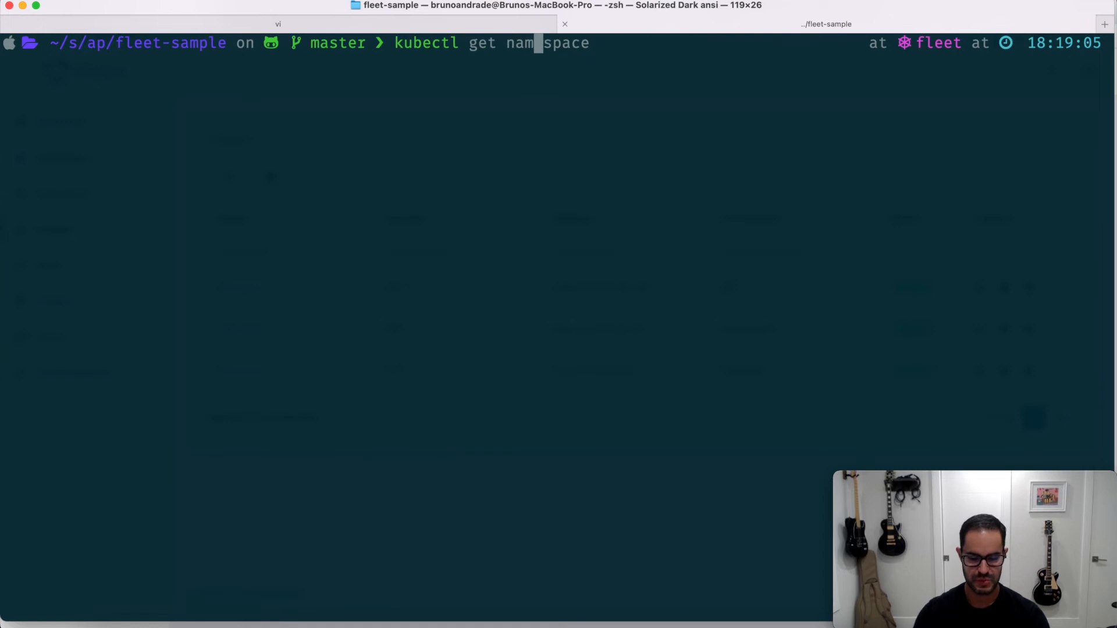
key(Return)
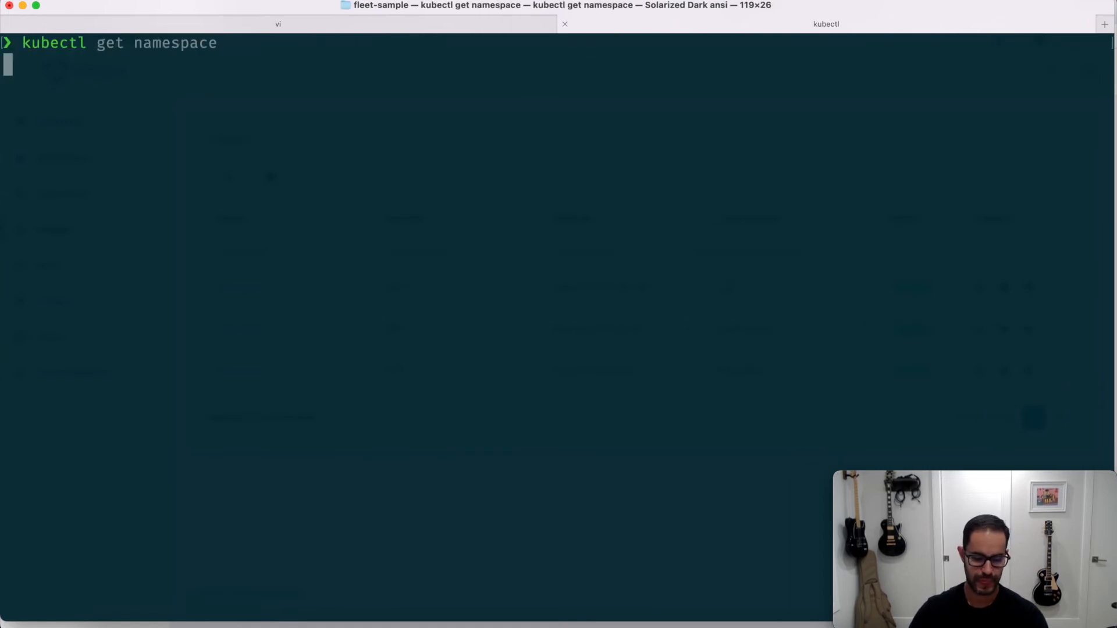
key(Return)
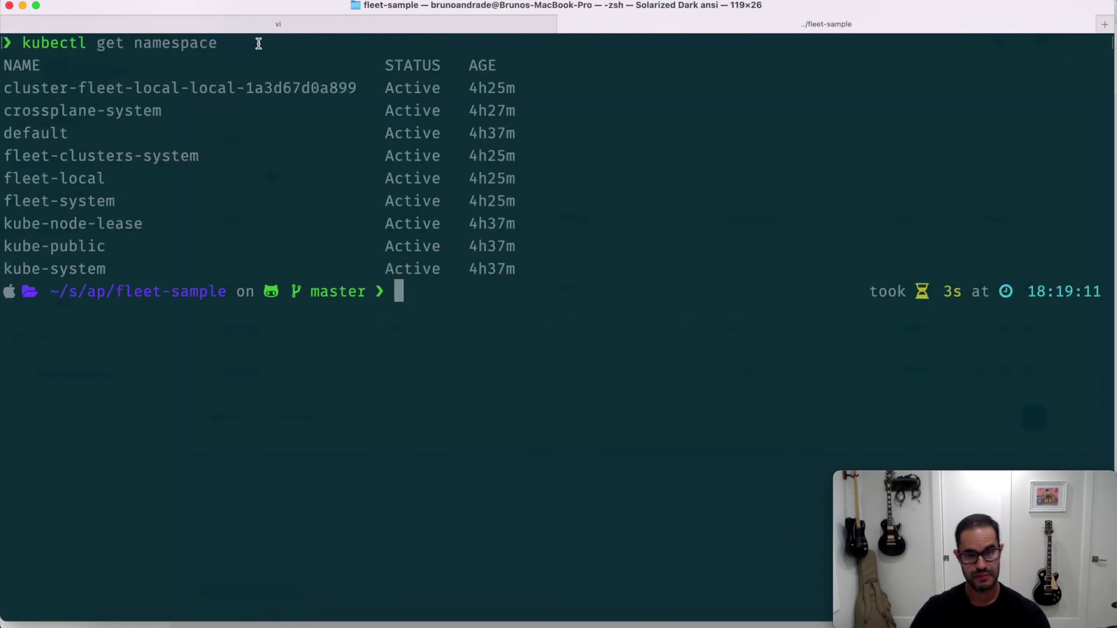
mouse_move(18, 178)
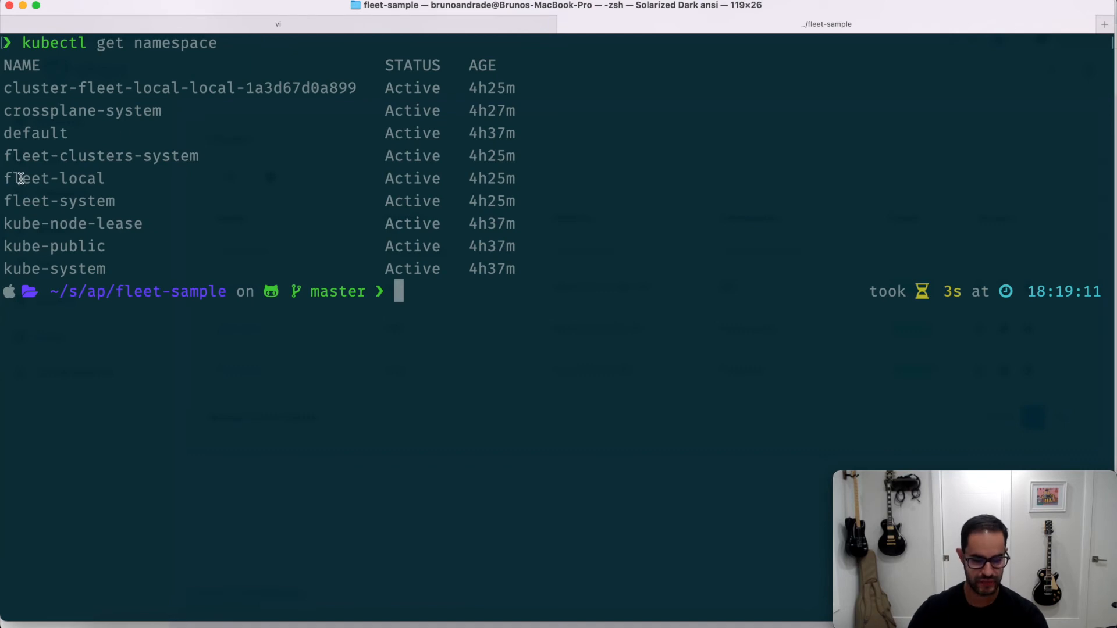
mouse_move(111, 179)
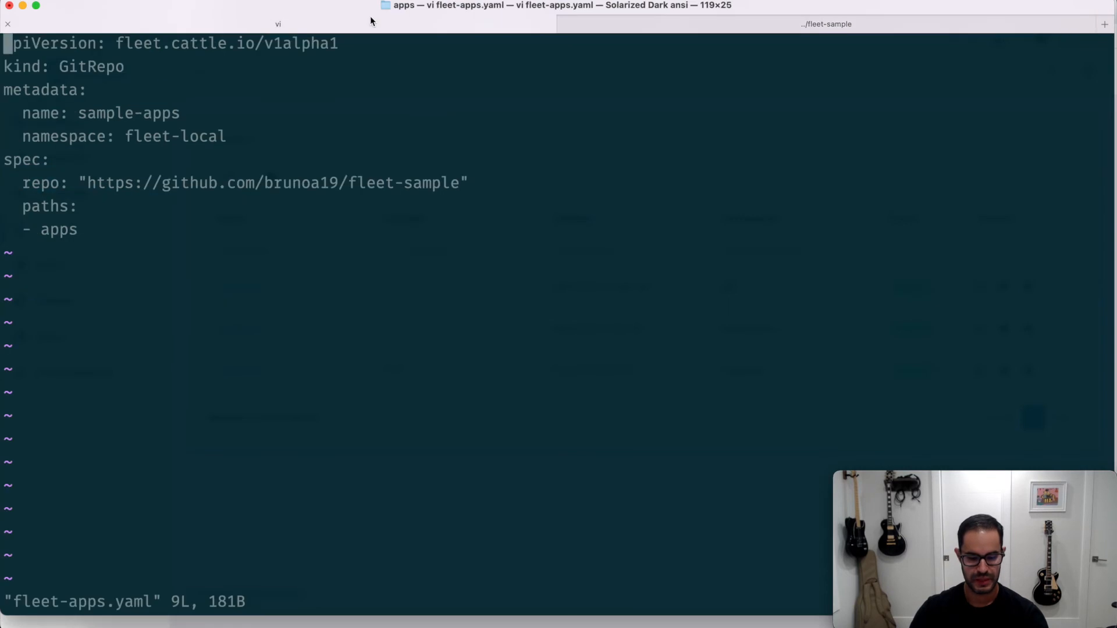
mouse_move(32, 183)
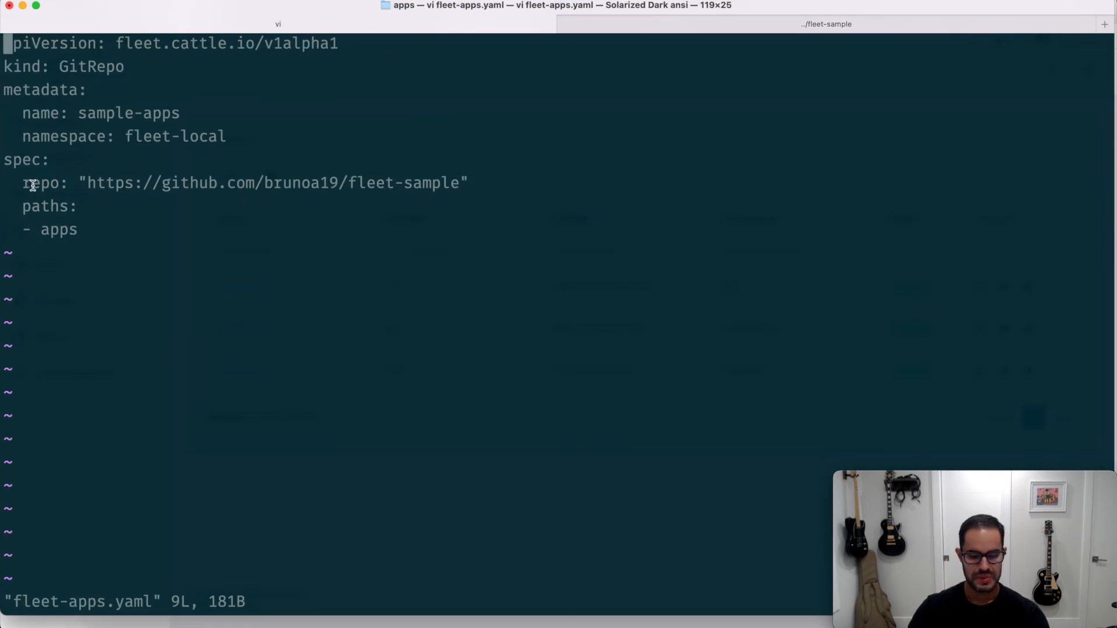
mouse_move(251, 241)
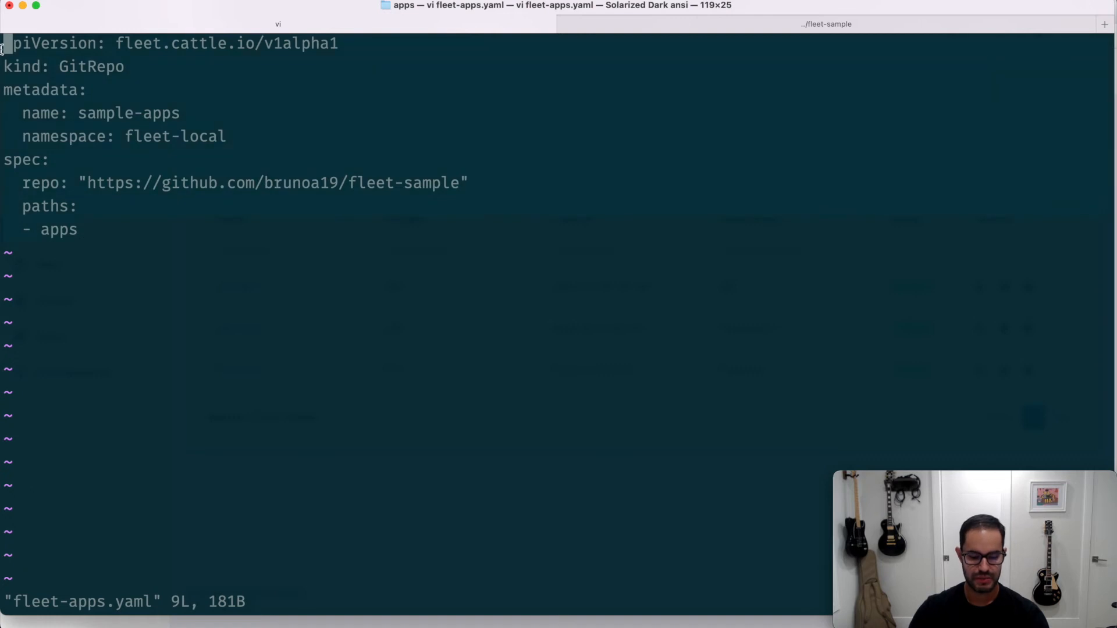
Quit vi with :q, leaving fleet-apps.yaml unchanged
text(:q)
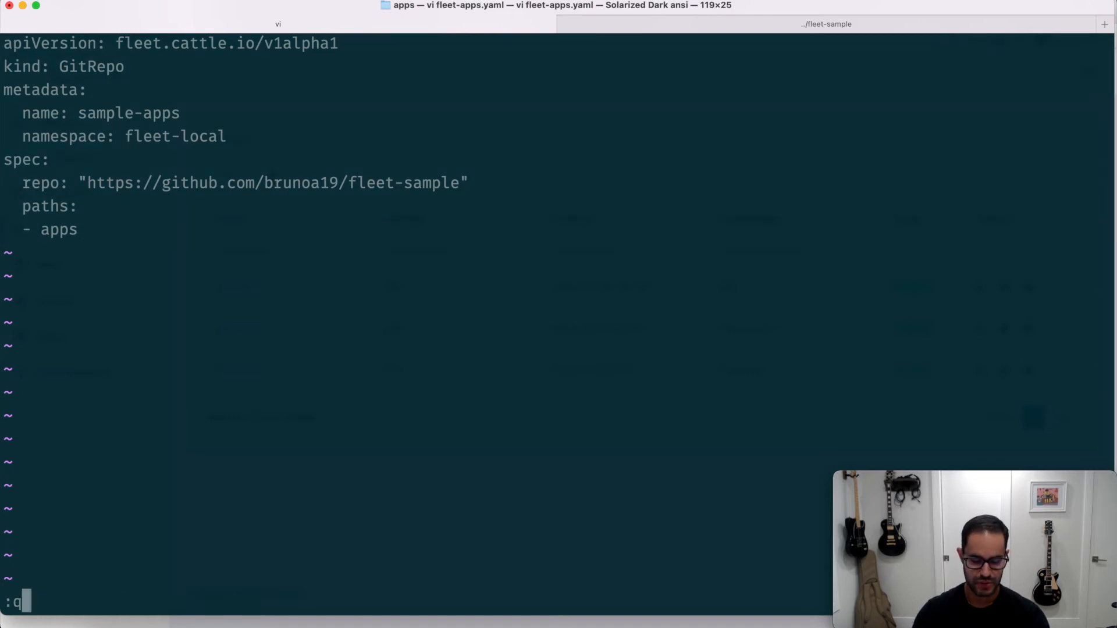
key(Return)
text(kubectl apply -f fleet-ap)
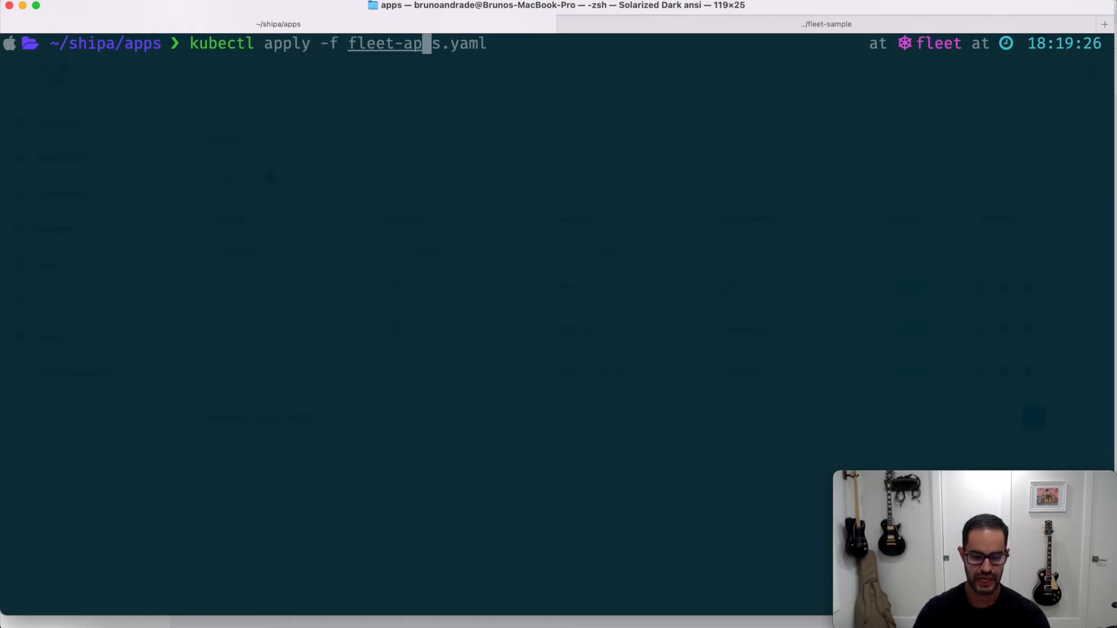
Apply fleet-apps.yaml and check fleet status in the fleet-local namespace
key(Return)
text(kubectl get fl)
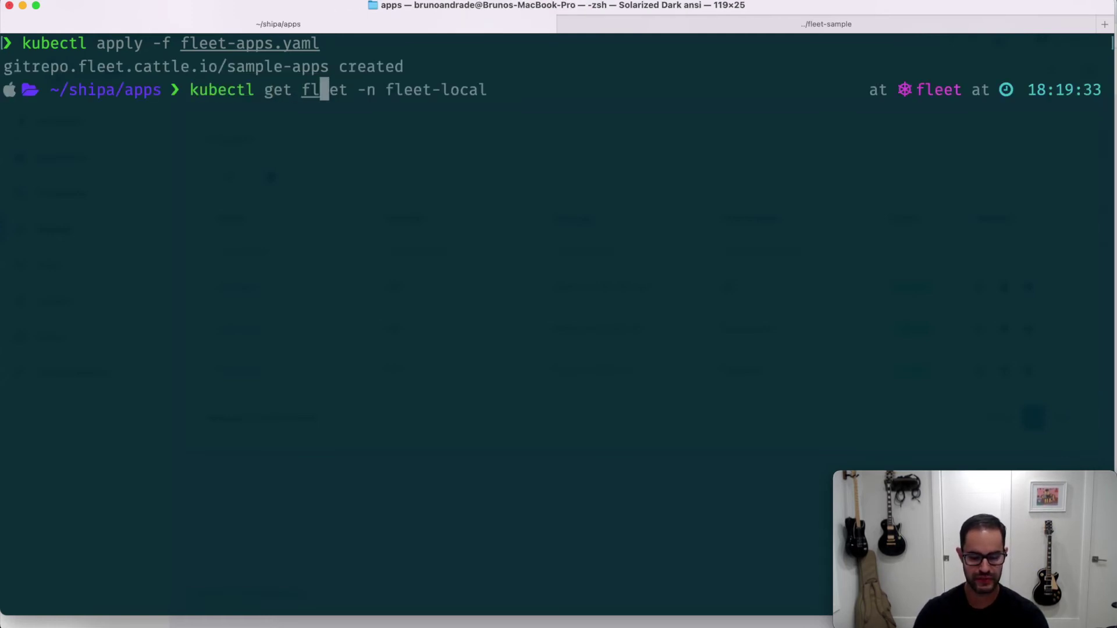
key(Return)
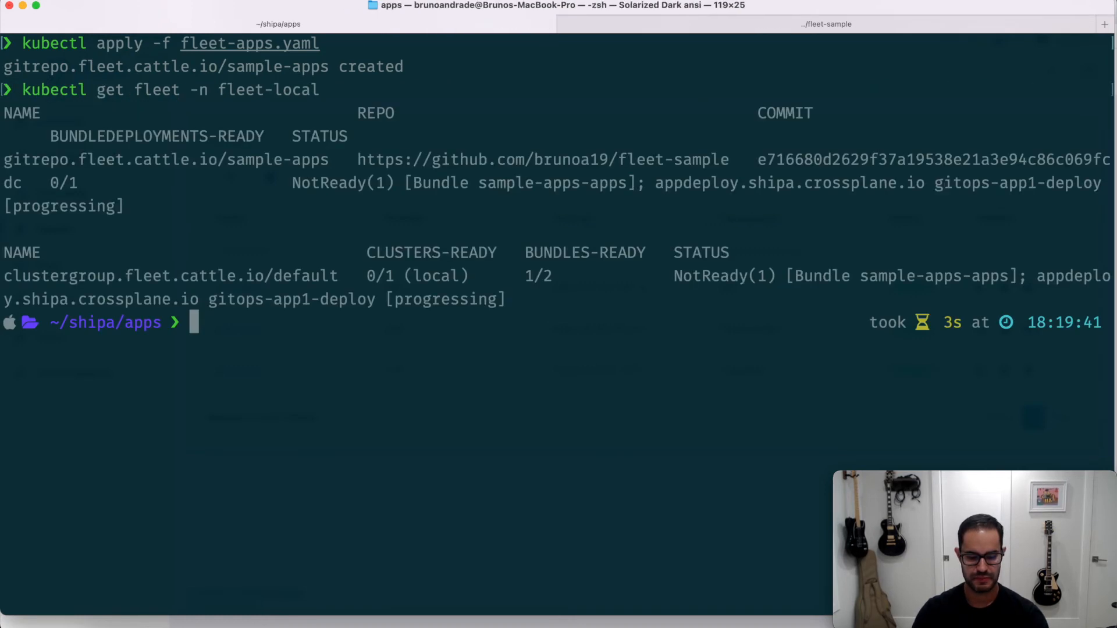
mouse_move(513, 113)
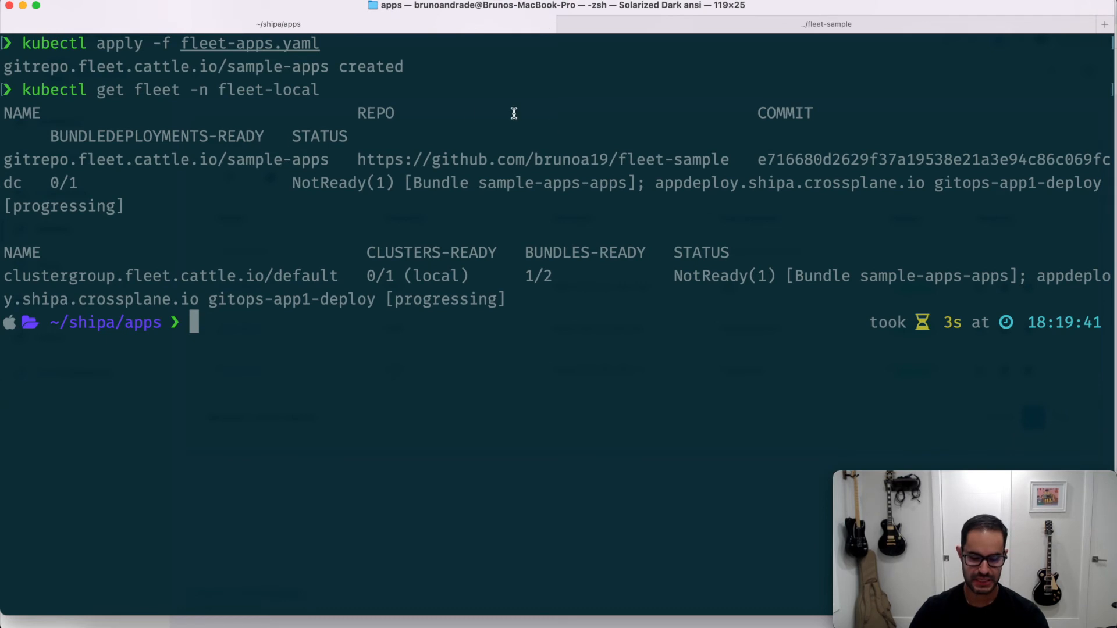
mouse_move(435, 432)
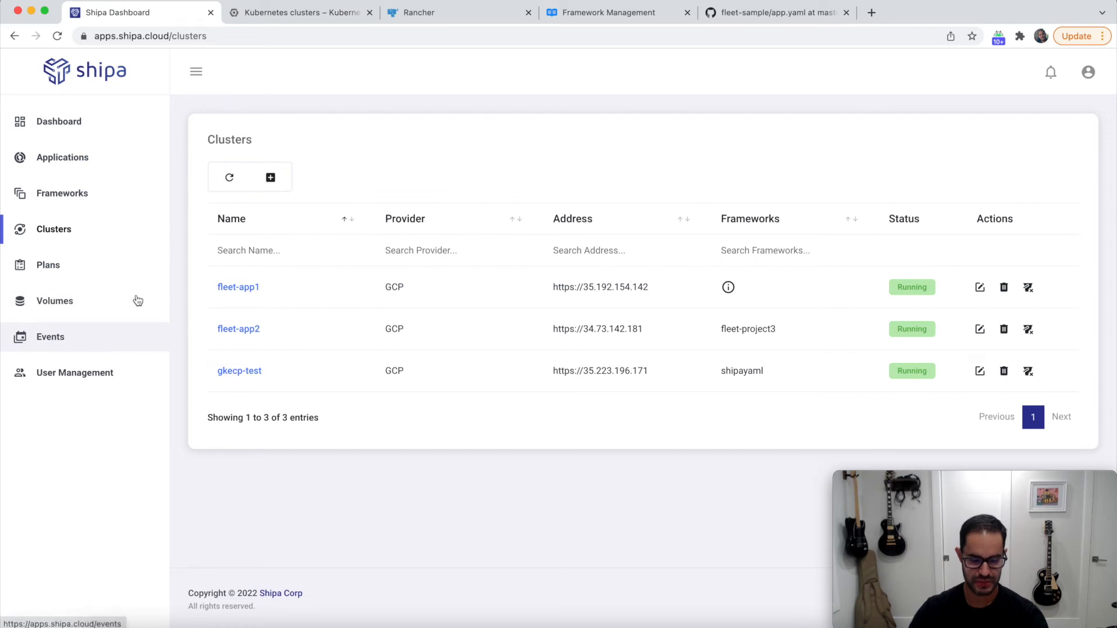
Review gitops-app1's create and deploy events, then its entry in Applications
click(50, 336)
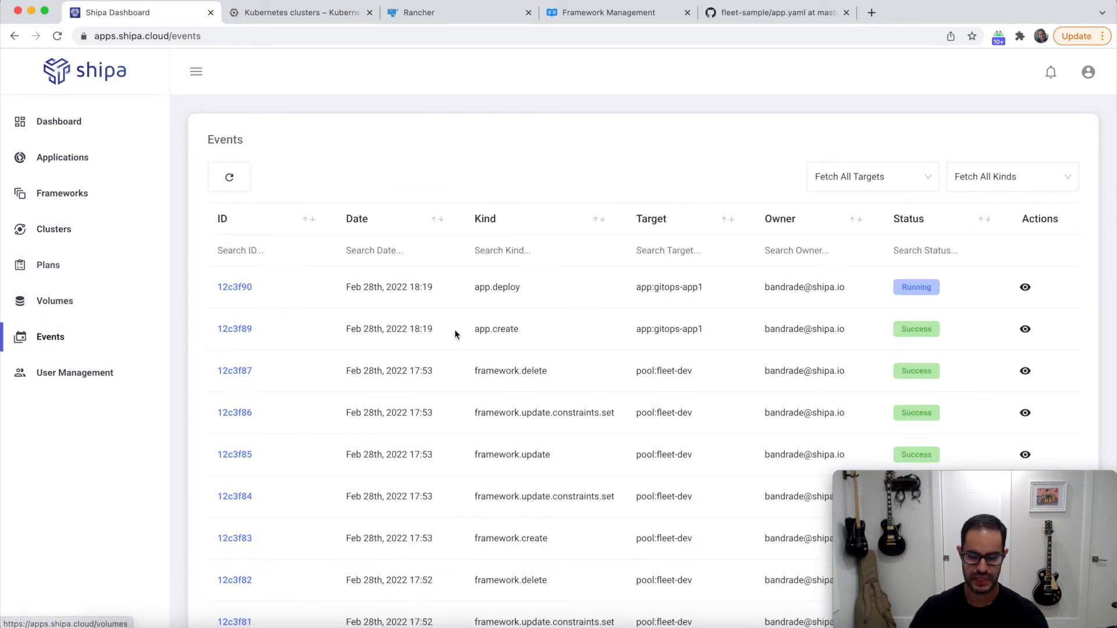
mouse_move(886, 286)
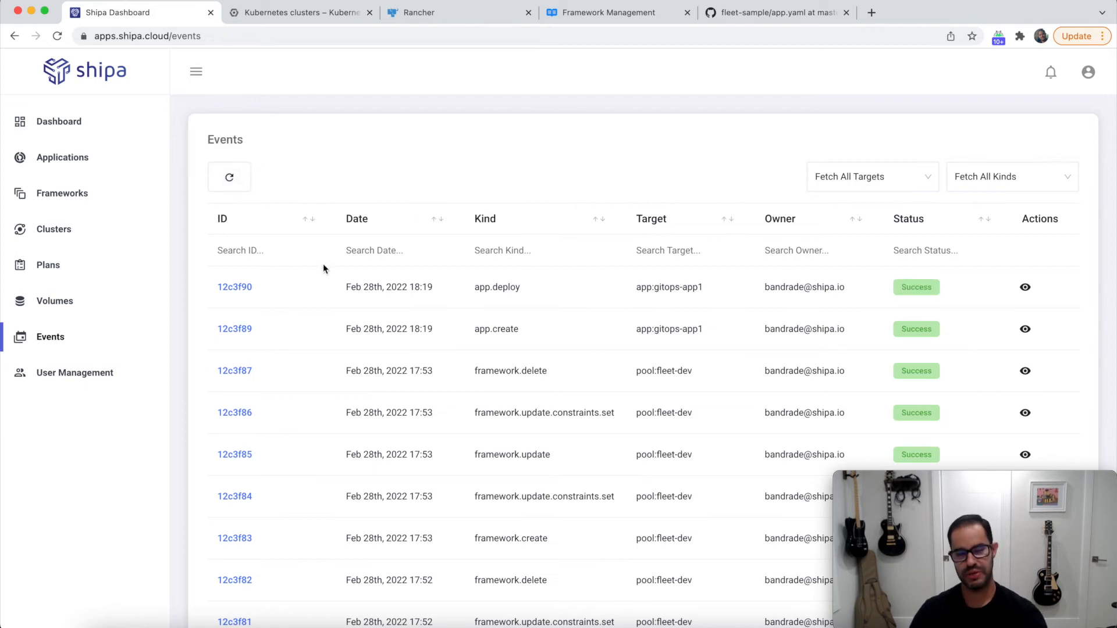
mouse_move(786, 277)
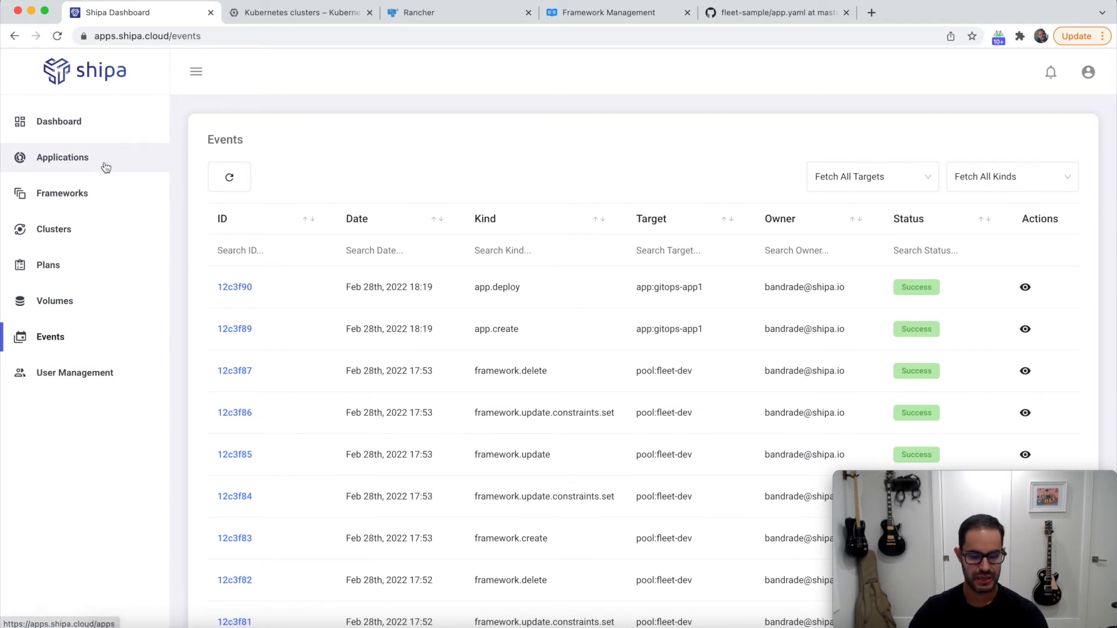
click(61, 157)
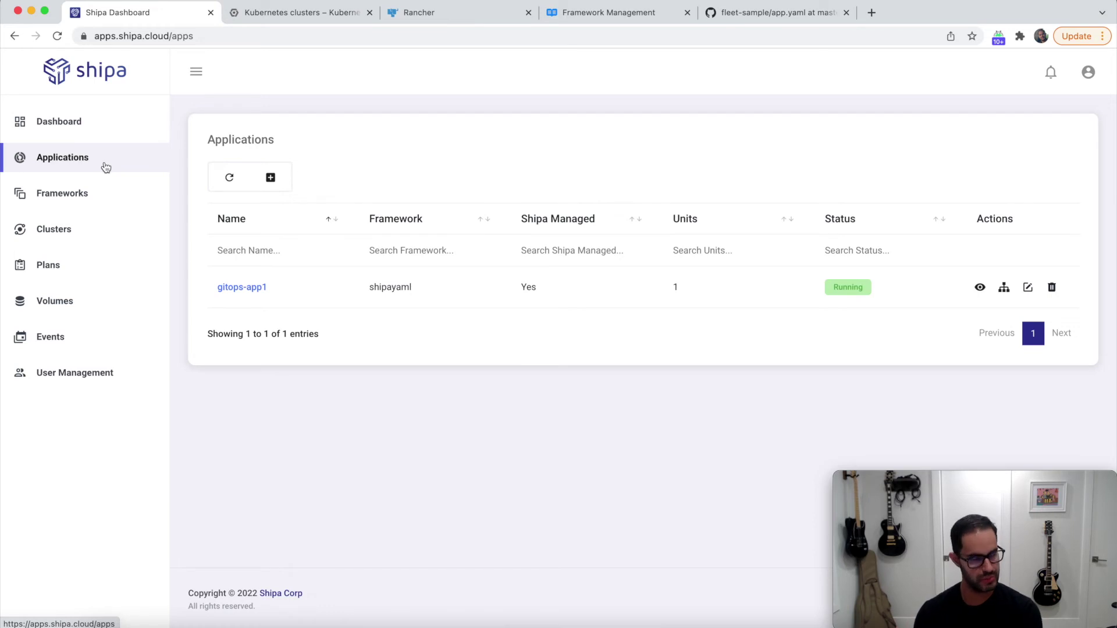
mouse_move(149, 210)
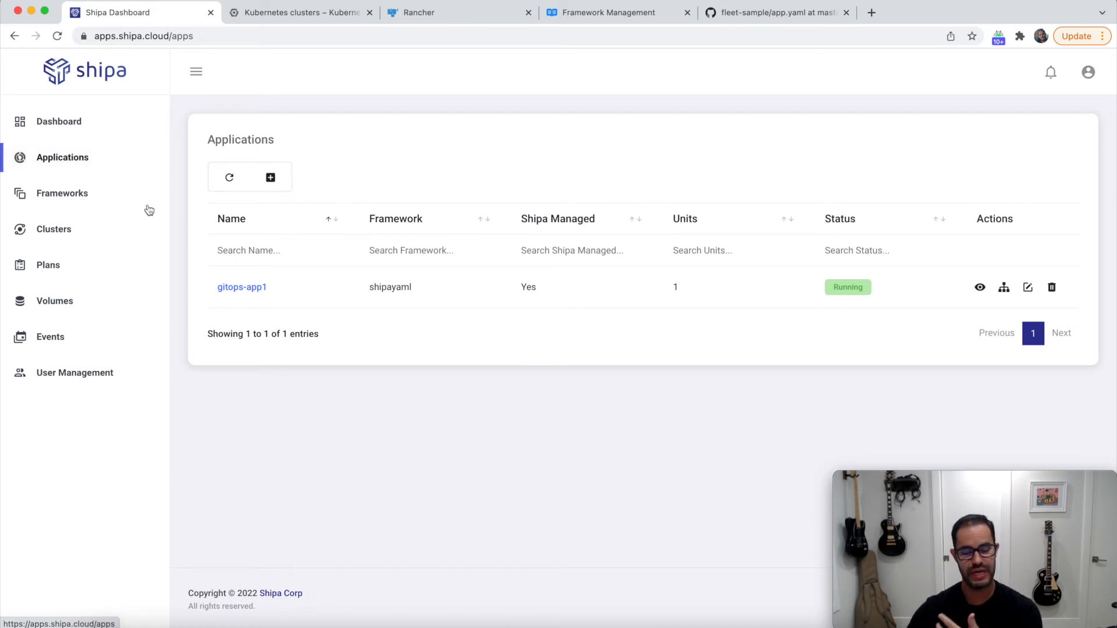
mouse_move(217, 274)
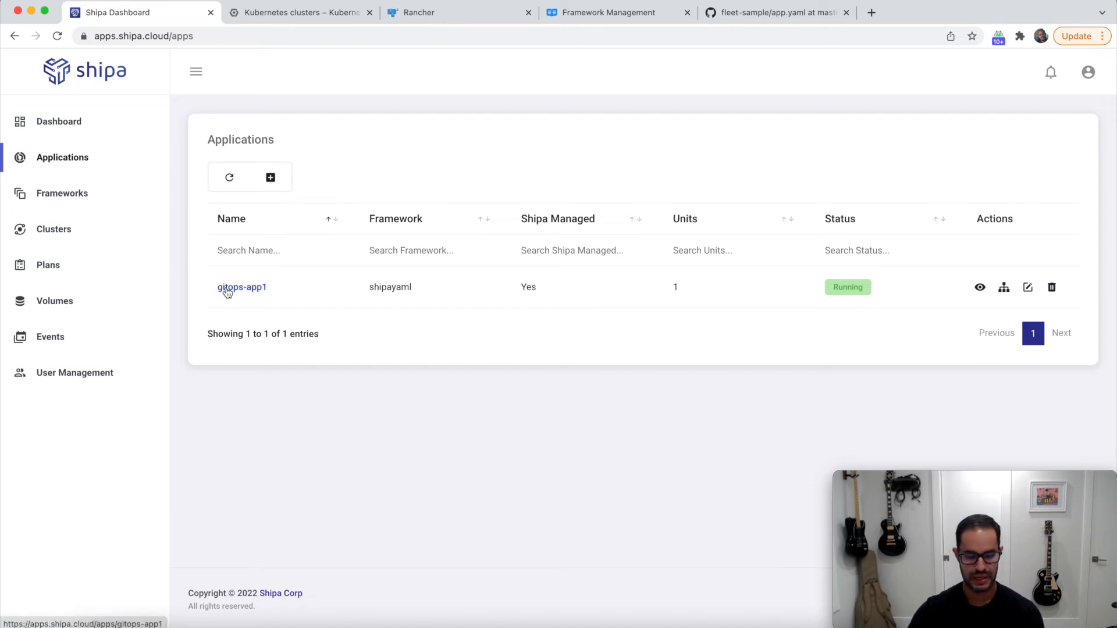
Inspect gitops-app1's details and transactions, then show its dependency map
click(242, 288)
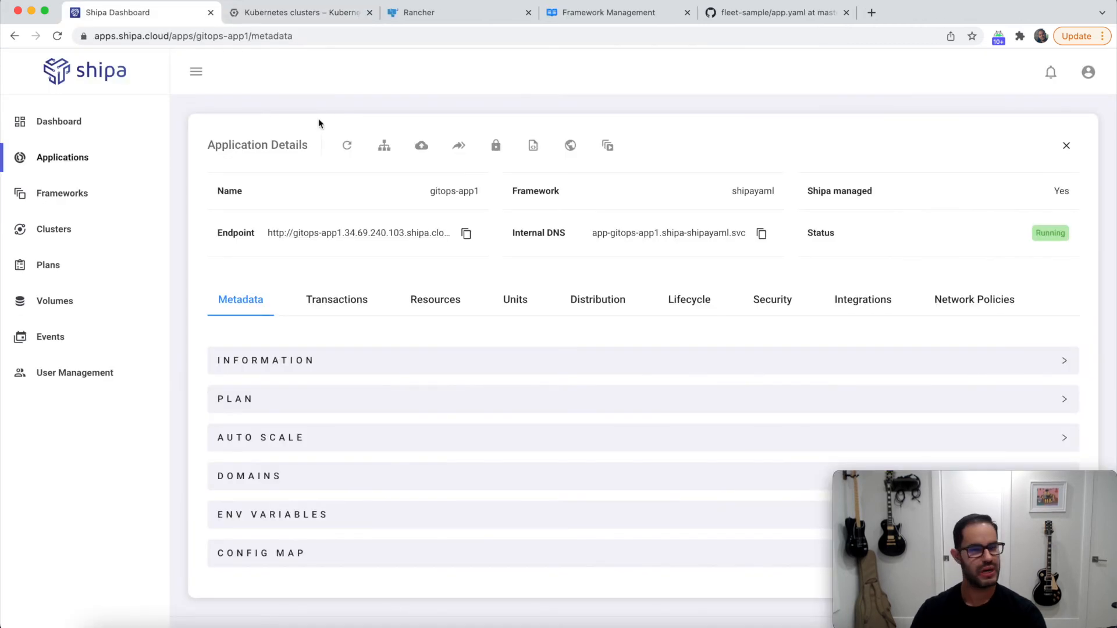
mouse_move(342, 464)
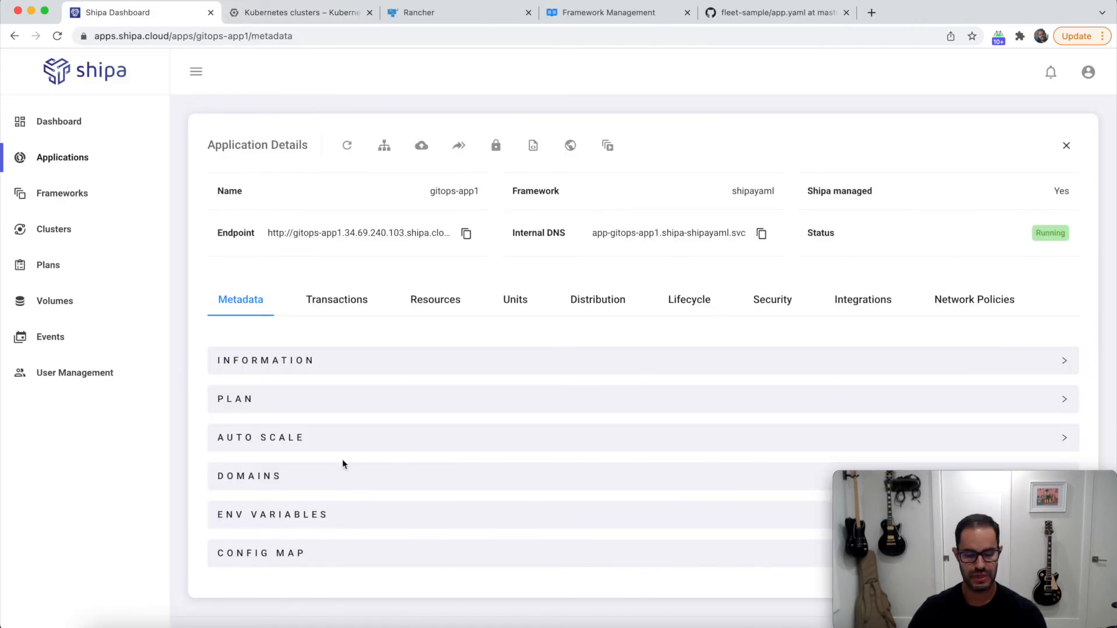
scroll(down, 3)
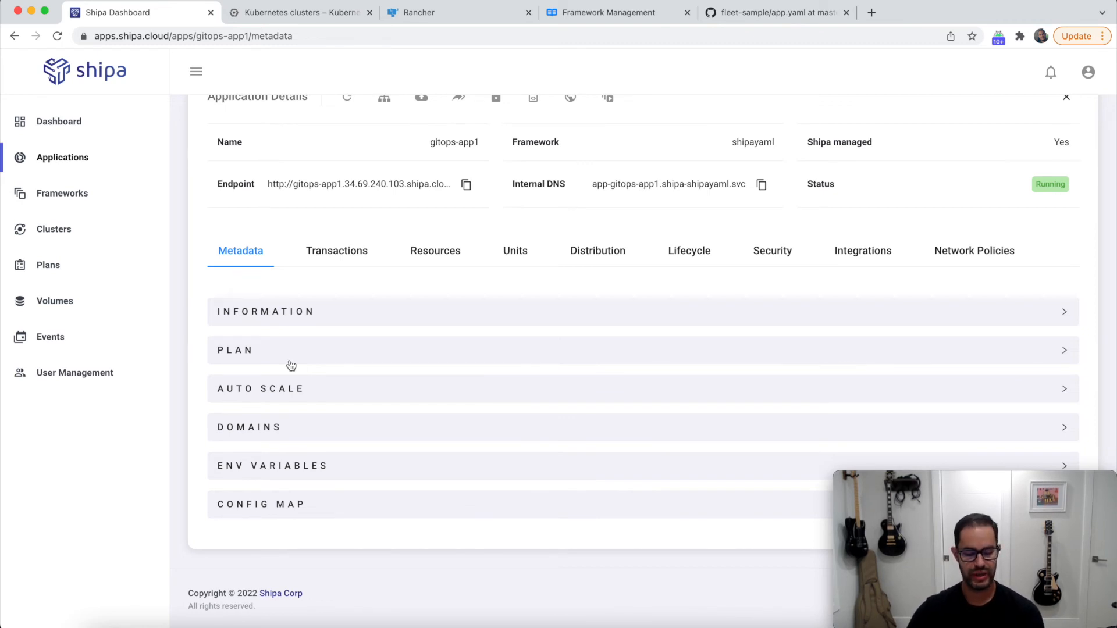
mouse_move(288, 408)
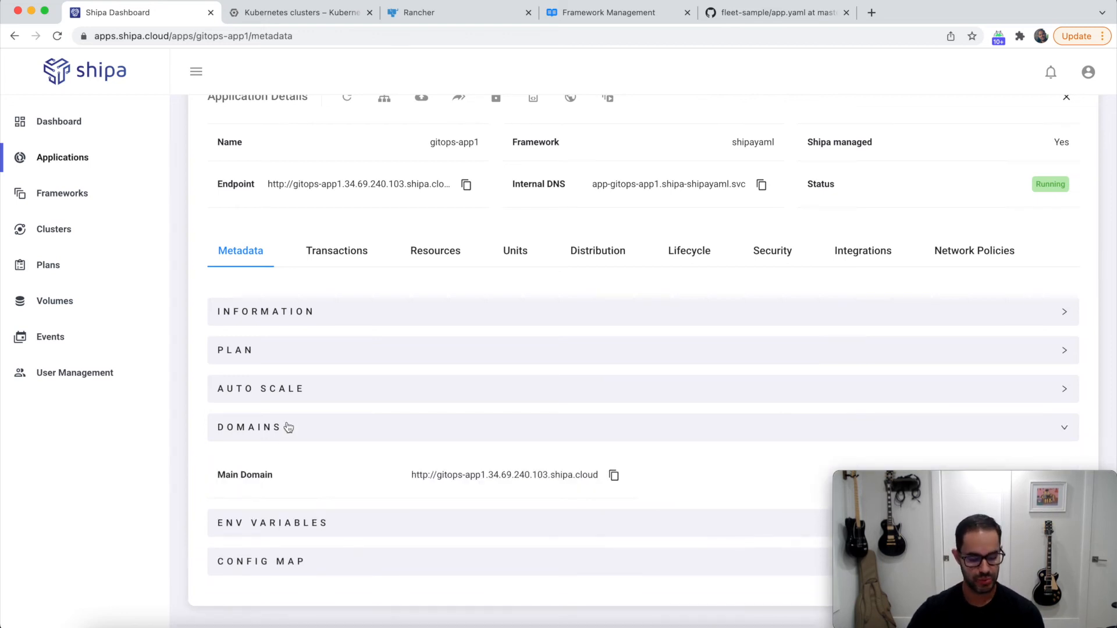
click(337, 250)
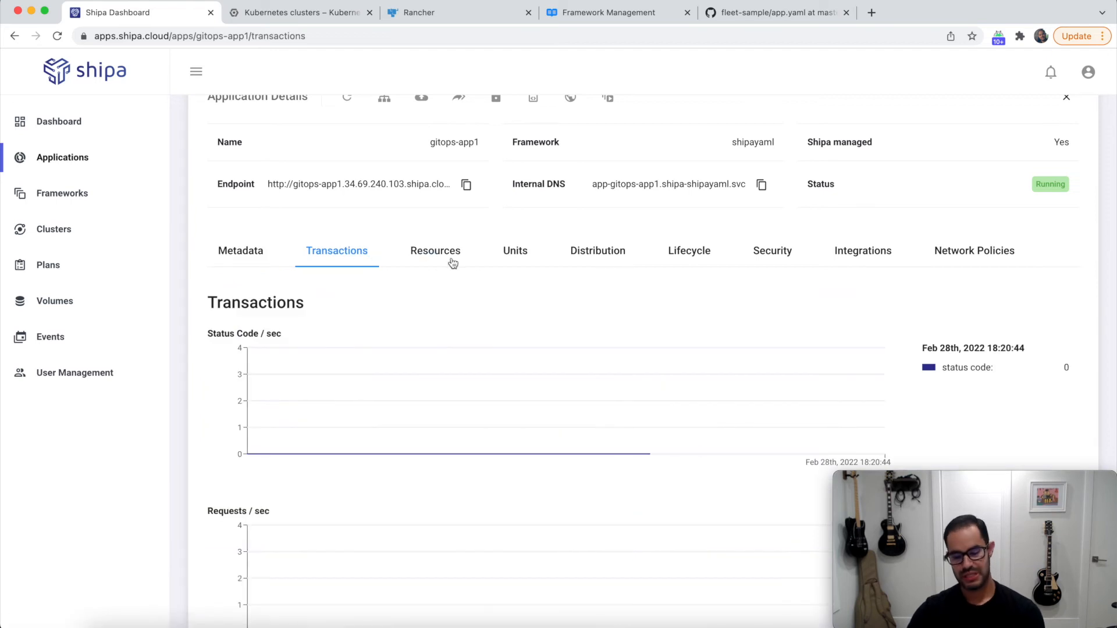
mouse_move(514, 250)
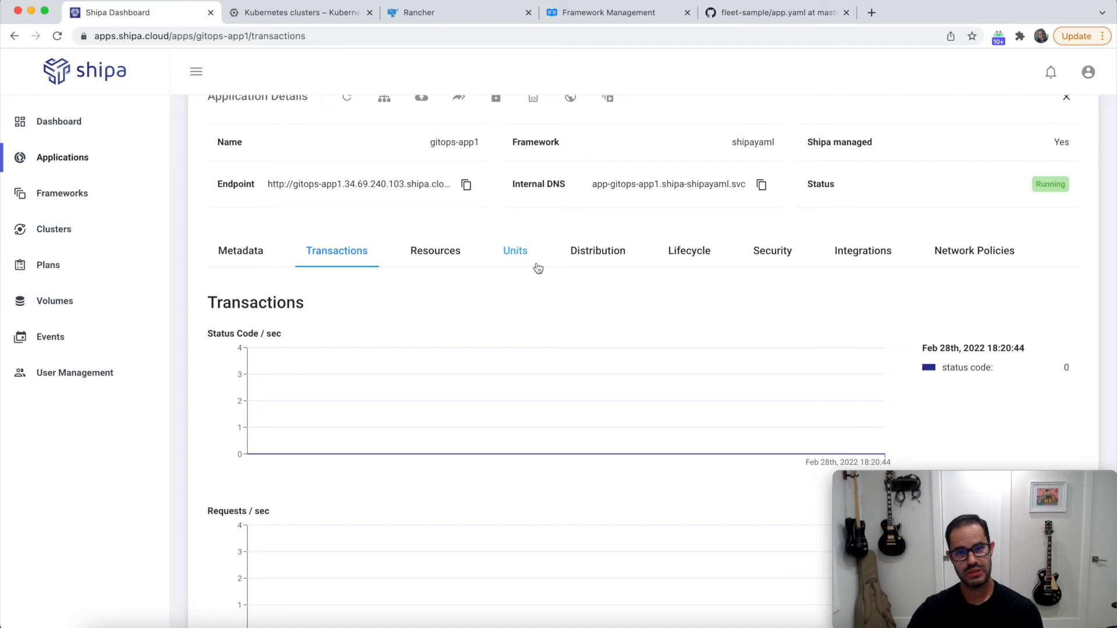
mouse_move(382, 98)
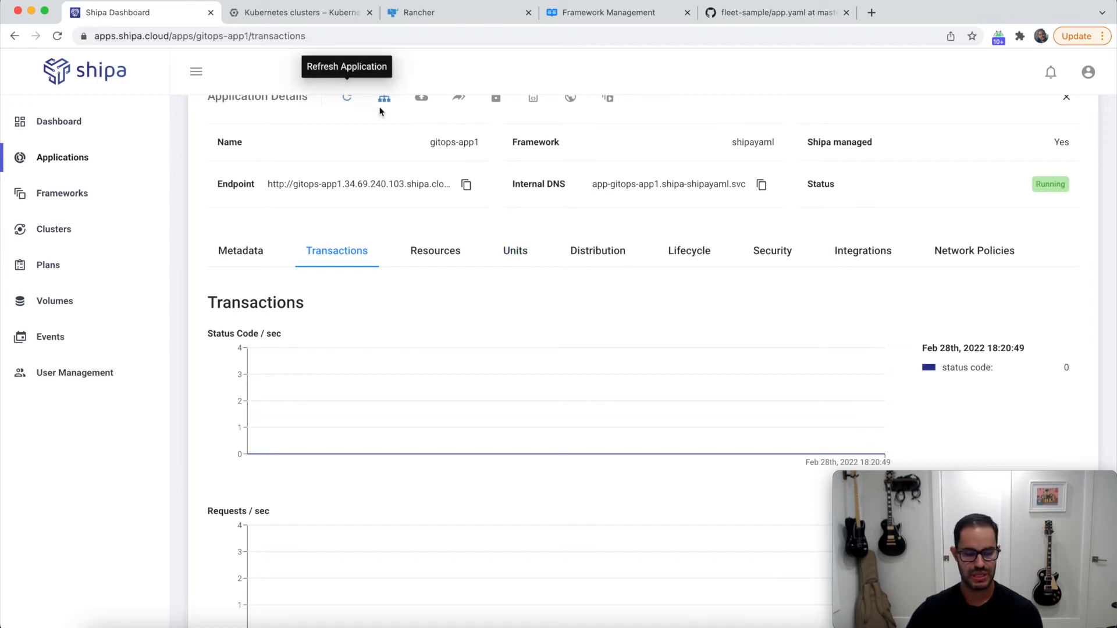
click(383, 97)
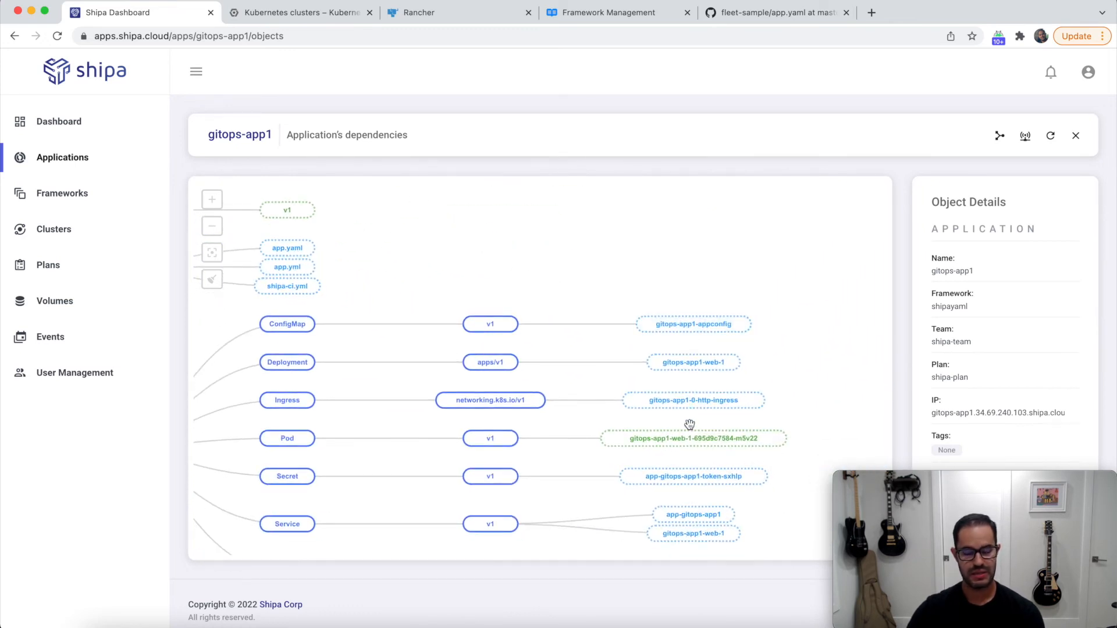
Inspect the Pod object details and the ingress network map, then return to details
click(691, 439)
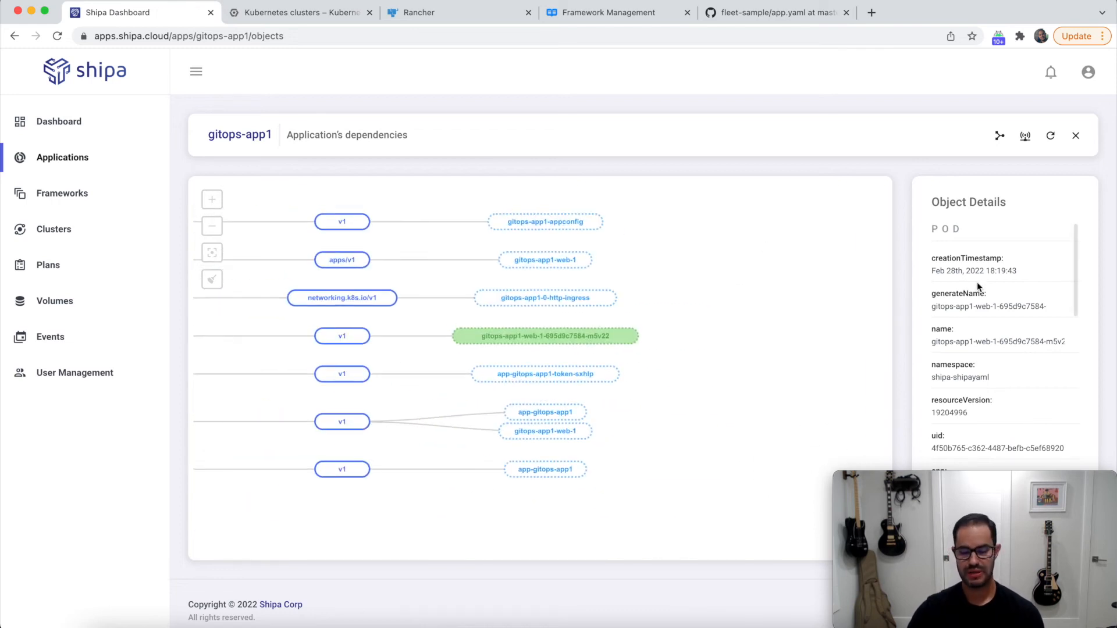
scroll(down, 3)
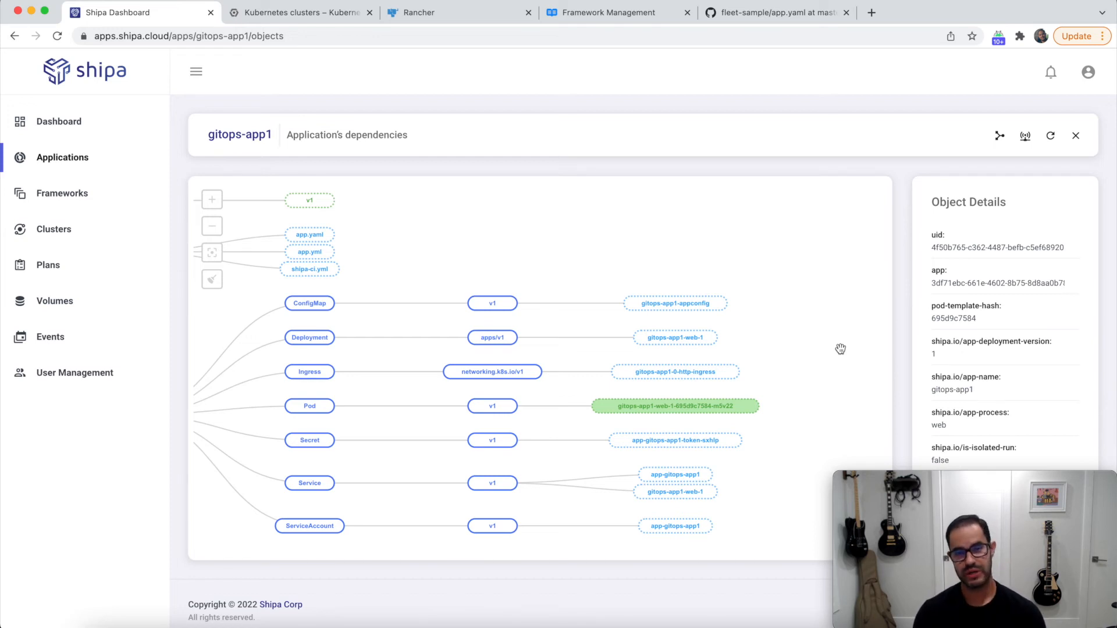
mouse_move(1026, 151)
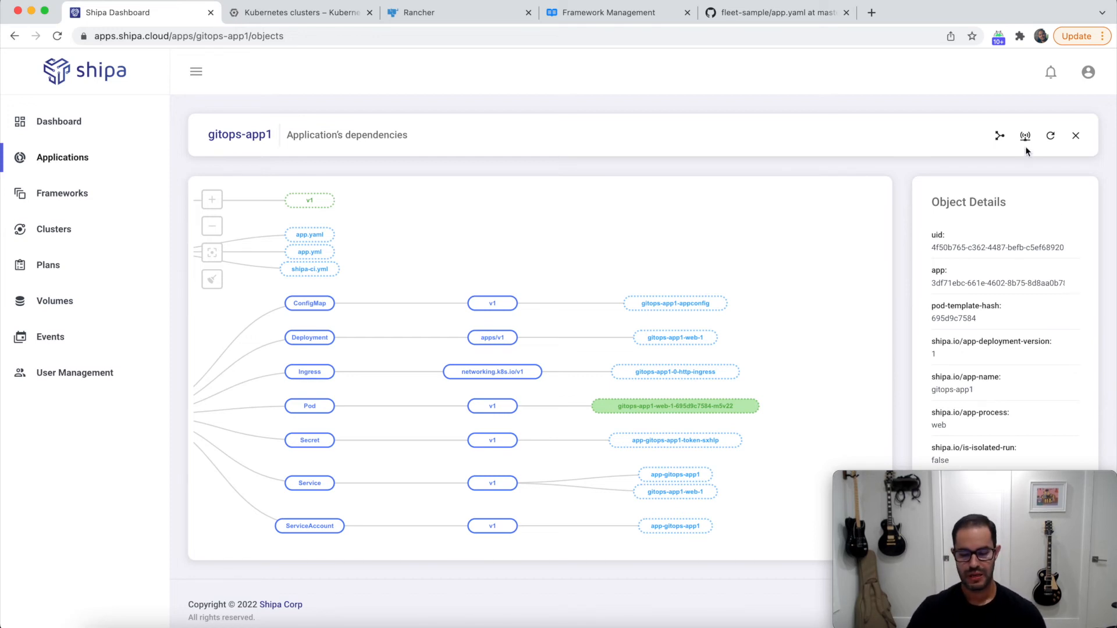
click(1024, 135)
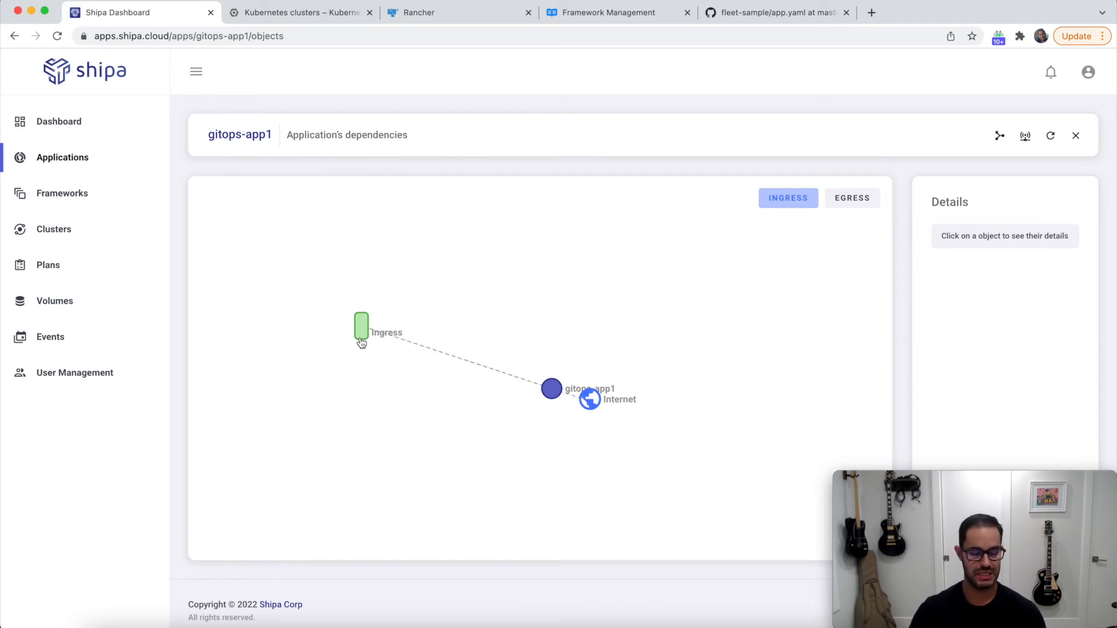
click(1075, 135)
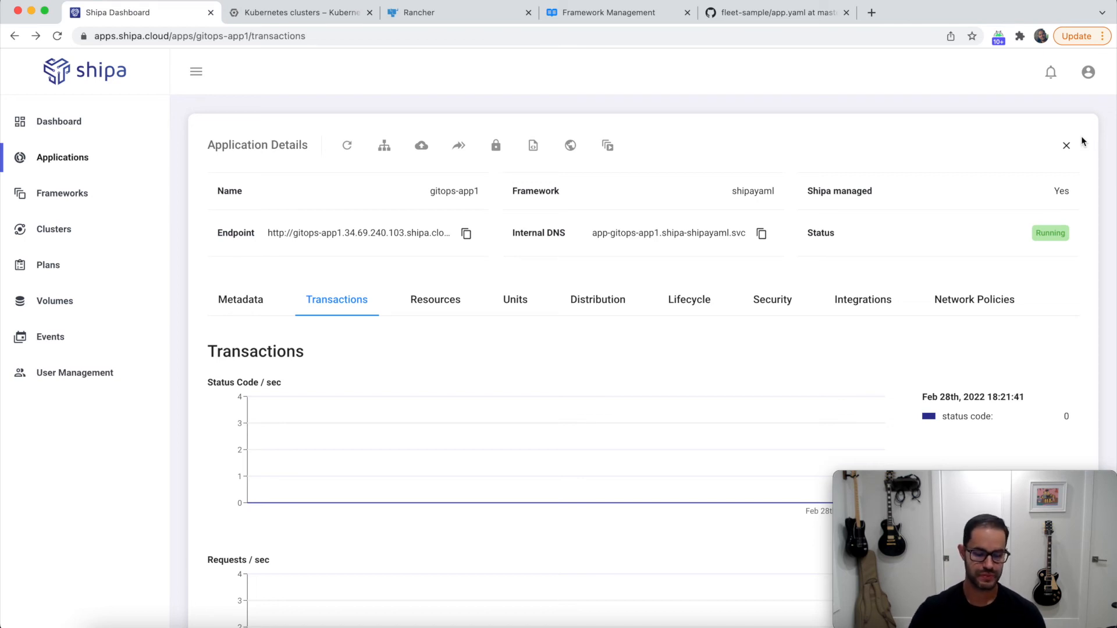
mouse_move(107, 160)
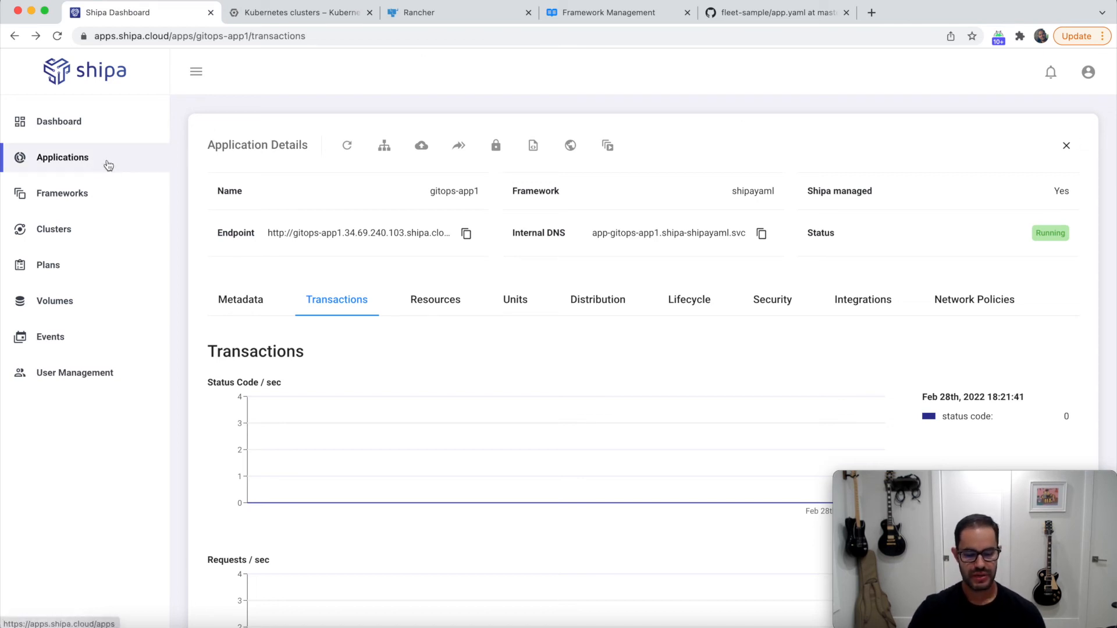
Confirm gitops-app1 is removed from Applications and switch to the GitHub repo
click(61, 157)
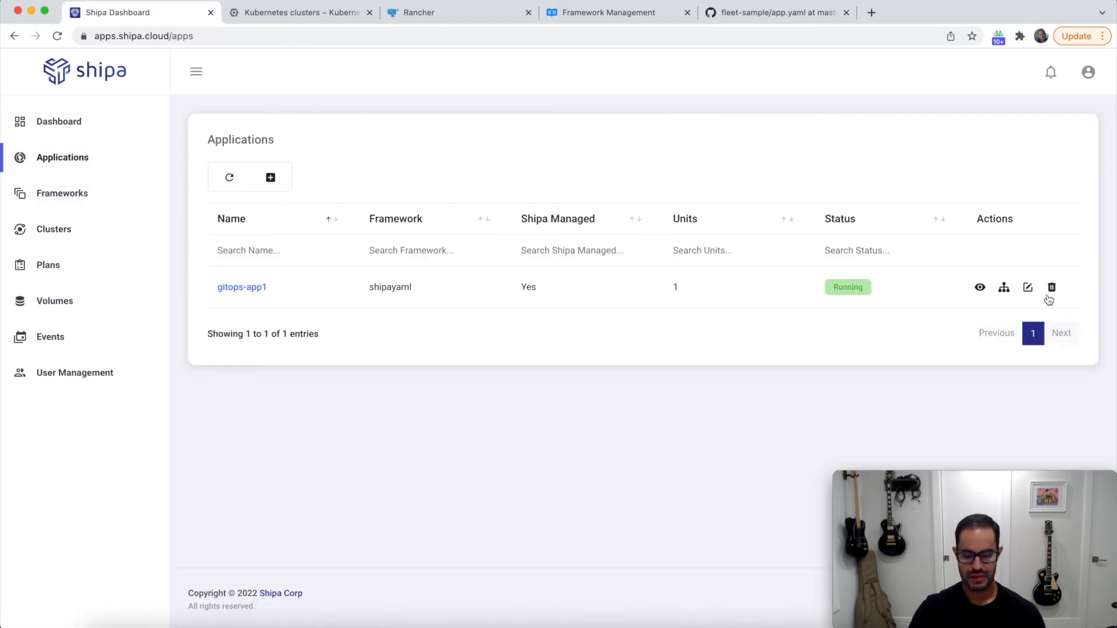
mouse_move(526, 437)
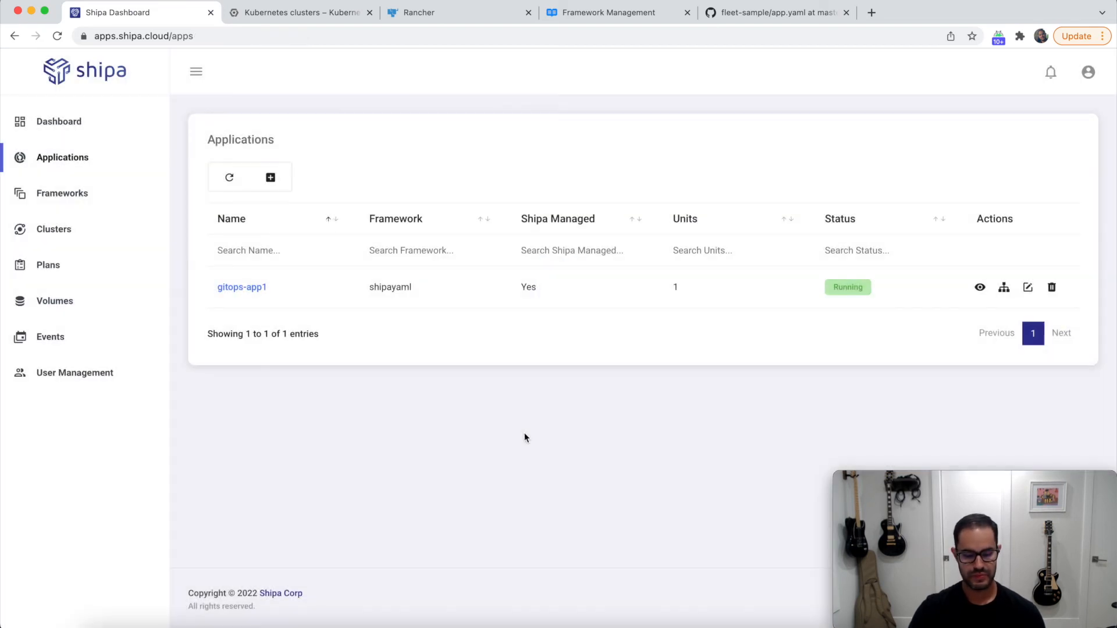
click(1050, 287)
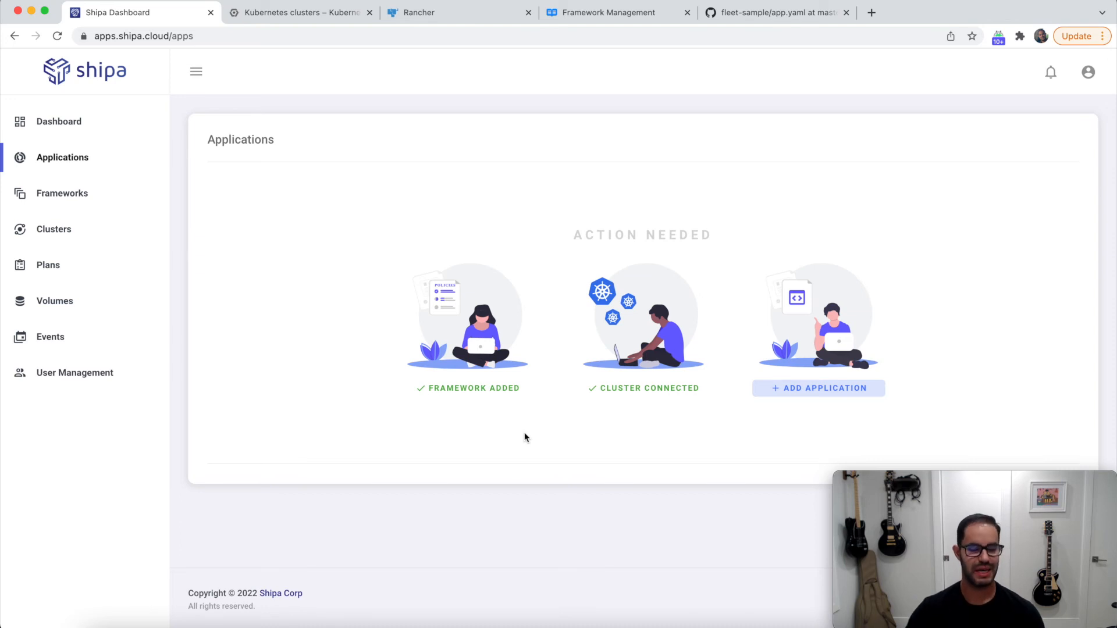
mouse_move(514, 545)
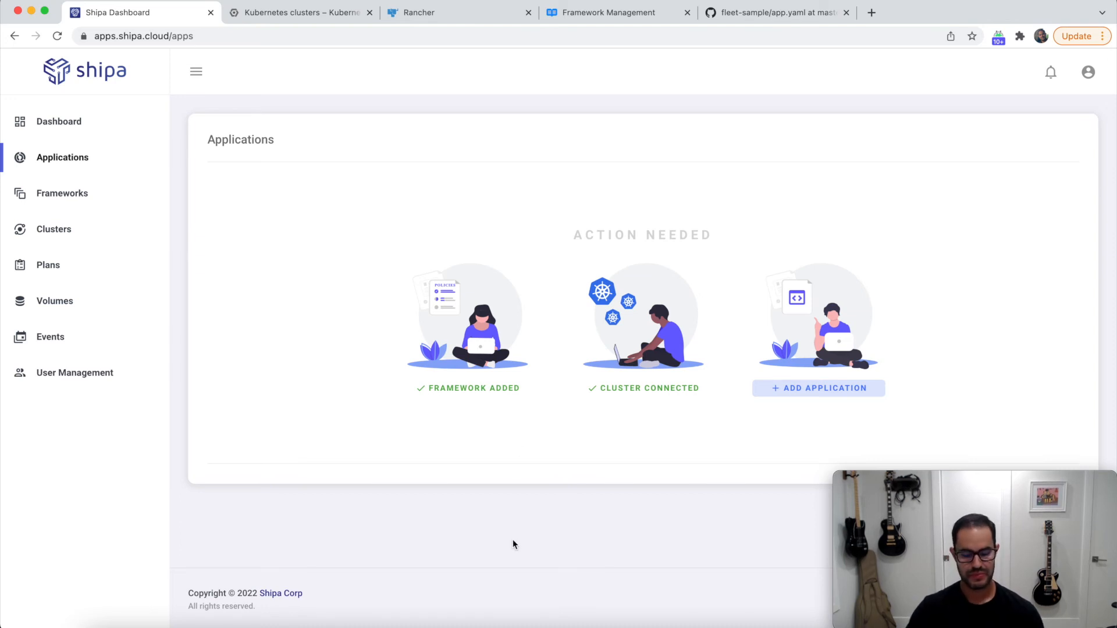
mouse_move(476, 621)
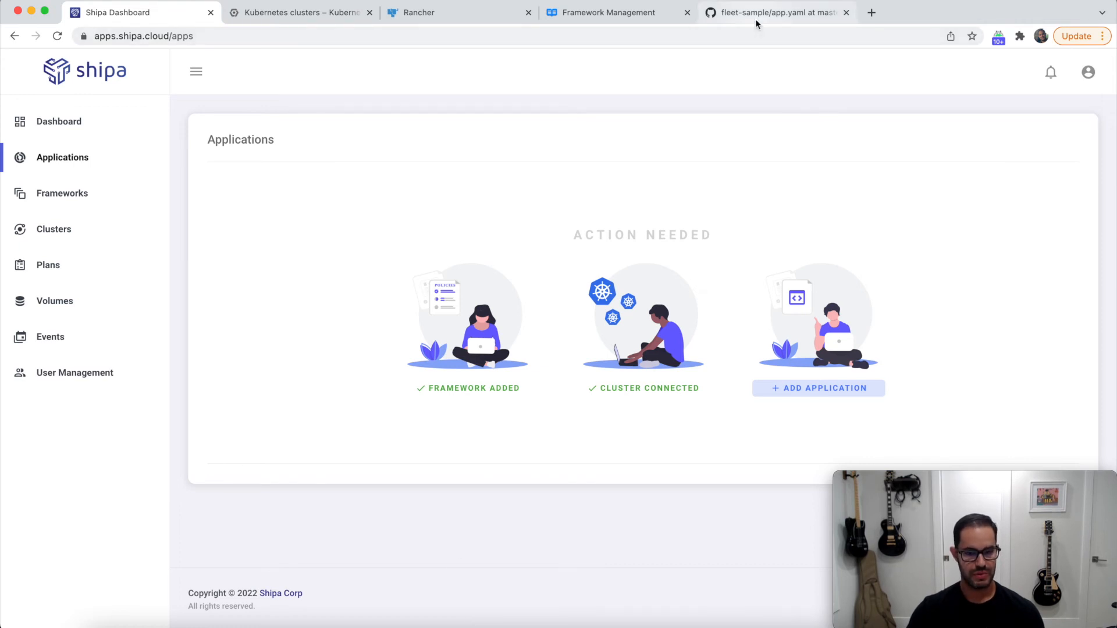
click(776, 12)
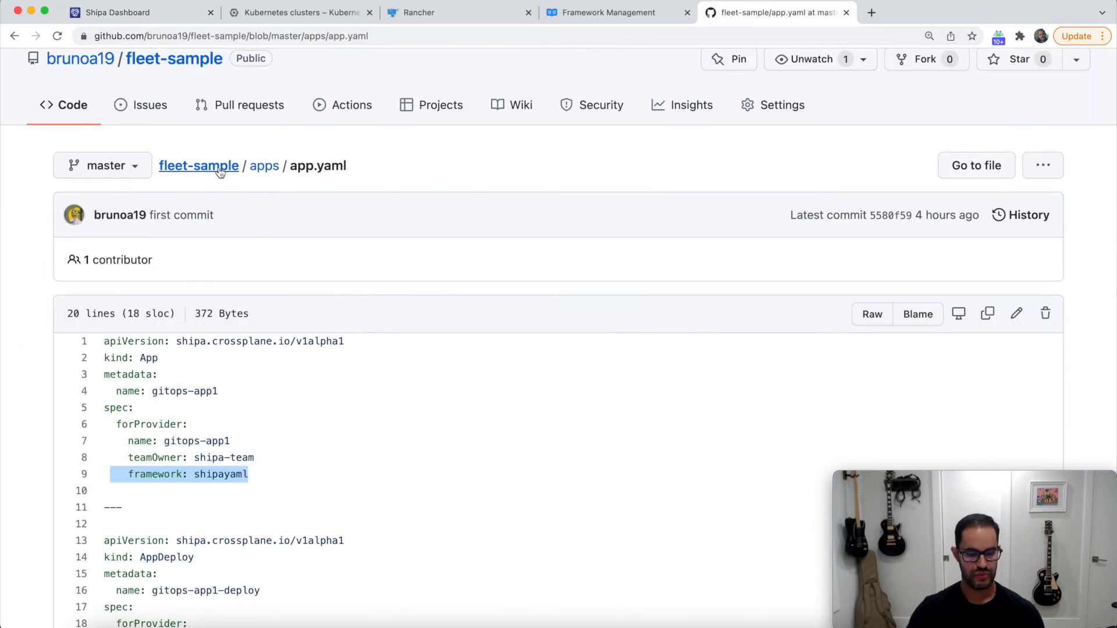
Browse to policies/policies.yaml defining the fleet-dev Framework and read through it
click(198, 165)
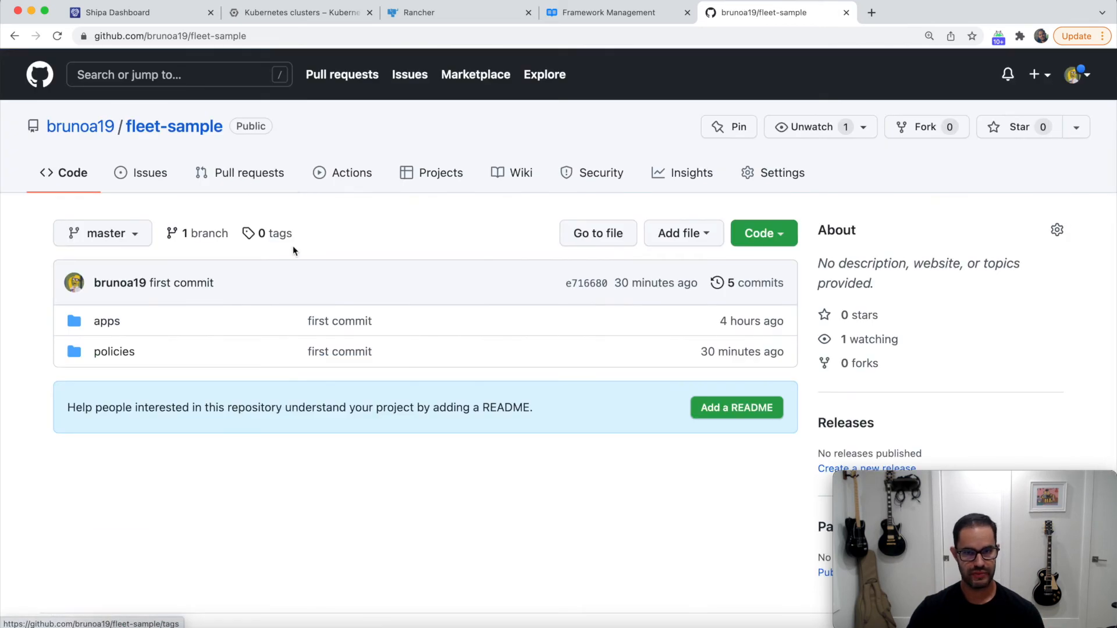
scroll(down, 3)
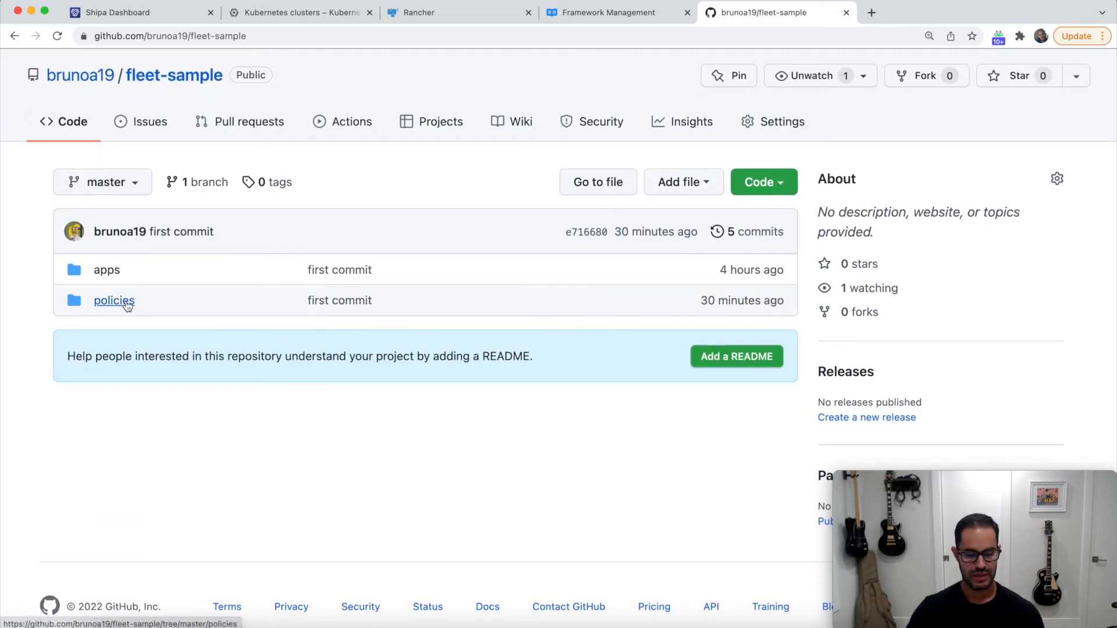
mouse_move(114, 300)
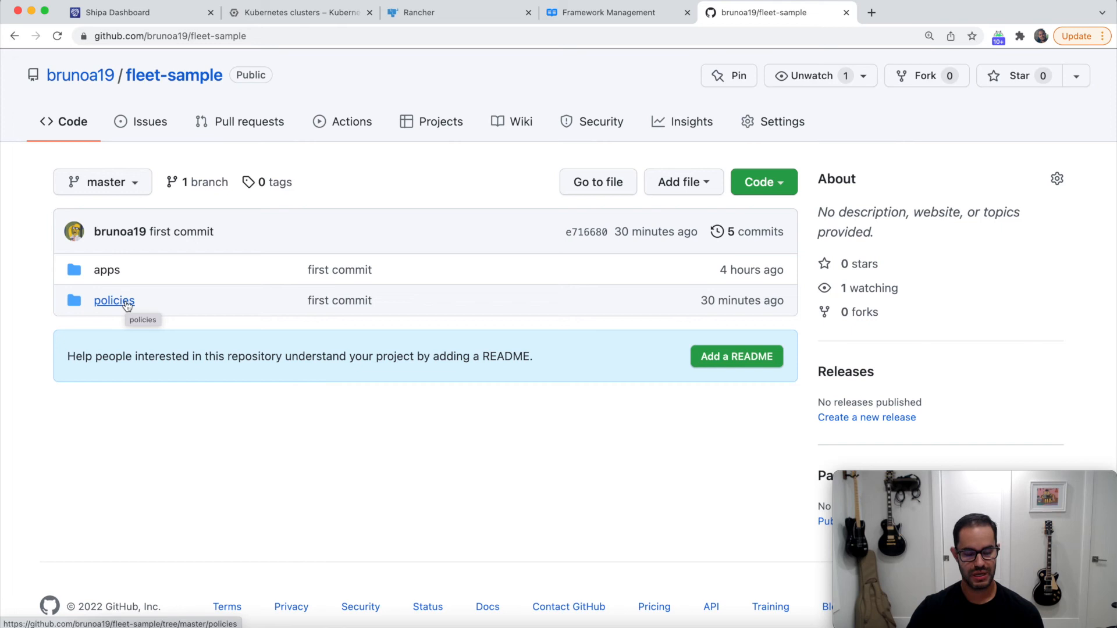
click(113, 300)
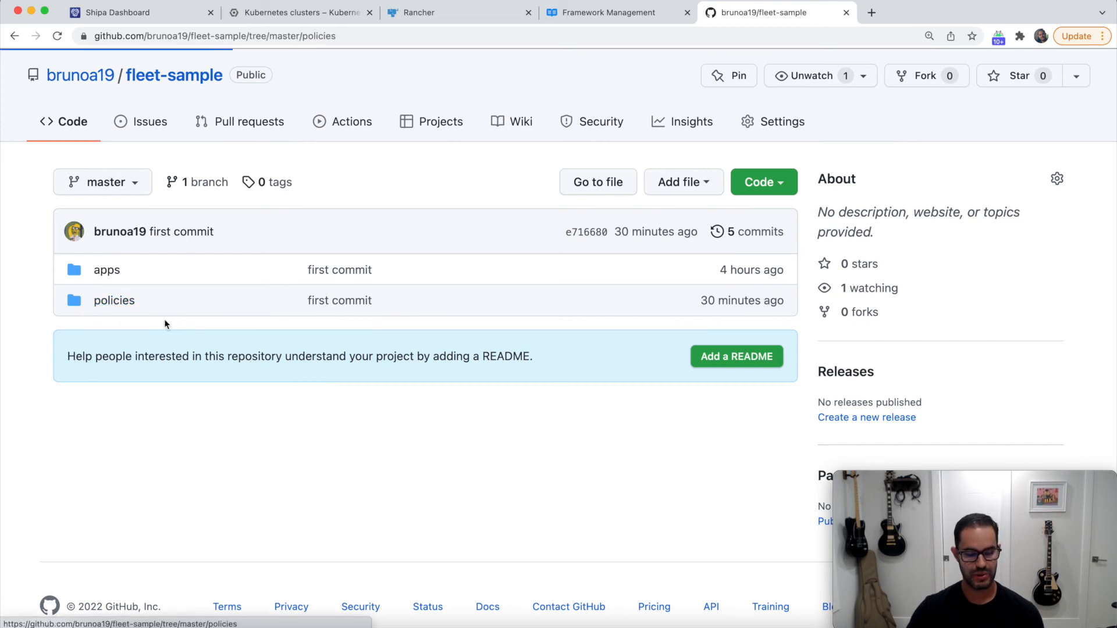
click(113, 300)
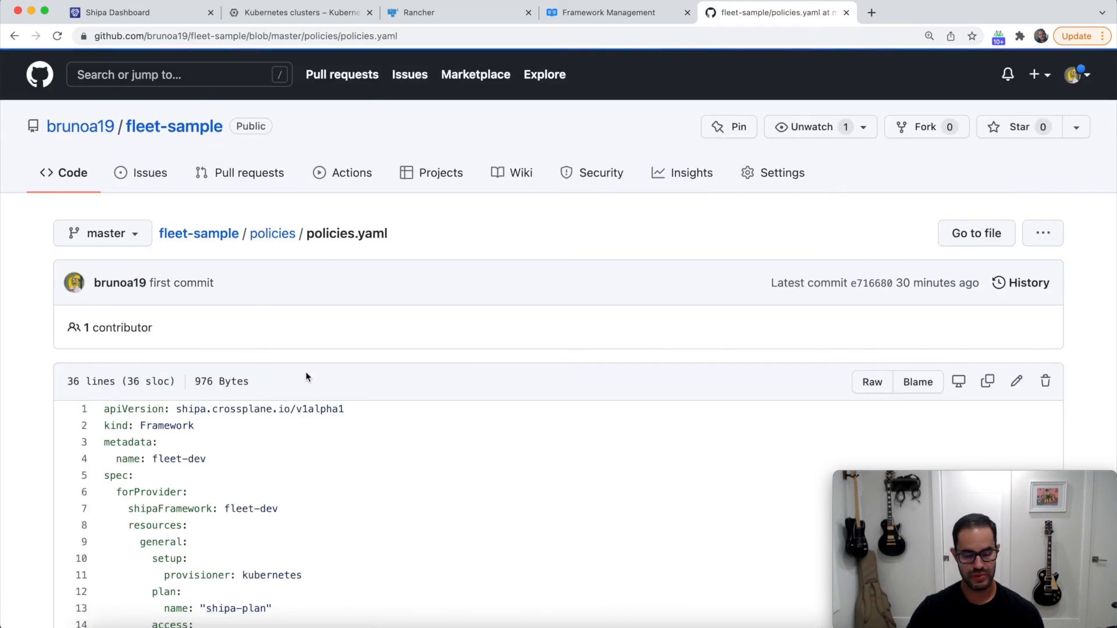
scroll(down, 3)
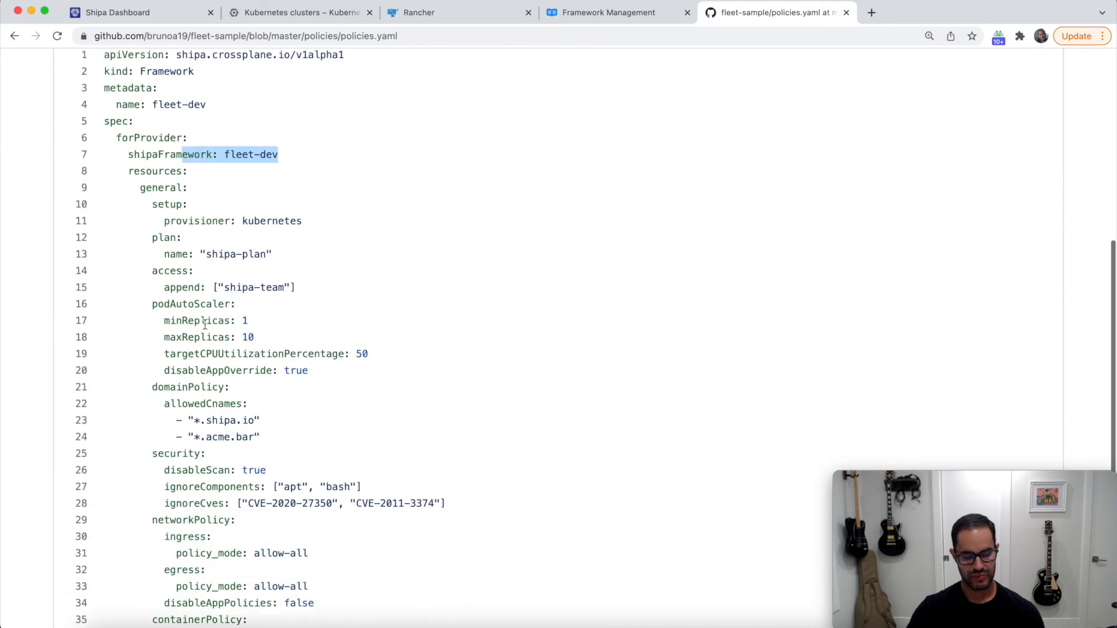
scroll(down, 3)
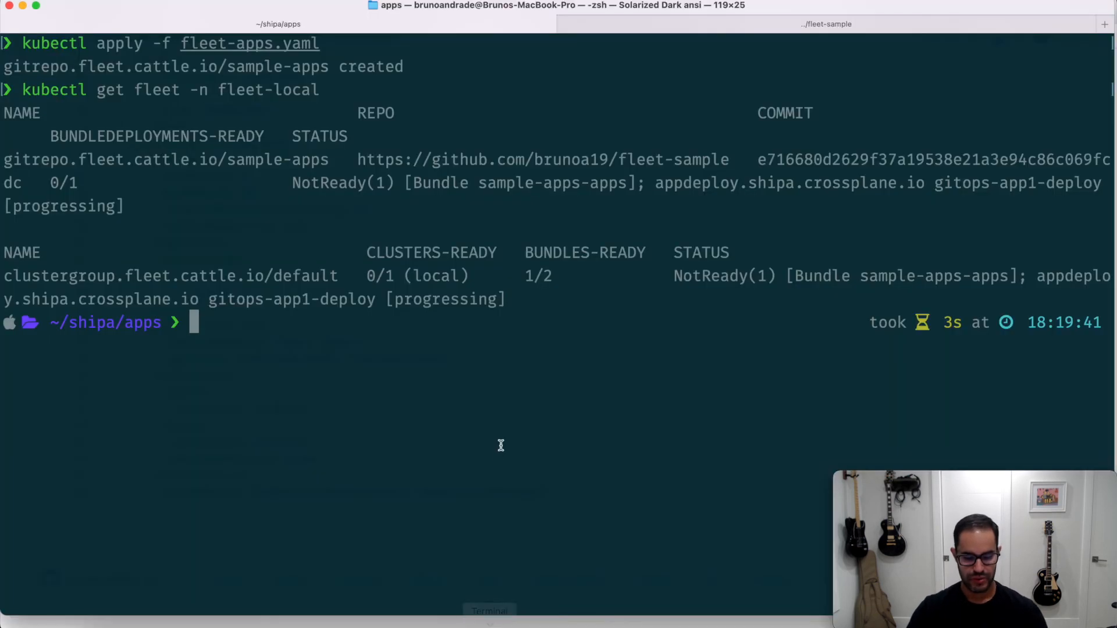
Review the GitRepo manifest in vi, then exit and clear the terminal
text(vi fleet-apps.yaml)
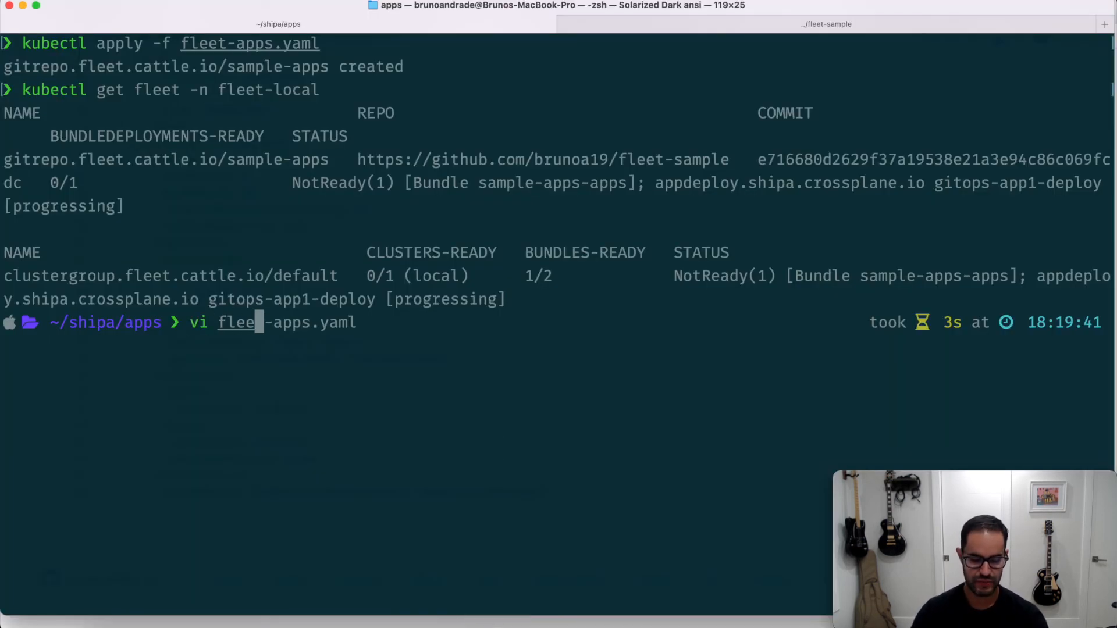
key(Return)
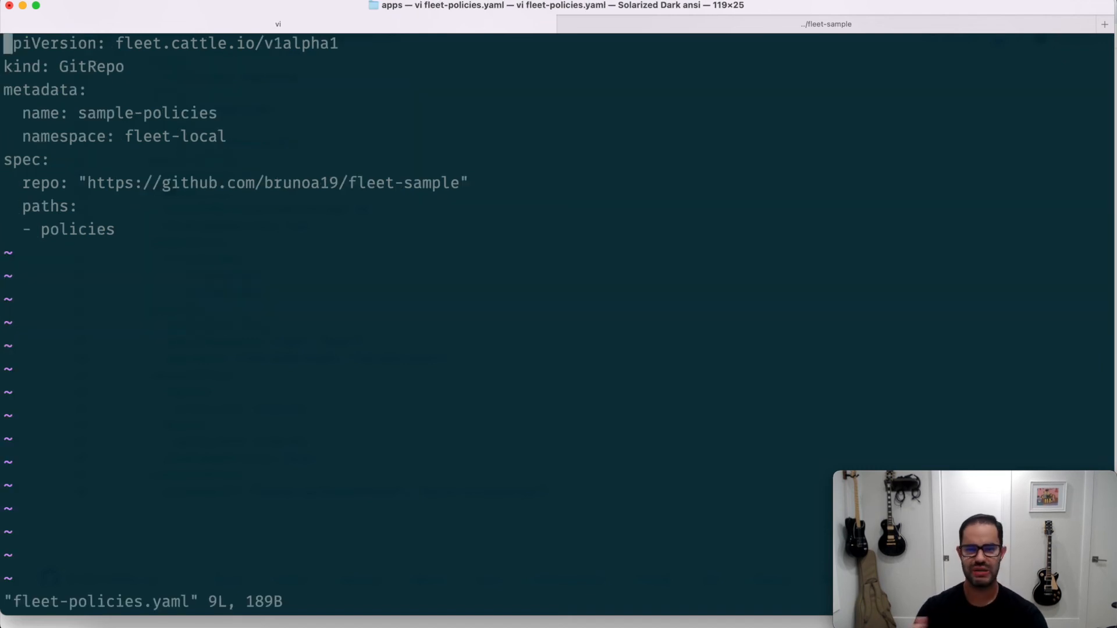
mouse_move(499, 444)
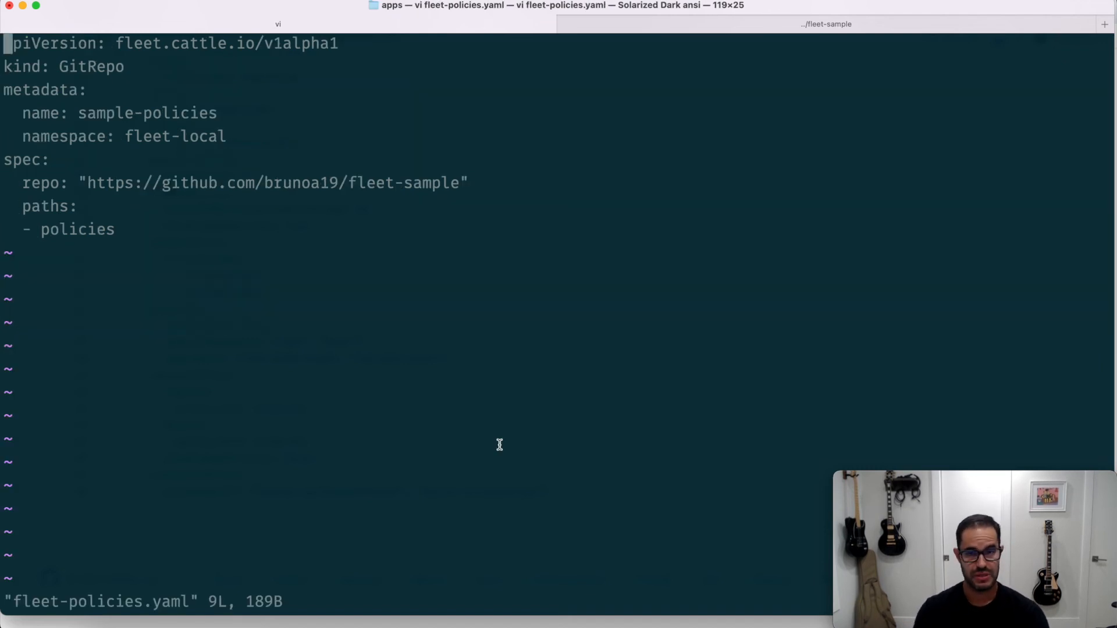
mouse_move(80, 144)
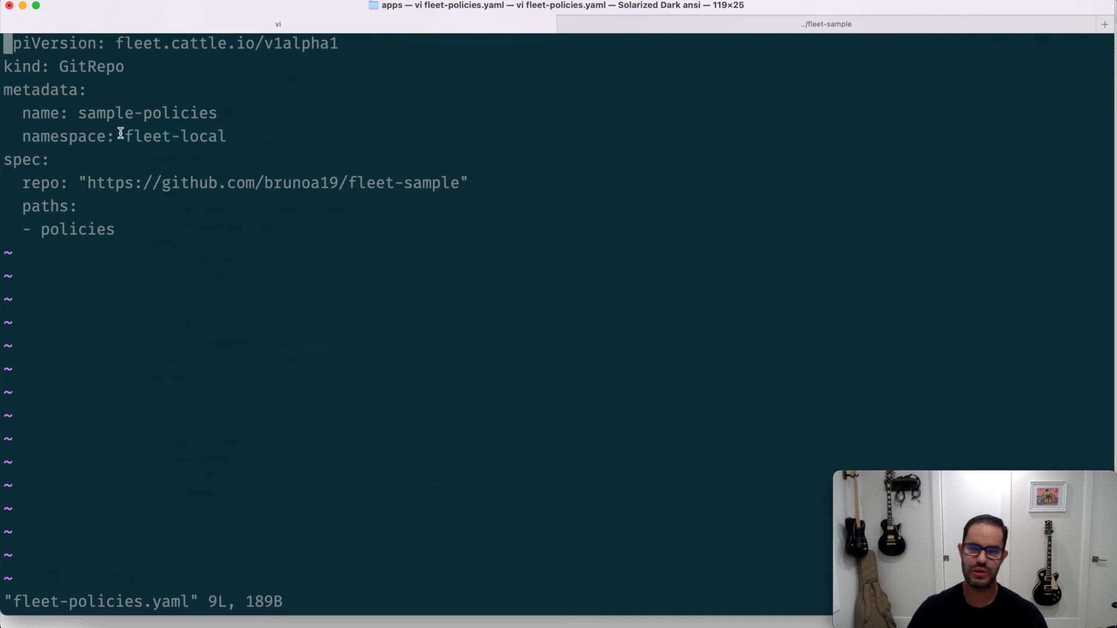
mouse_move(208, 182)
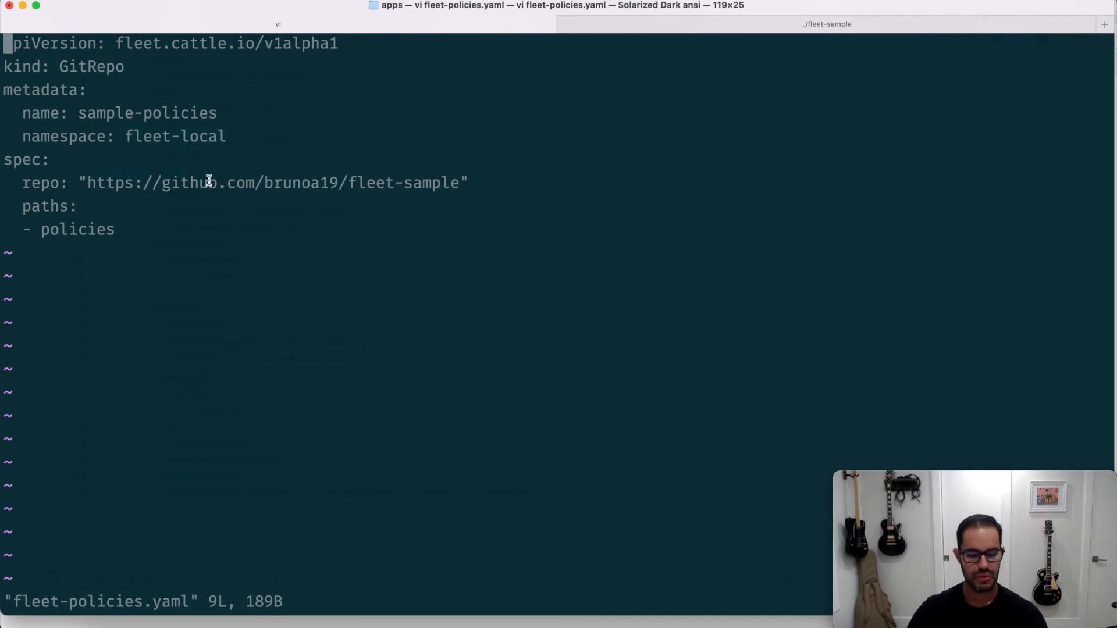
mouse_move(91, 229)
text(cle)
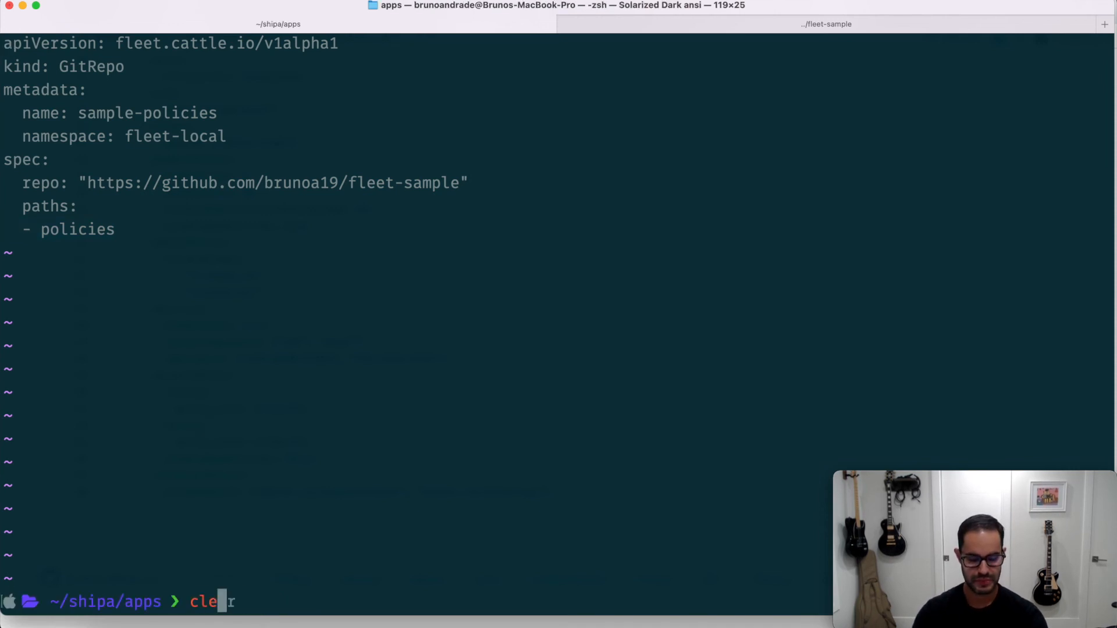
key(Return)
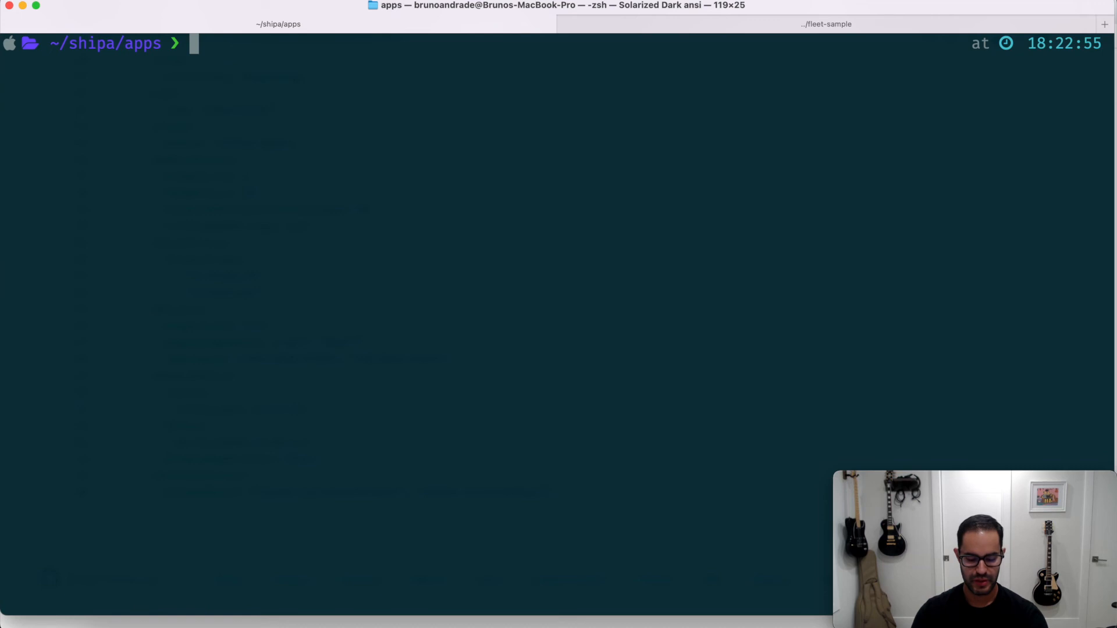
mouse_move(611, 620)
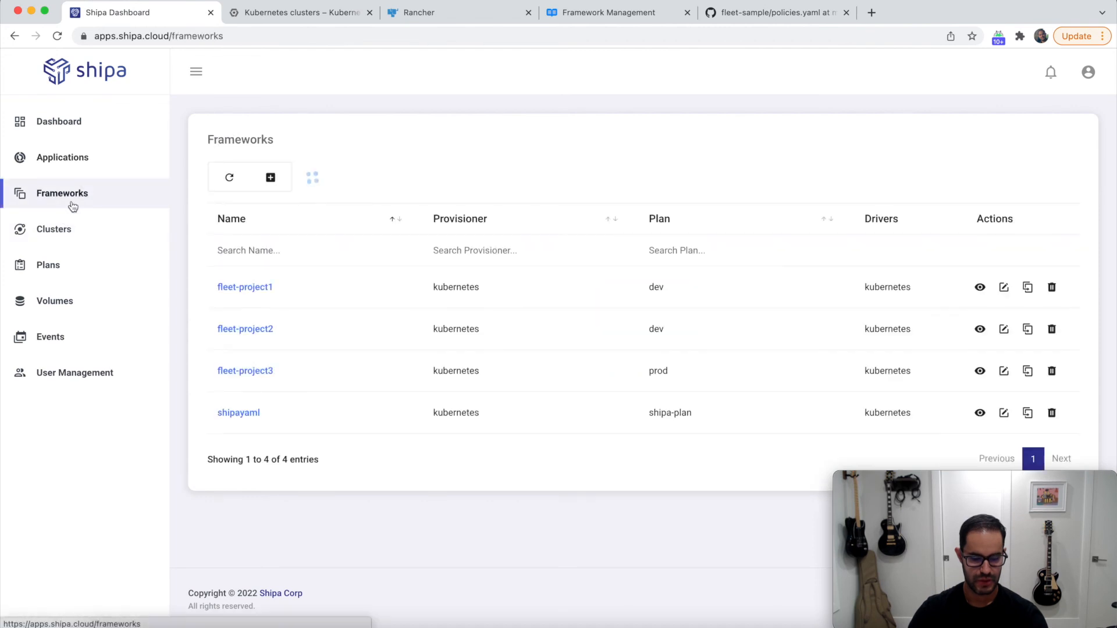
mouse_move(246, 370)
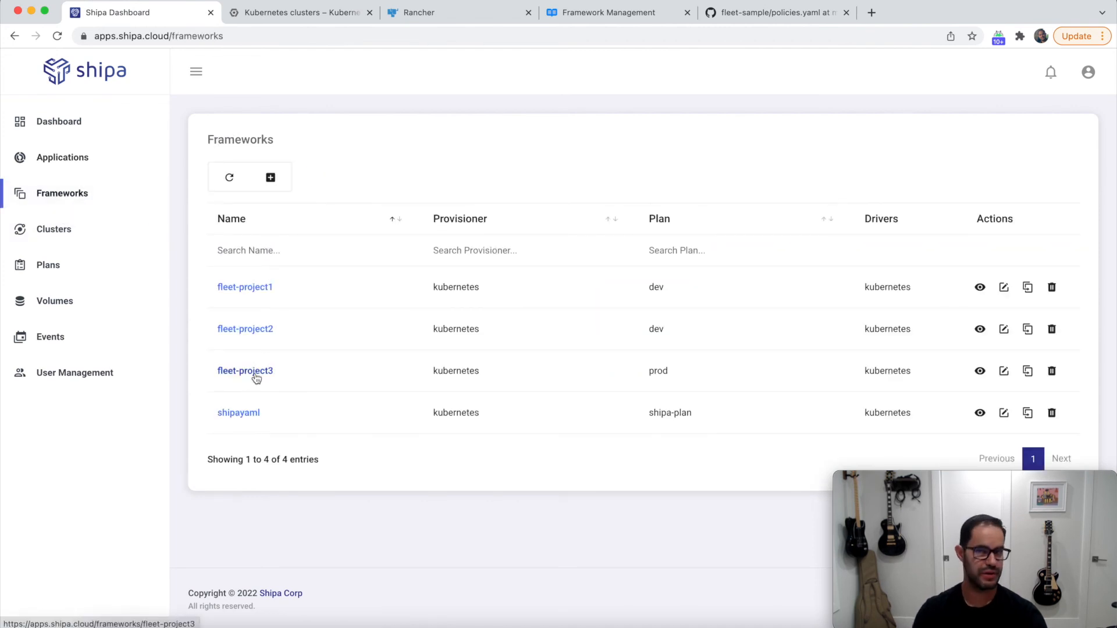
mouse_move(246, 370)
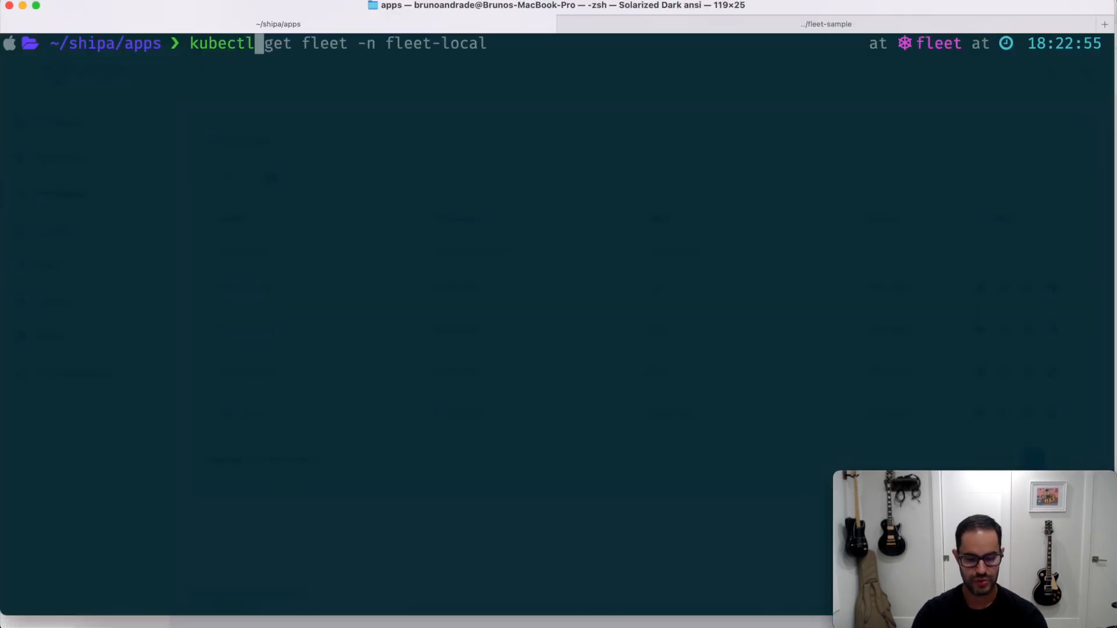
Apply fleet-apps.yaml with kubectl and return to the Shipa Frameworks page
text(apply -f fleet-apps.yaml)
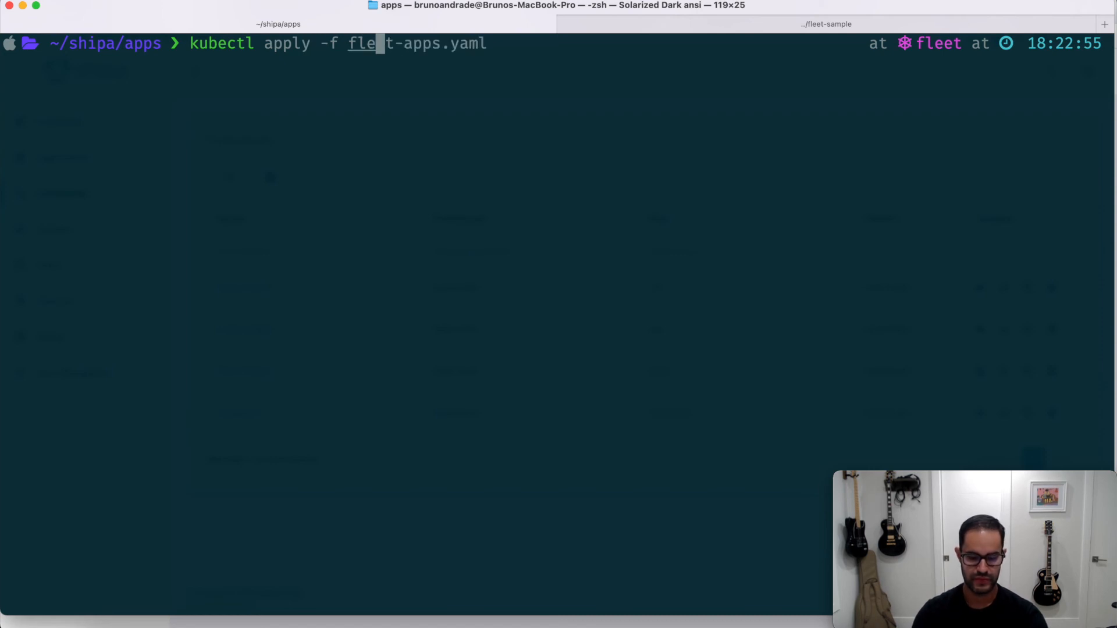
key(Return)
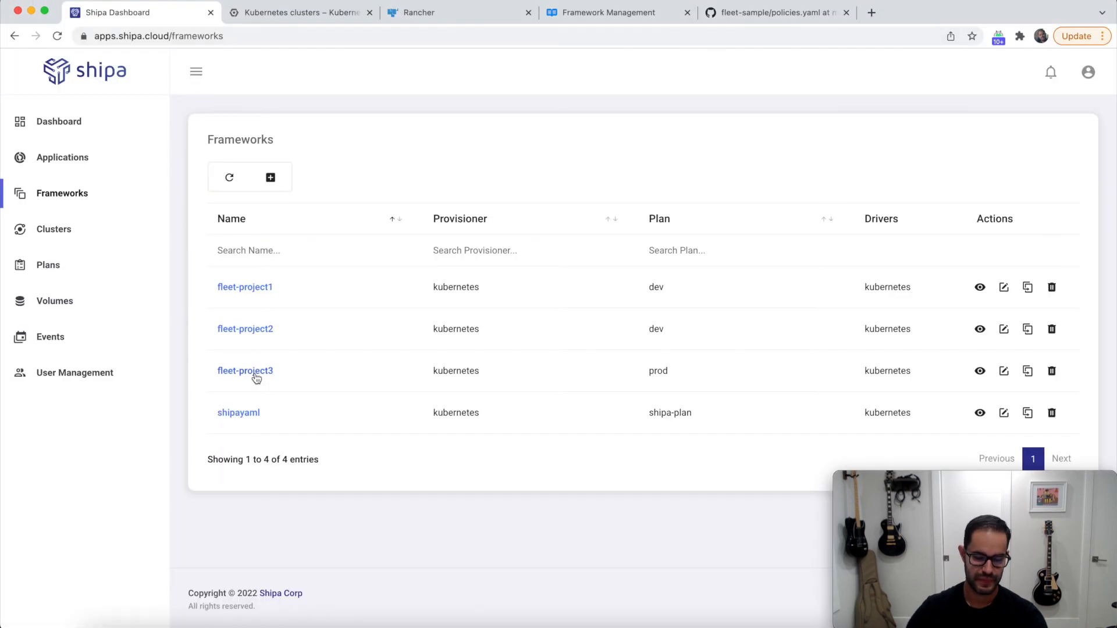
mouse_move(50, 338)
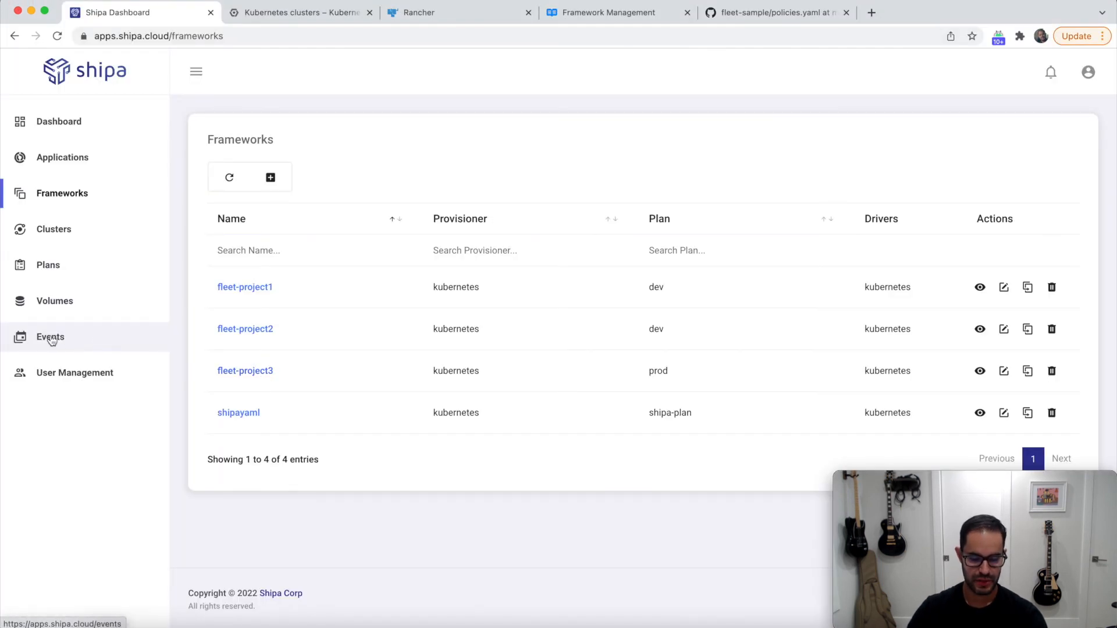
Check the framework.create event for fleet-dev, view gitops-app1 running and its Bulletin Board site
click(50, 337)
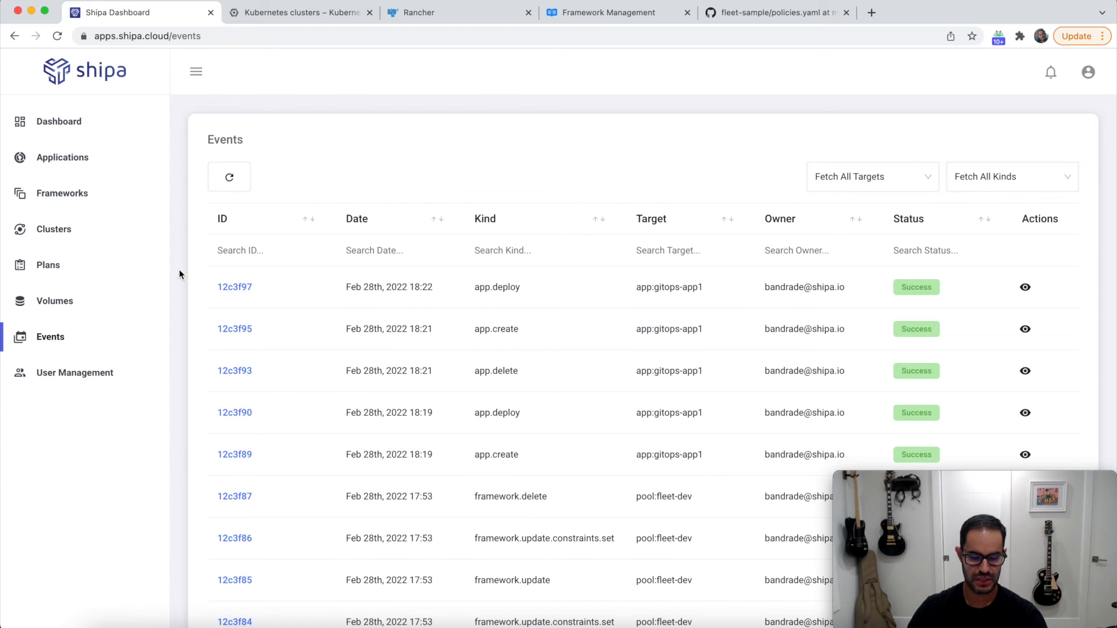
click(229, 176)
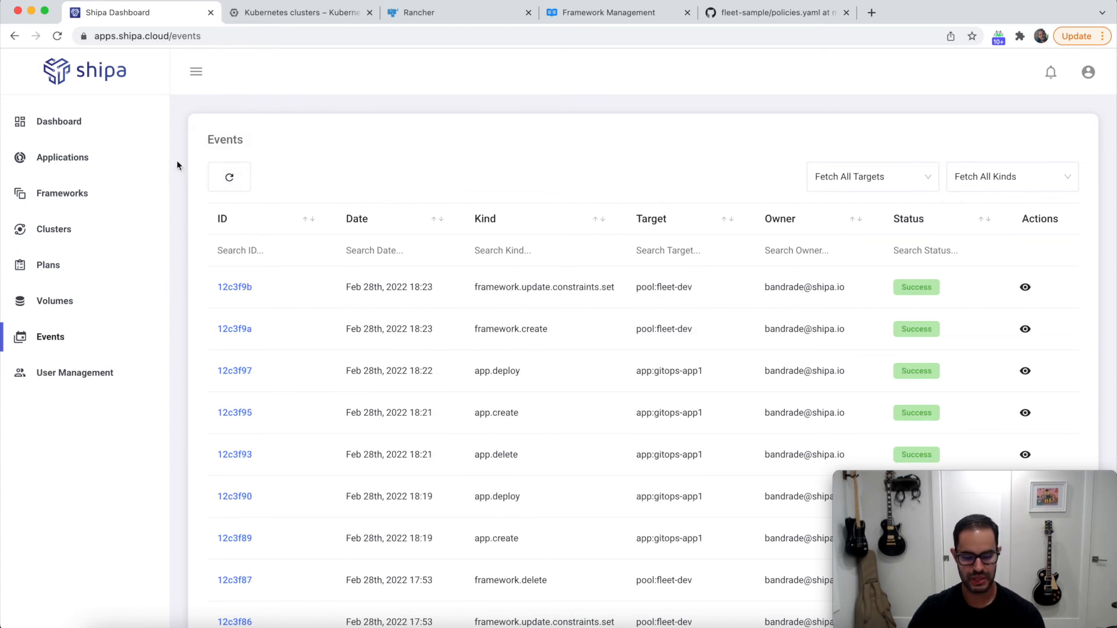
double_click(543, 286)
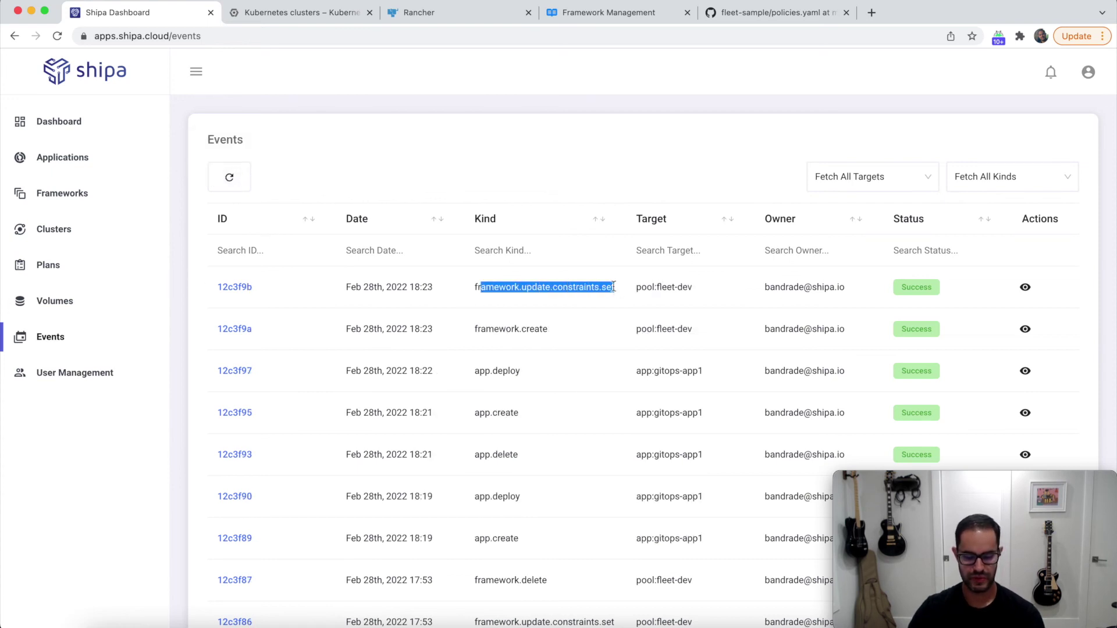
click(61, 158)
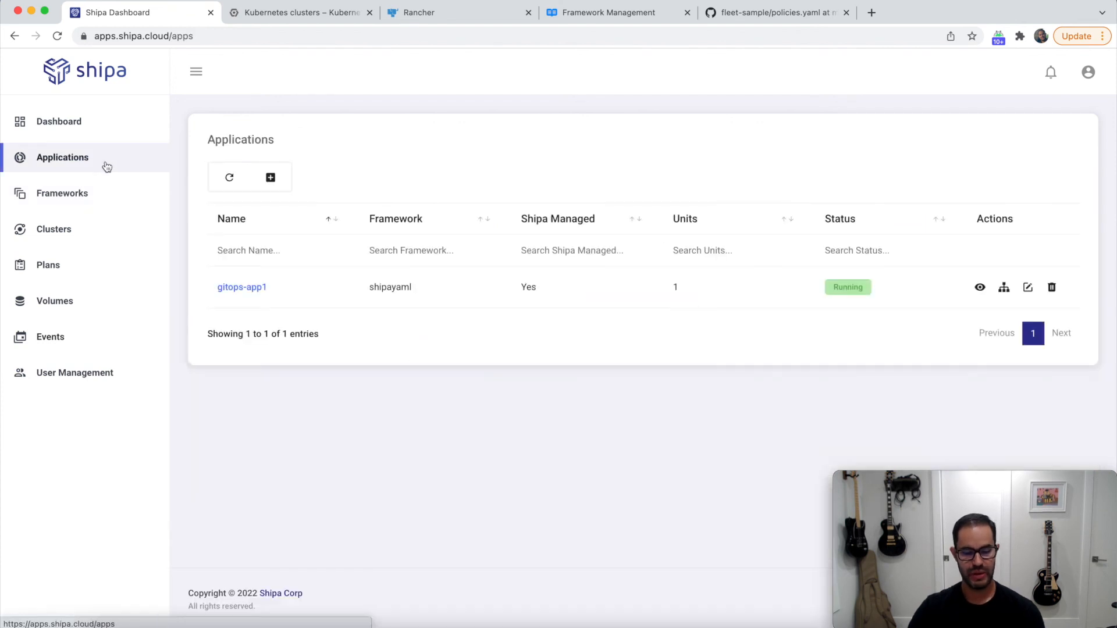
mouse_move(310, 303)
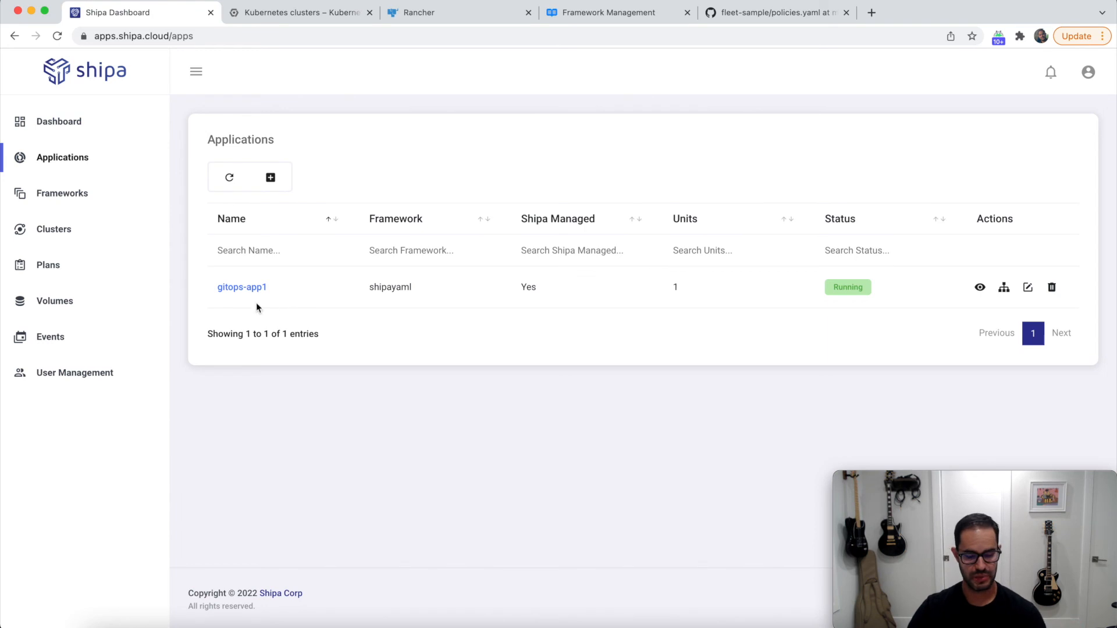
mouse_move(242, 291)
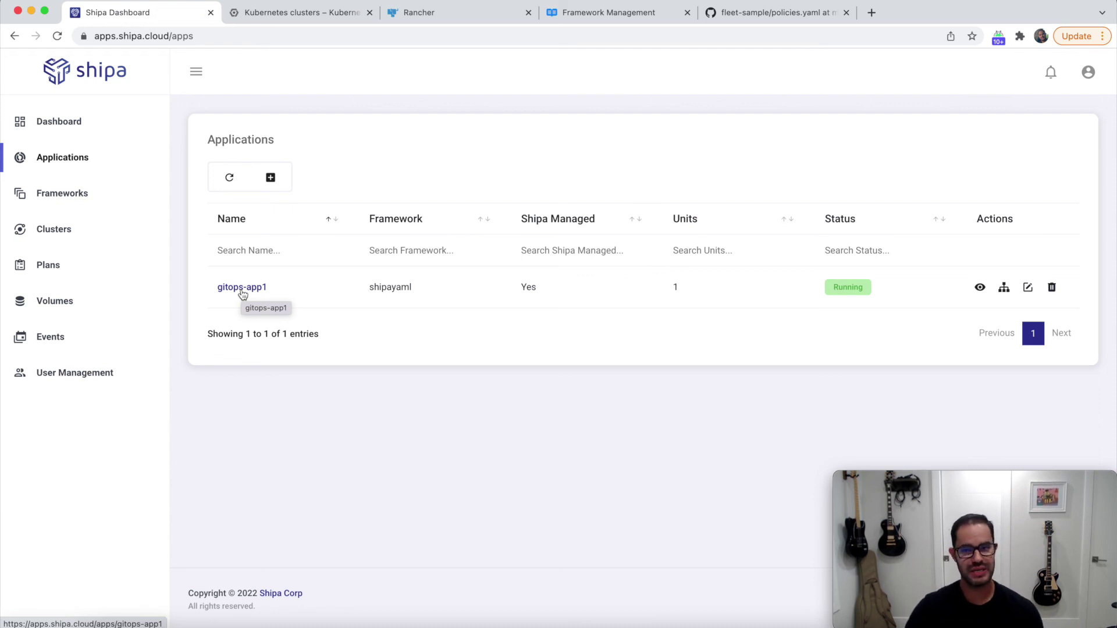
mouse_move(310, 265)
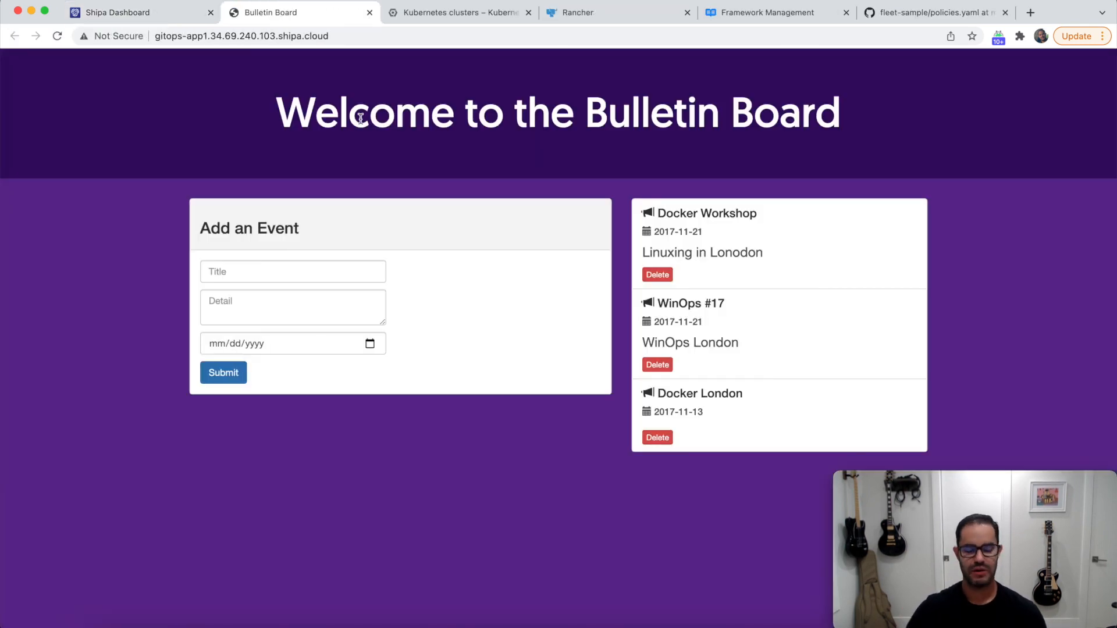
click(114, 11)
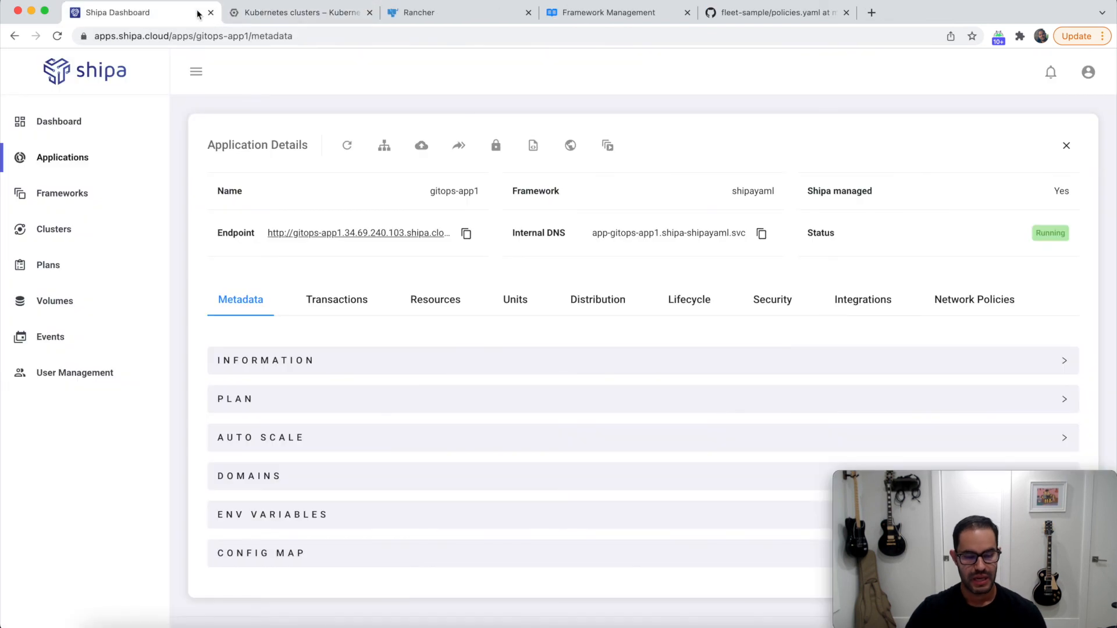
Find fleet-dev among the five frameworks and view its Application Control update settings
click(62, 157)
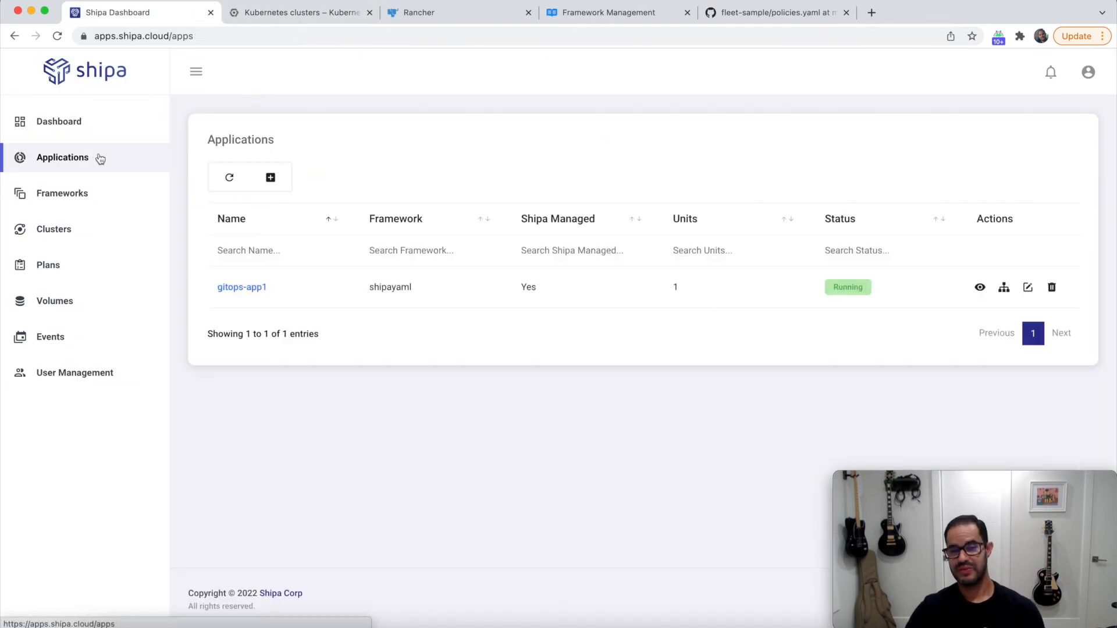
mouse_move(85, 200)
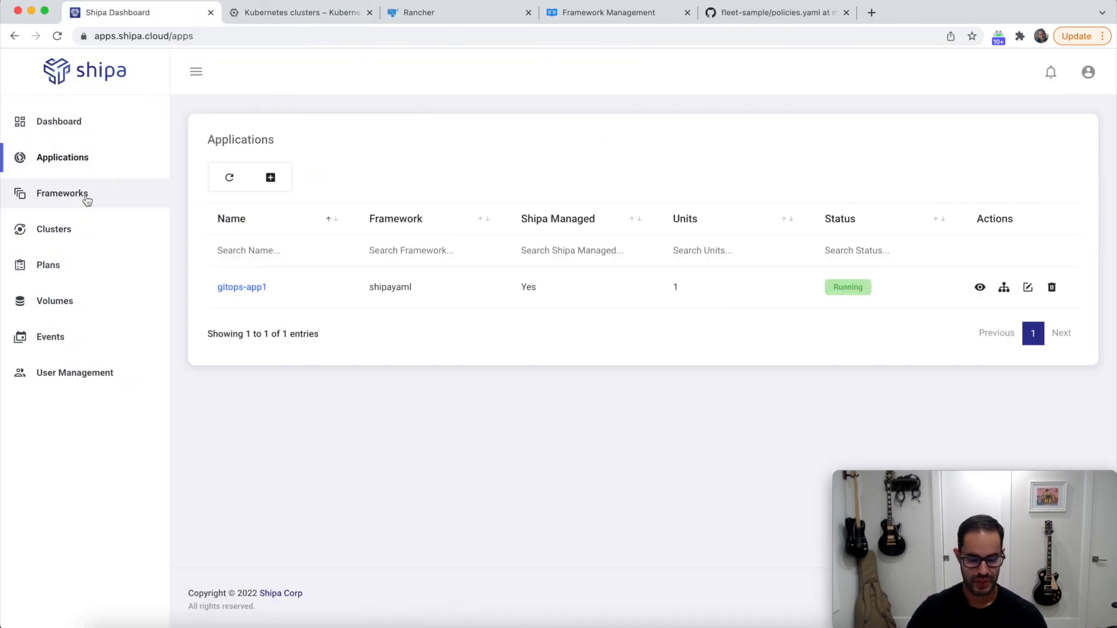
click(61, 193)
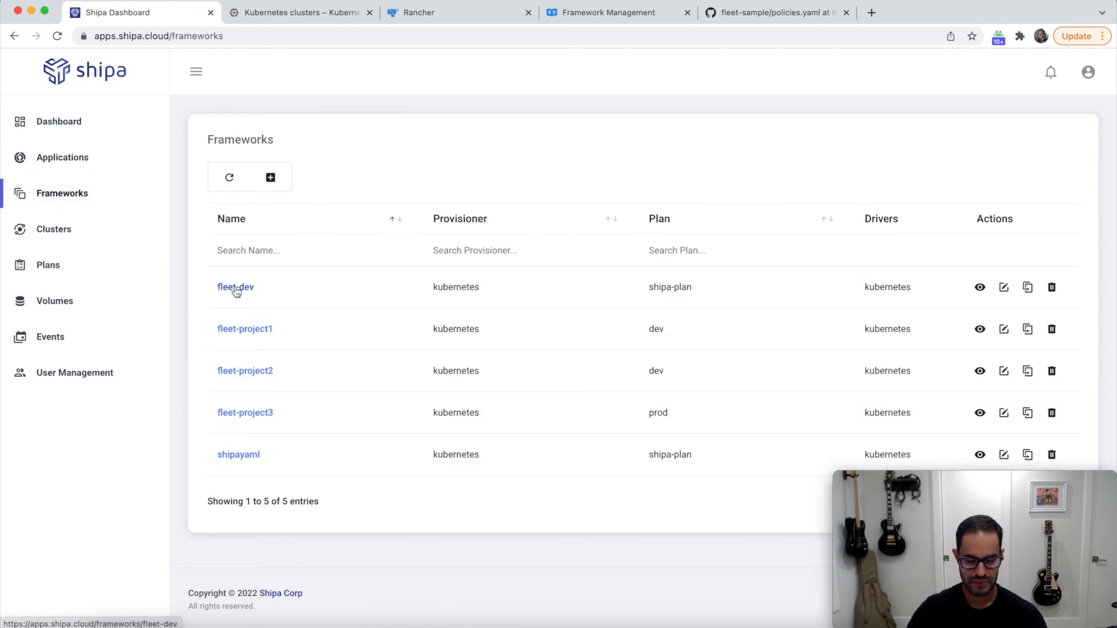
click(1003, 287)
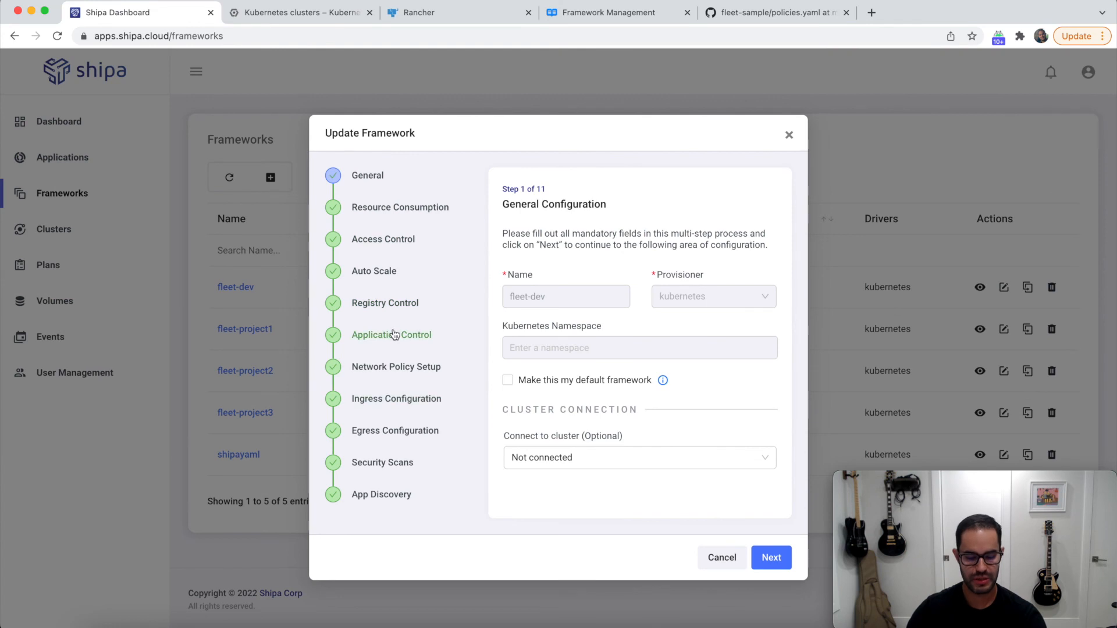
click(385, 302)
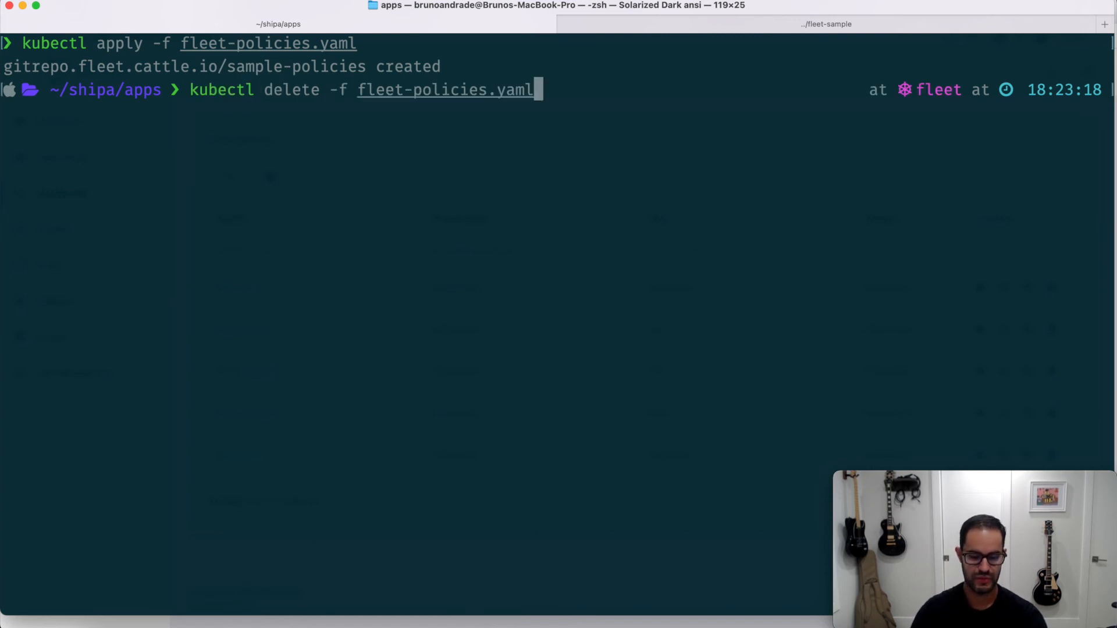
Delete the sample-policies and sample-apps GitRepos with kubectl delete -f
key(Return)
text(kubectl delete -f)
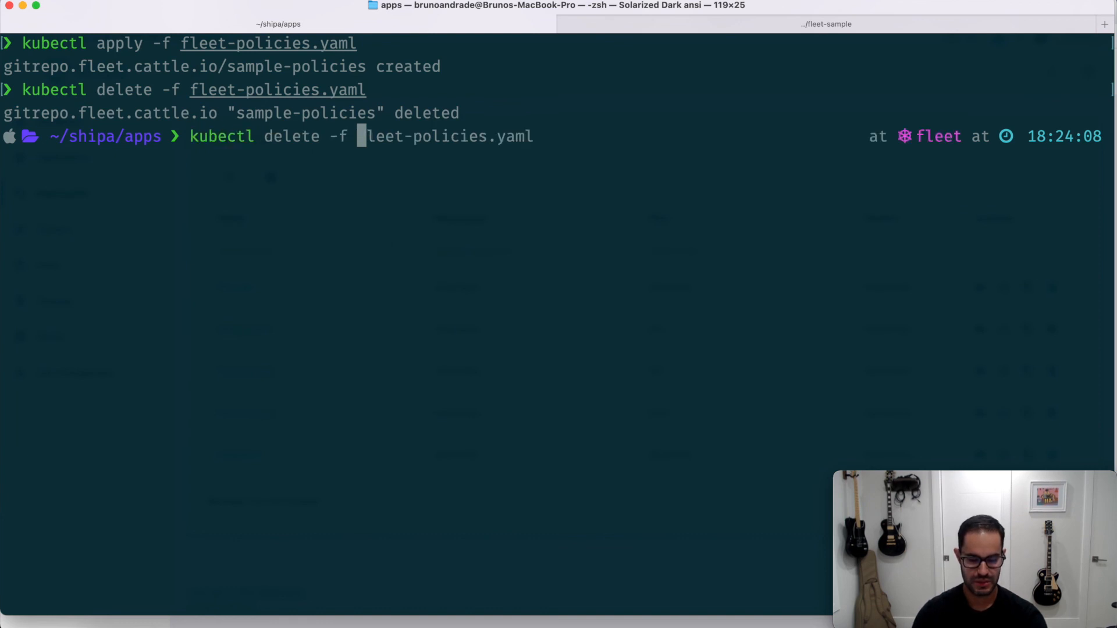
key(Return)
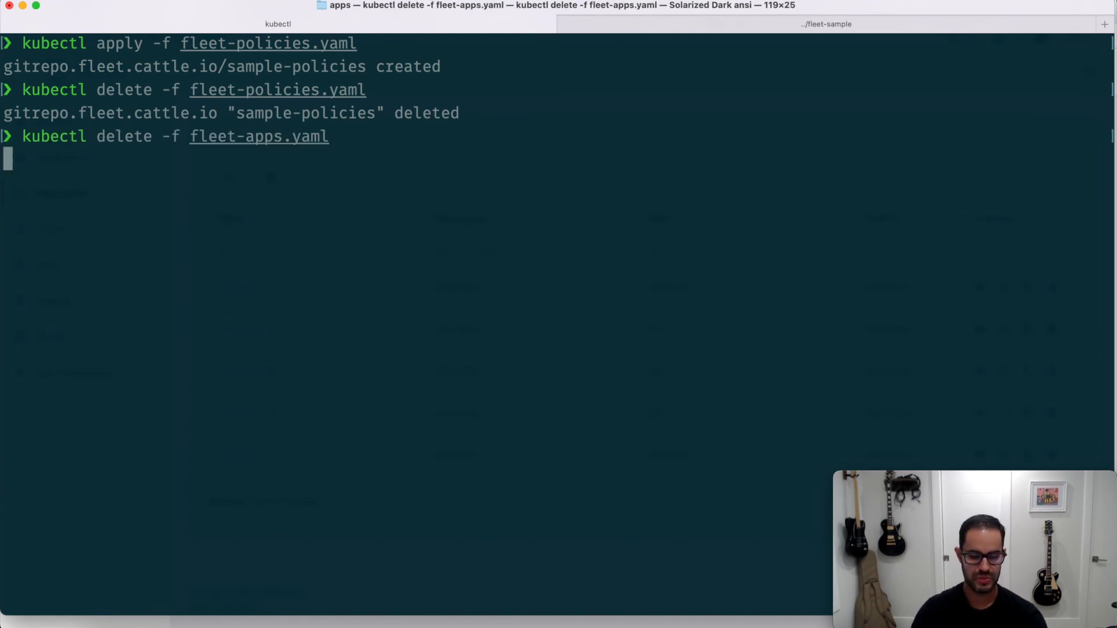
key(Return)
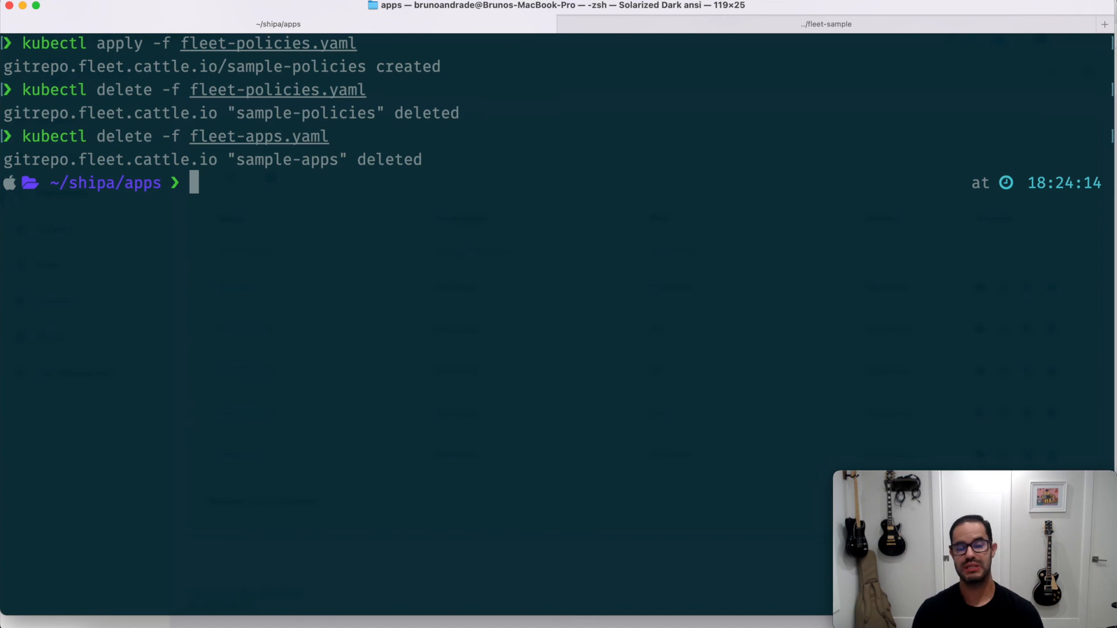
mouse_move(495, 626)
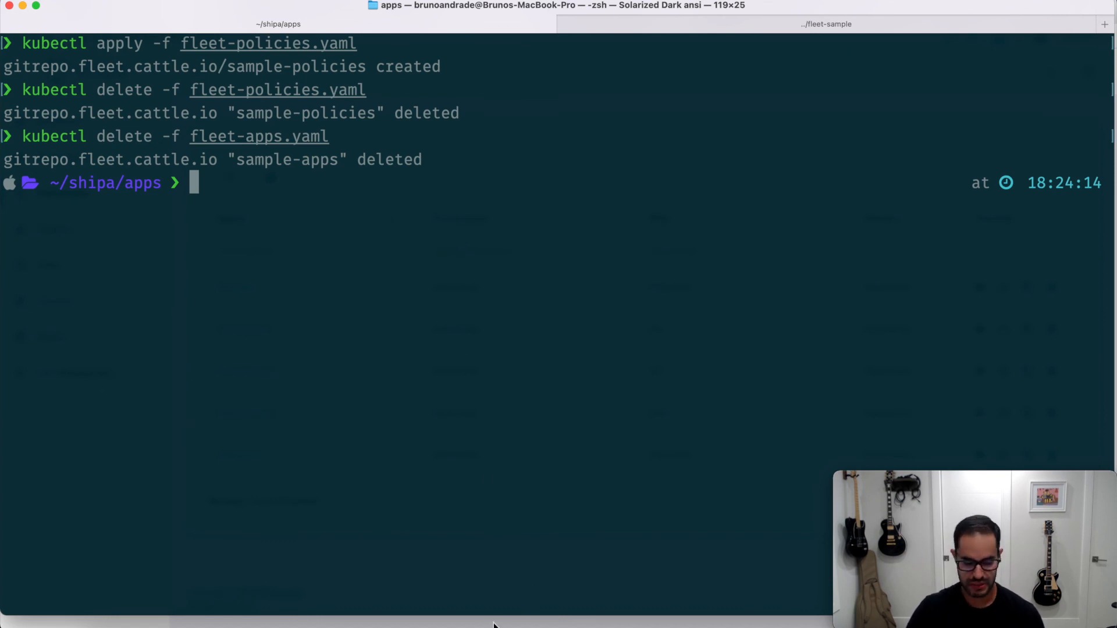
Refresh Frameworks to confirm fleet-dev is gone and Applications is empty again
click(140, 12)
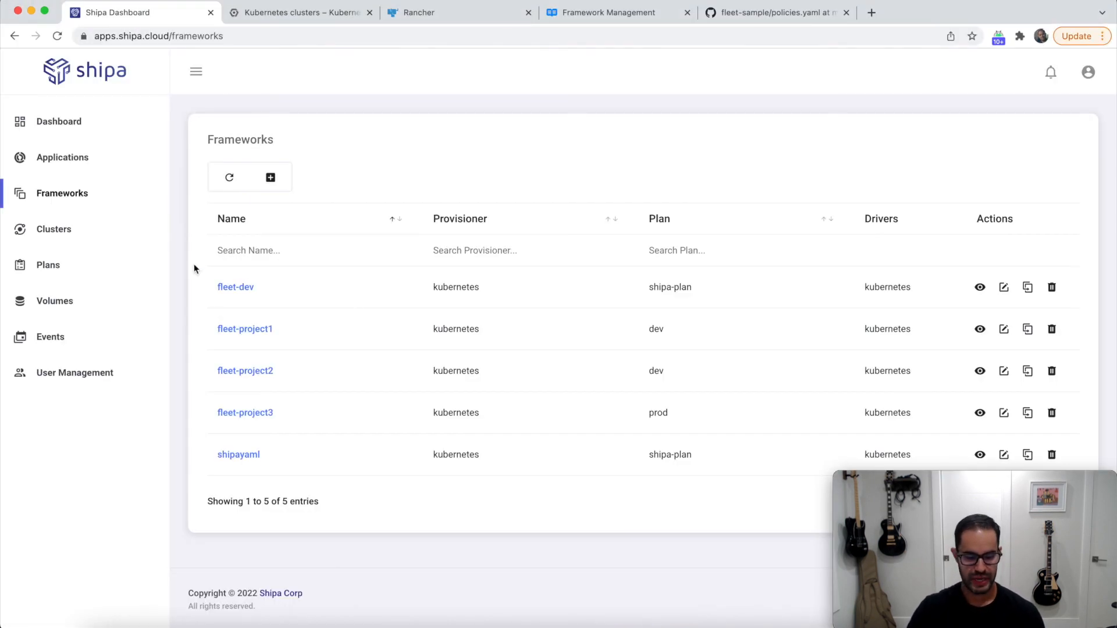
click(1050, 286)
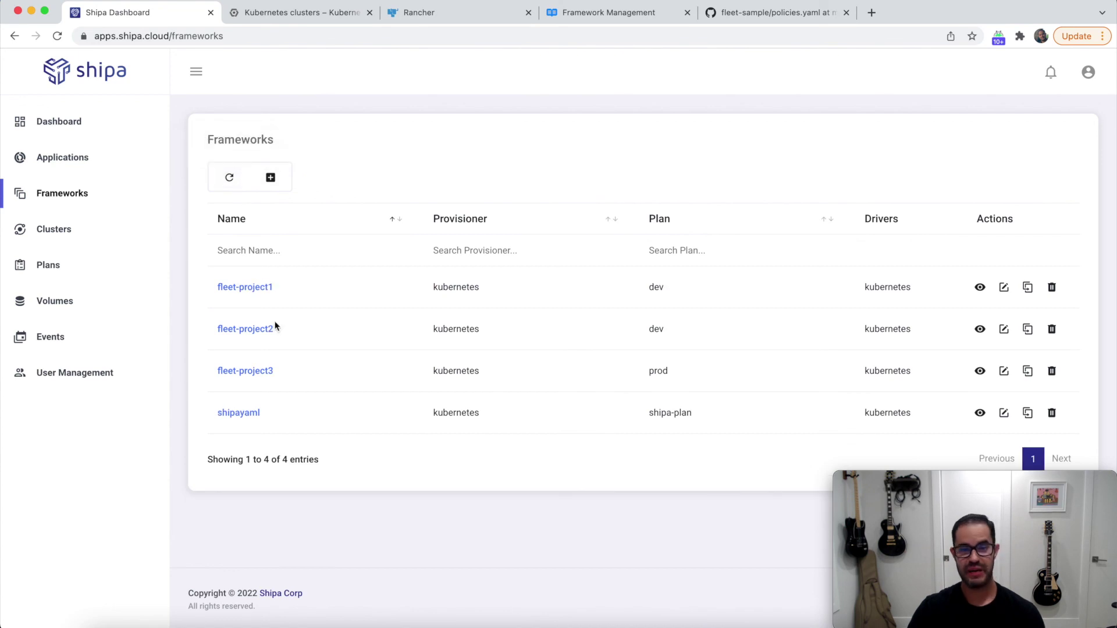
click(62, 157)
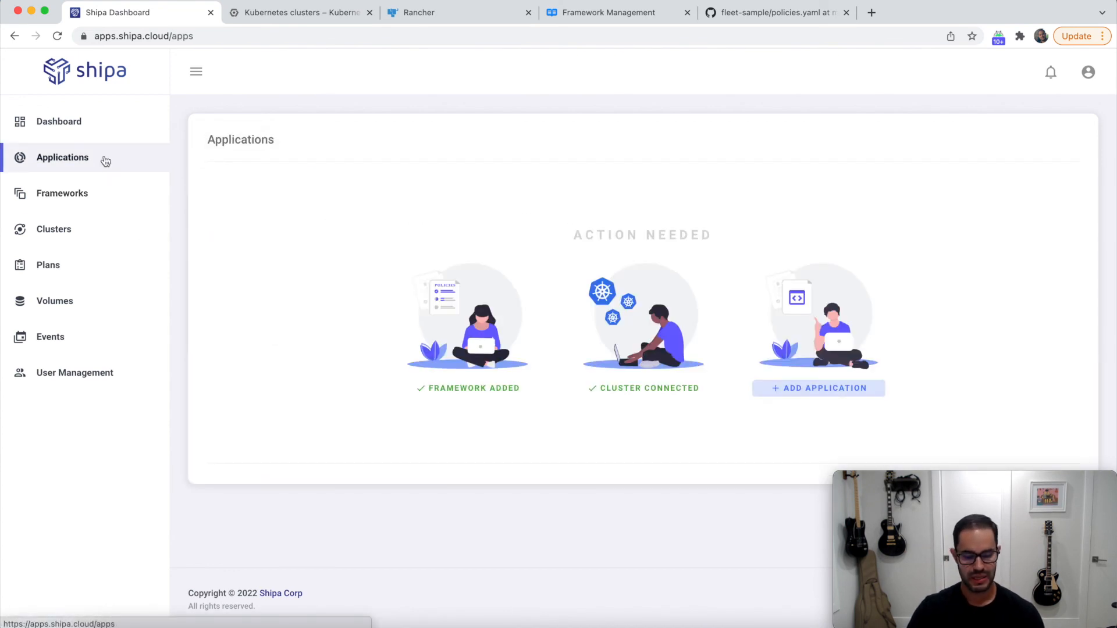